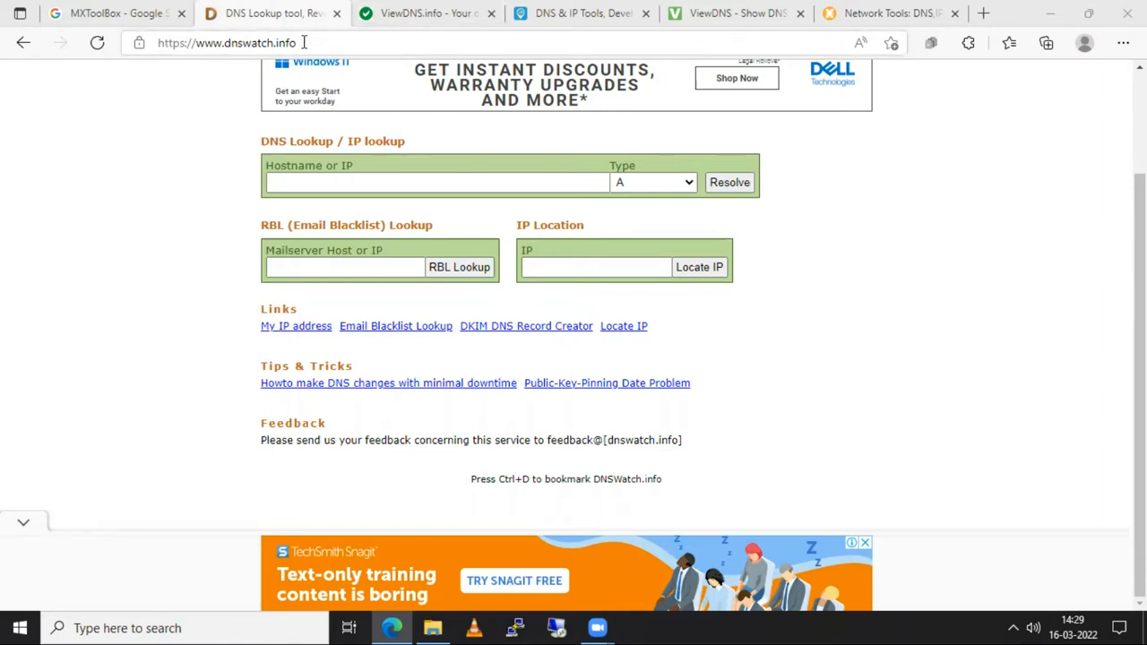
pyautogui.moveTo(275, 104)
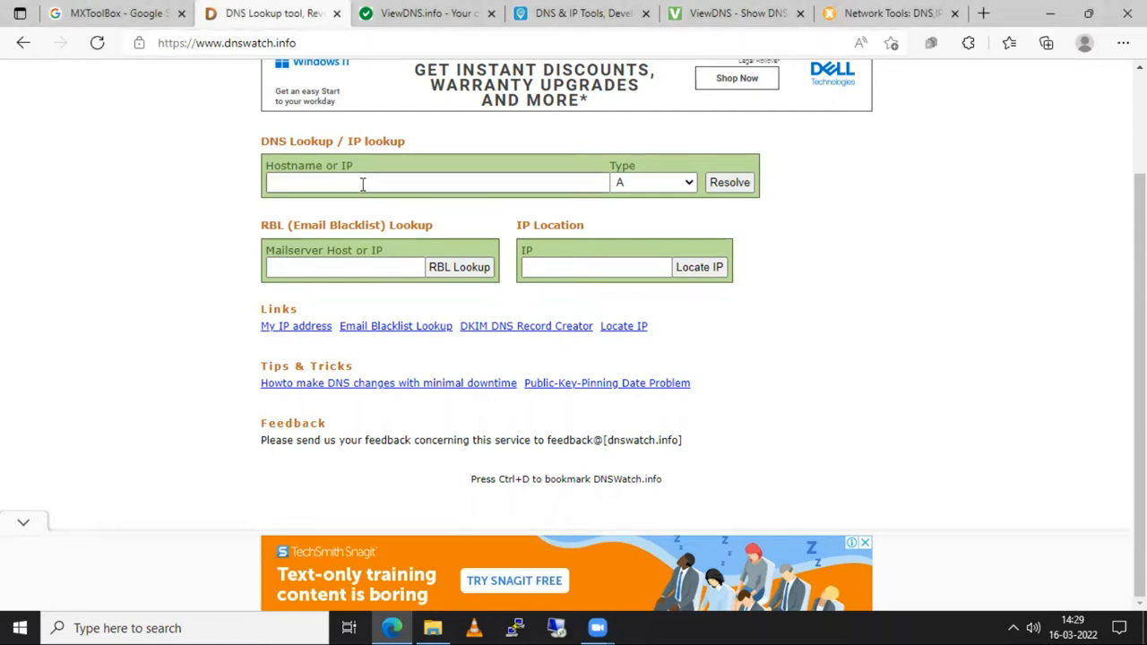
# Step: Flip through the DNSWatch and ViewDNS tabs to MXToolbox's amchannel.in A record results
pyautogui.click(417, 15)
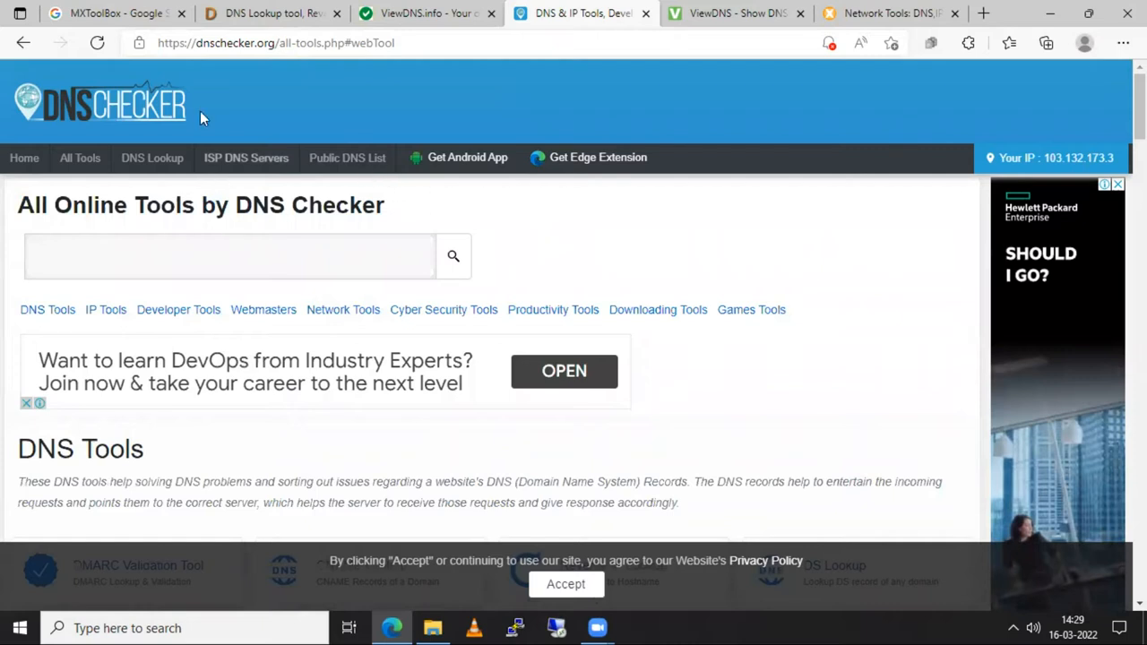
pyautogui.click(734, 13)
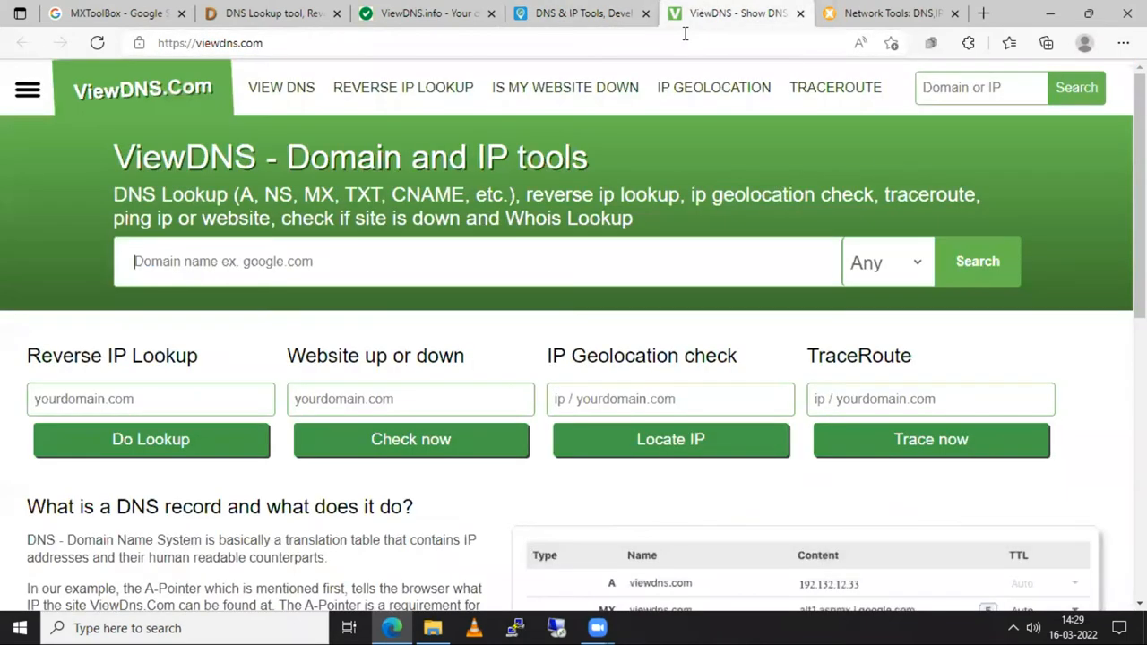
pyautogui.scroll(-3)
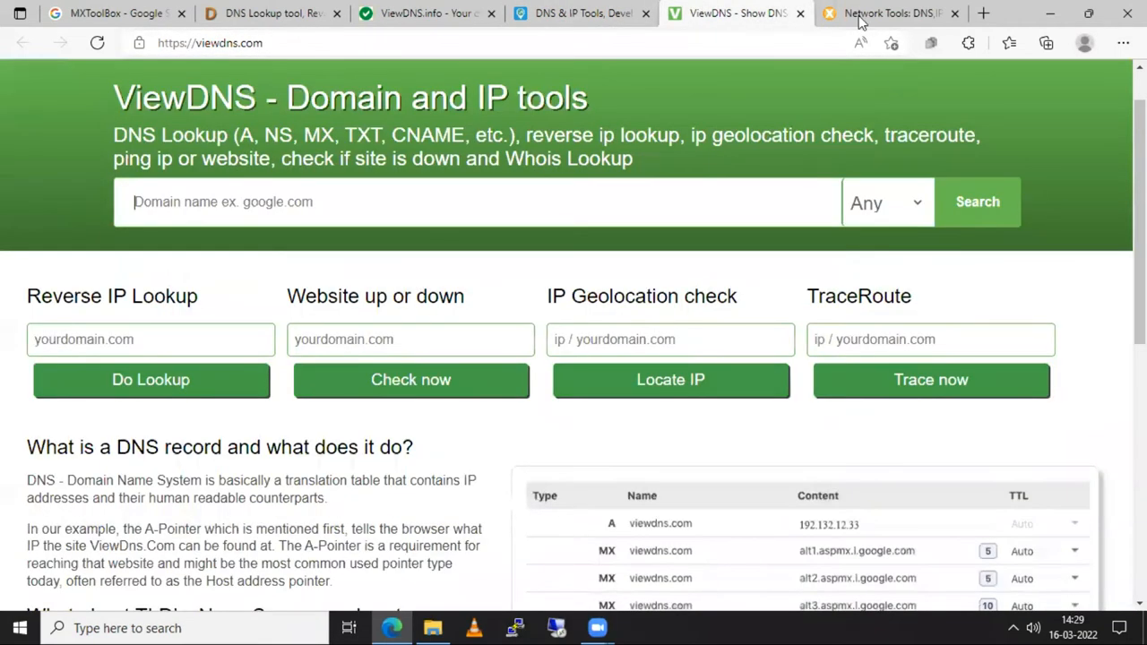
pyautogui.click(887, 12)
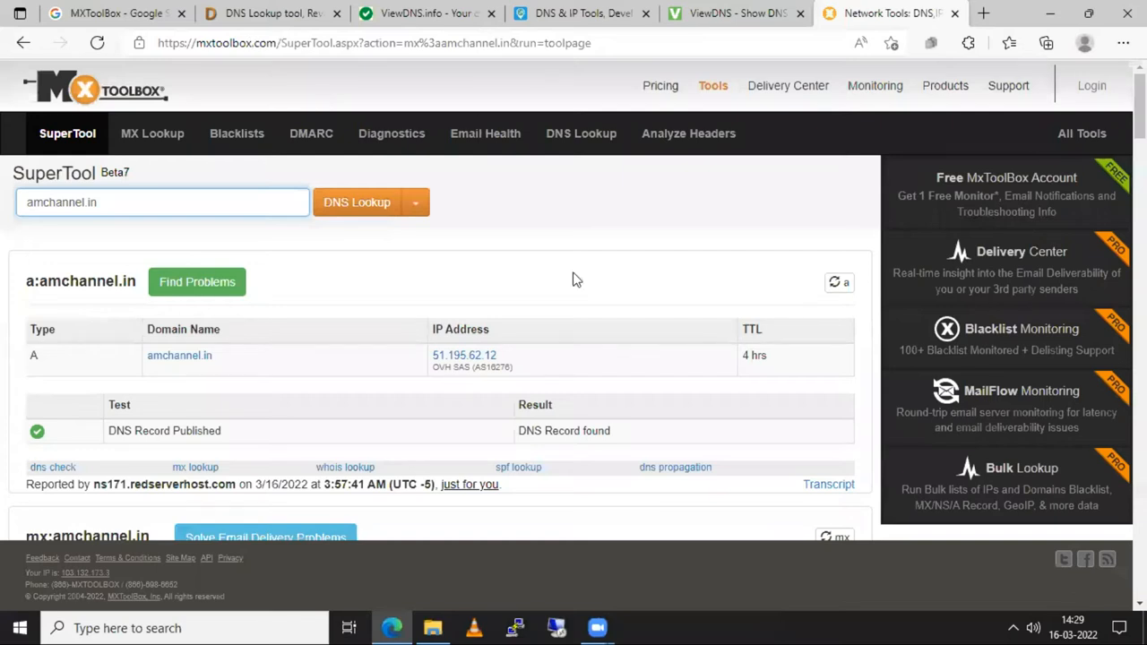
pyautogui.moveTo(536, 234)
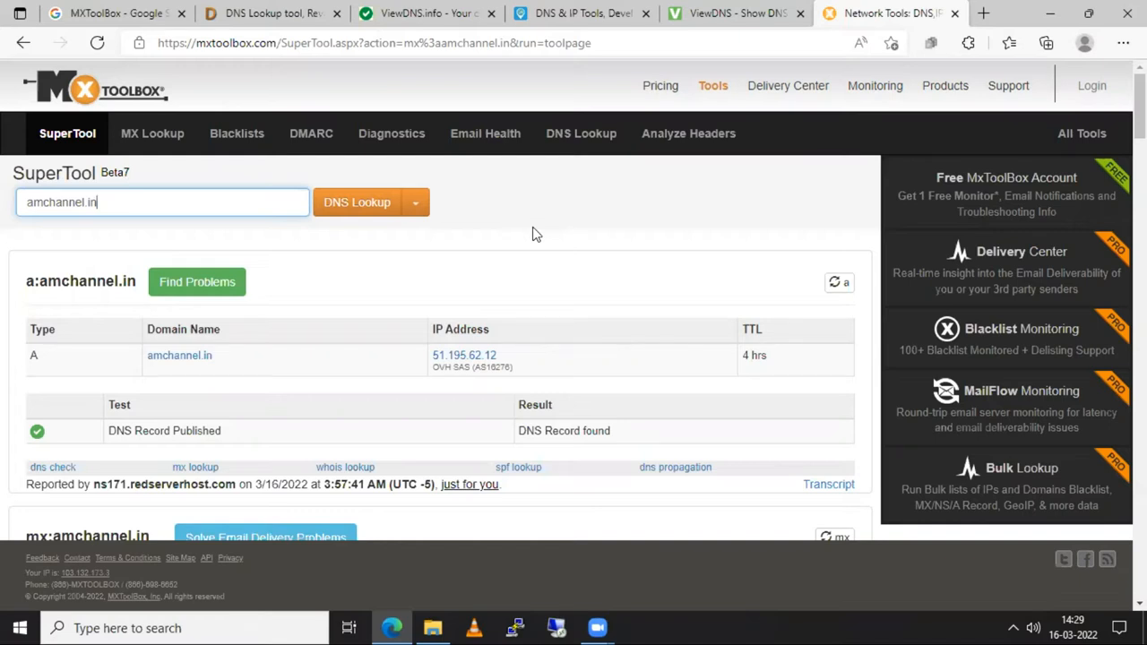
pyautogui.moveTo(277, 231)
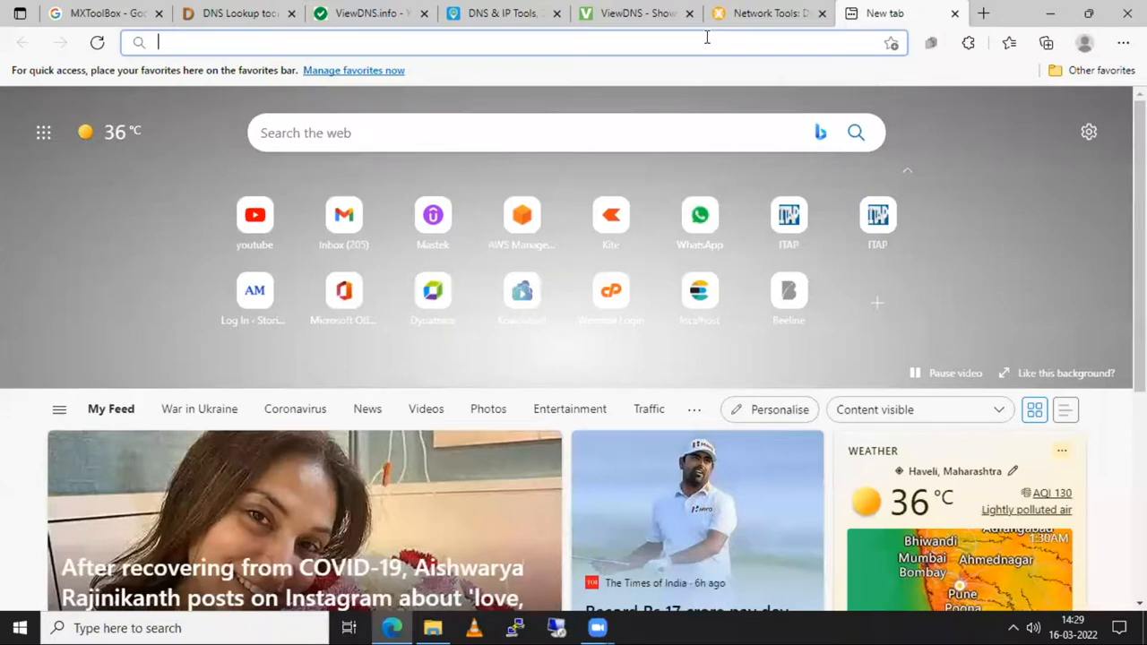
# Step: Load amchannel.in in a new tab and scroll through the AMchannel homepage
pyautogui.write('amchannel.in')
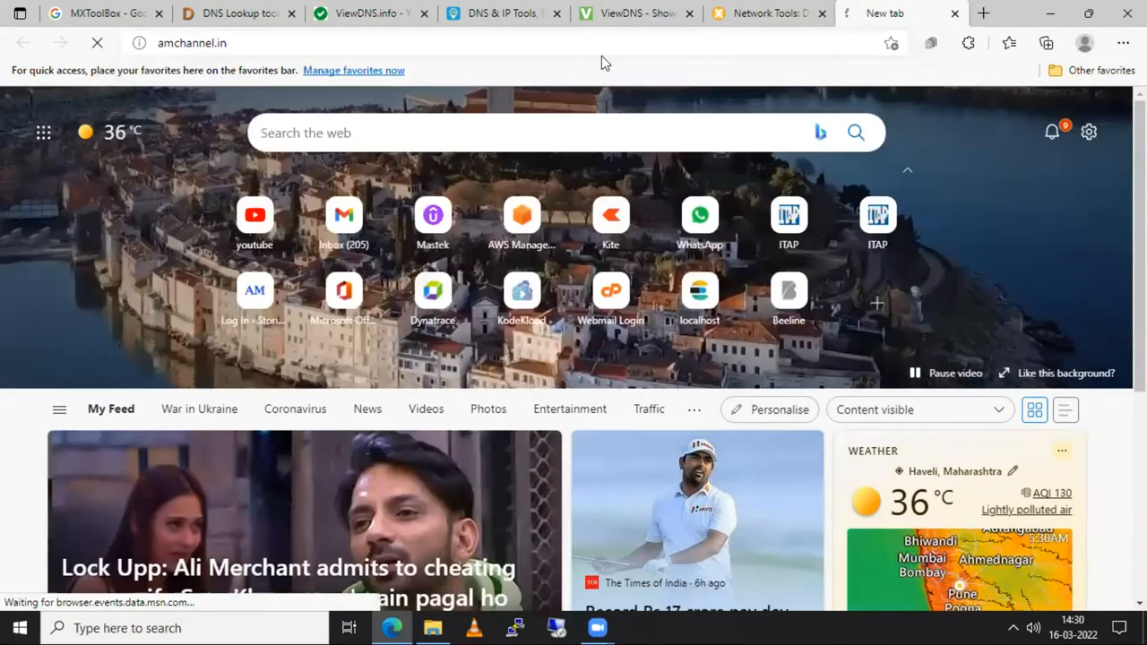
pyautogui.moveTo(484, 359)
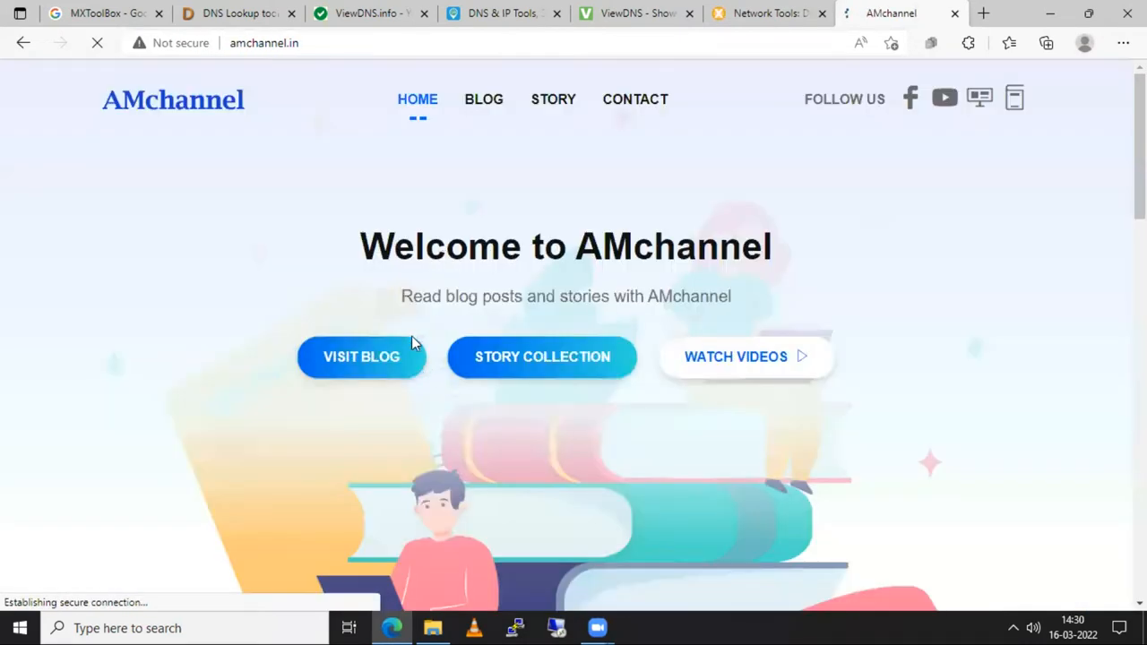
pyautogui.scroll(-3)
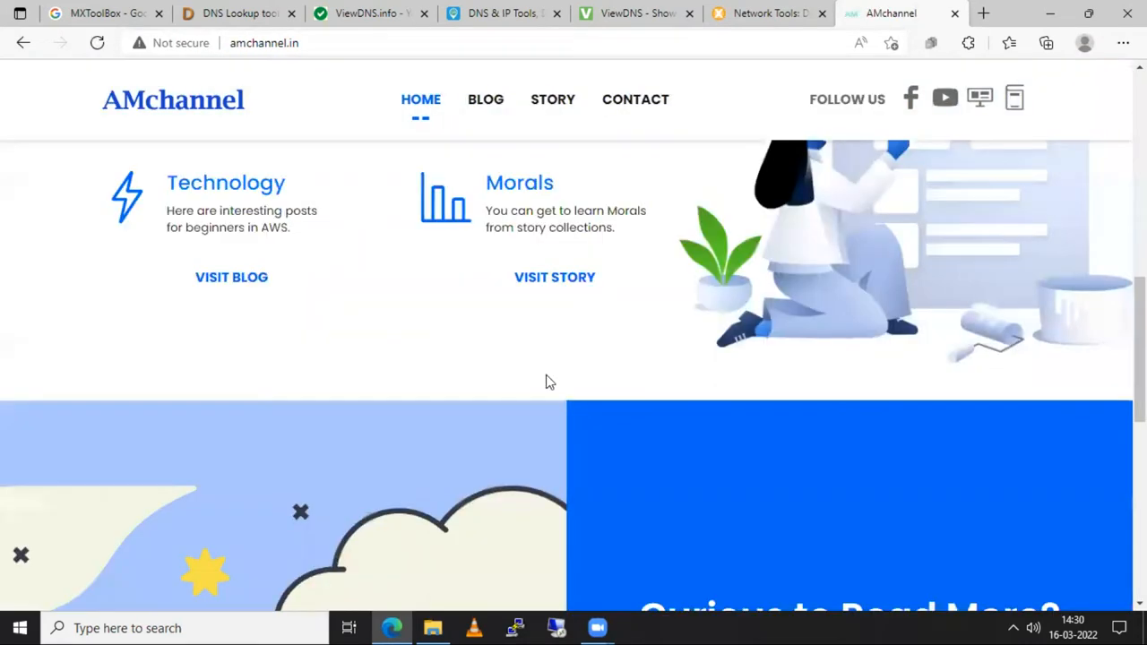
pyautogui.scroll(3)
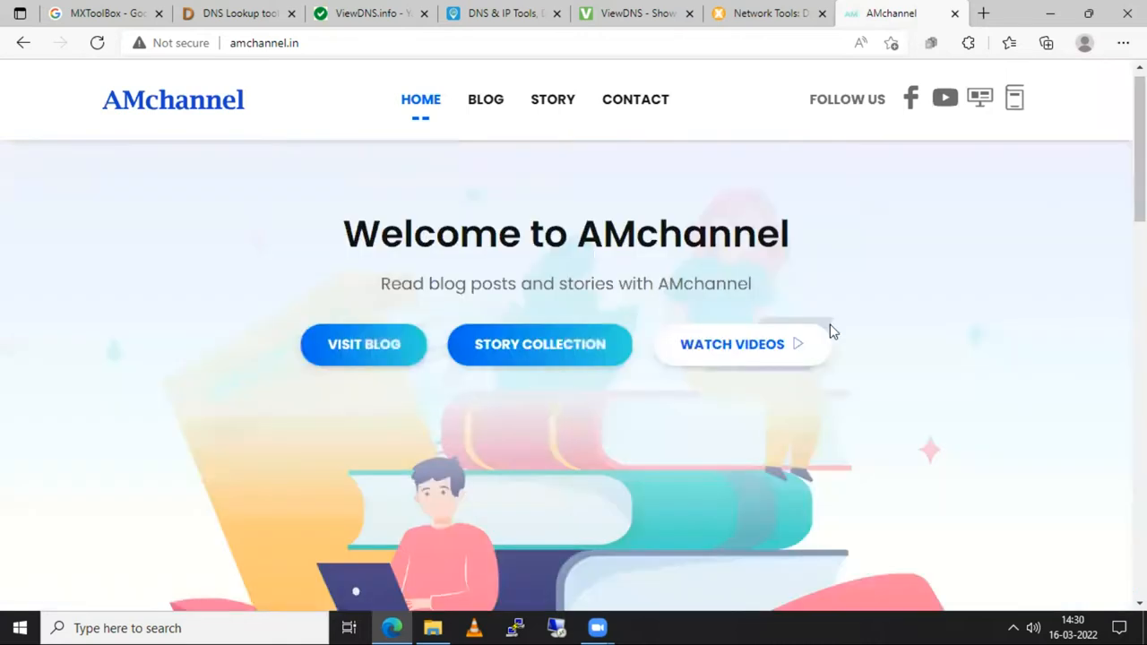
pyautogui.scroll(3)
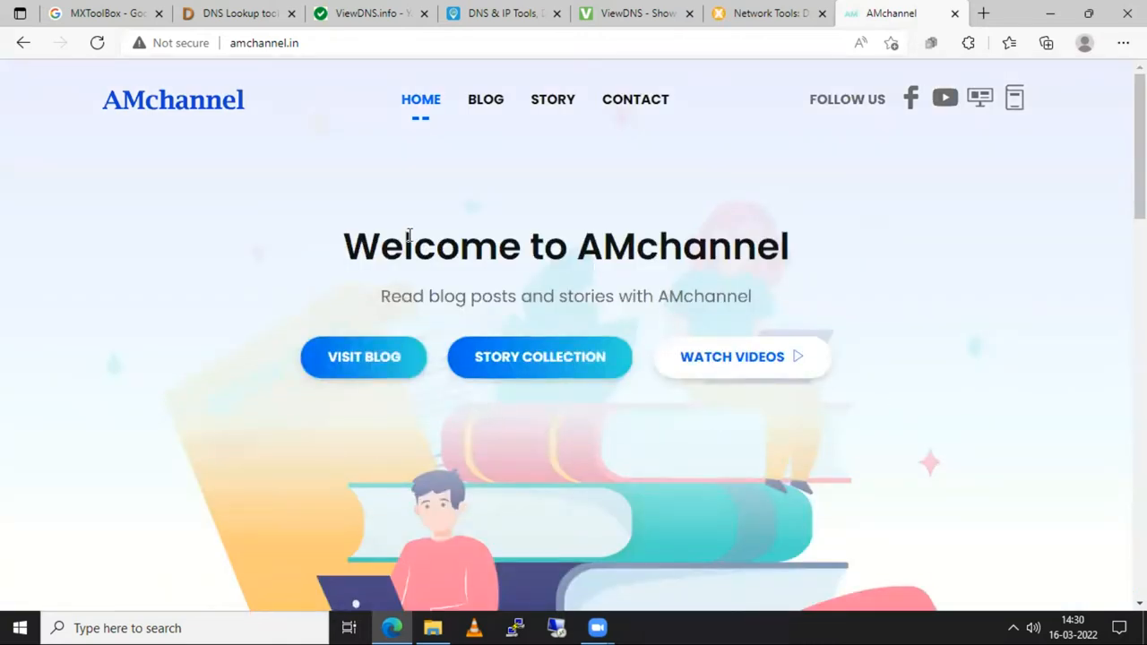
pyautogui.moveTo(464, 39)
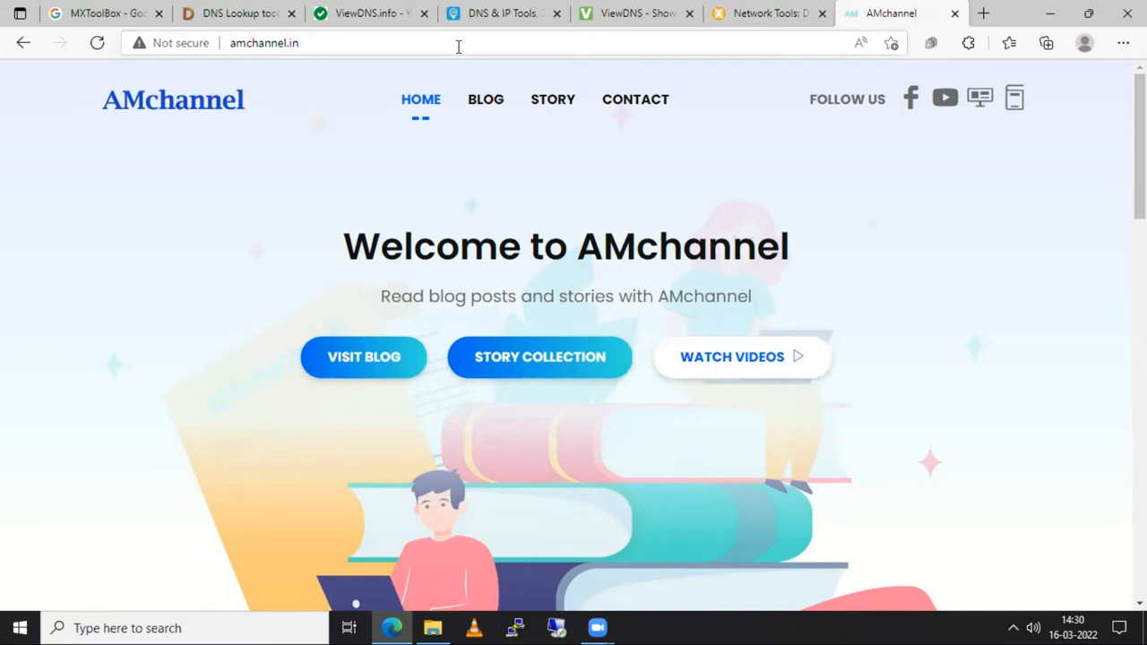
pyautogui.click(359, 42)
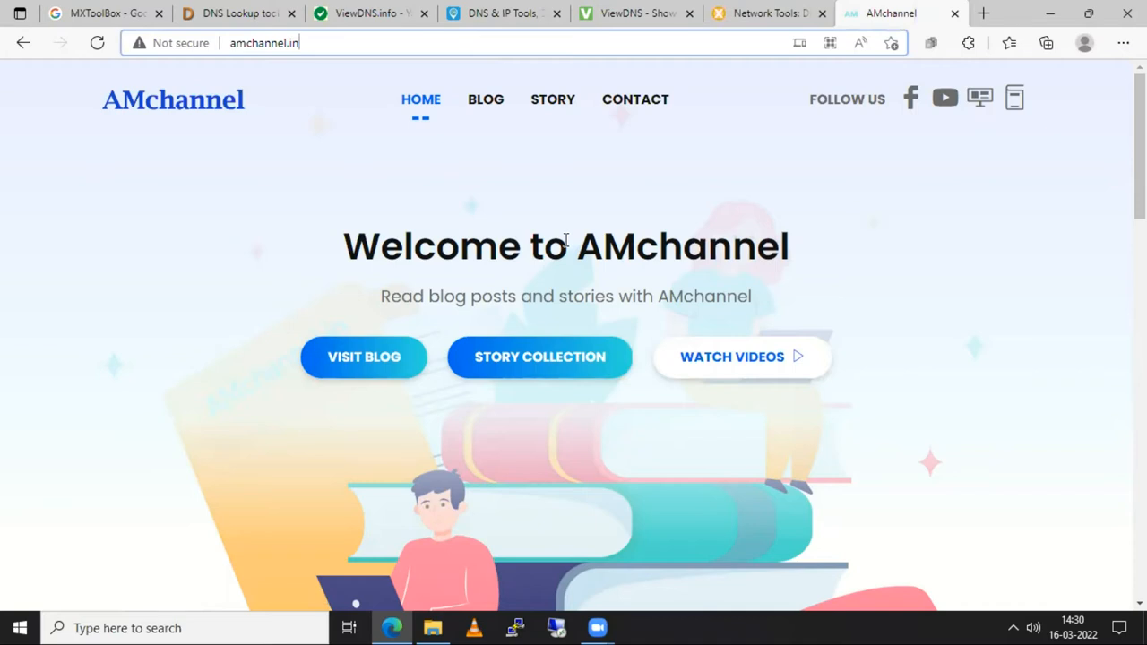
pyautogui.moveTo(575, 296)
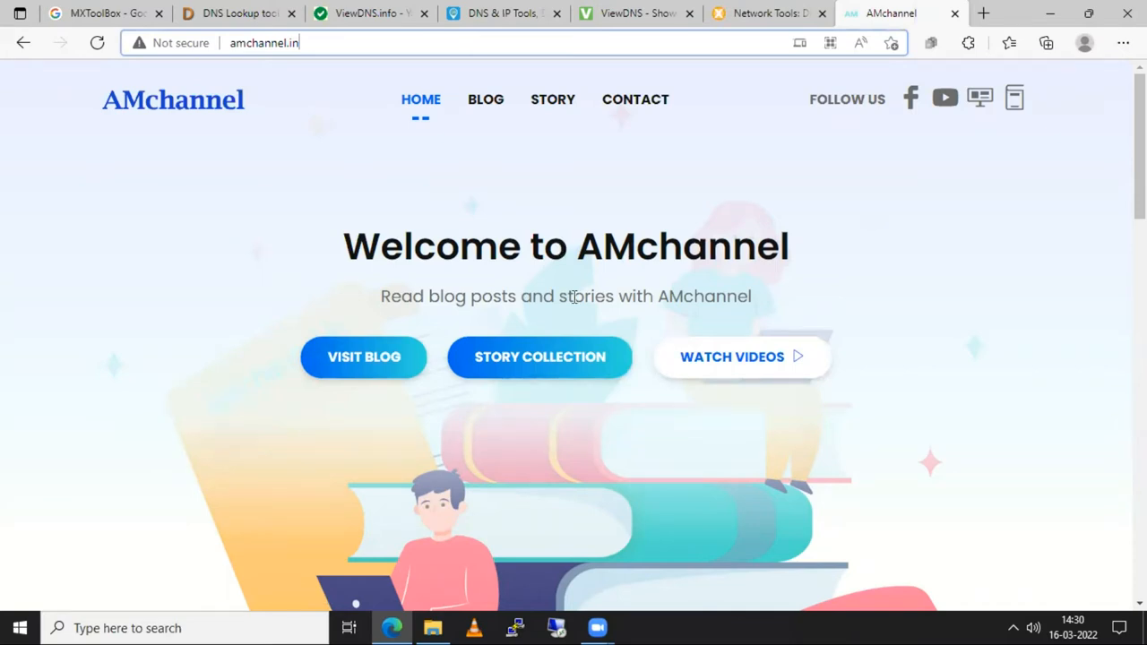
pyautogui.moveTo(801, 211)
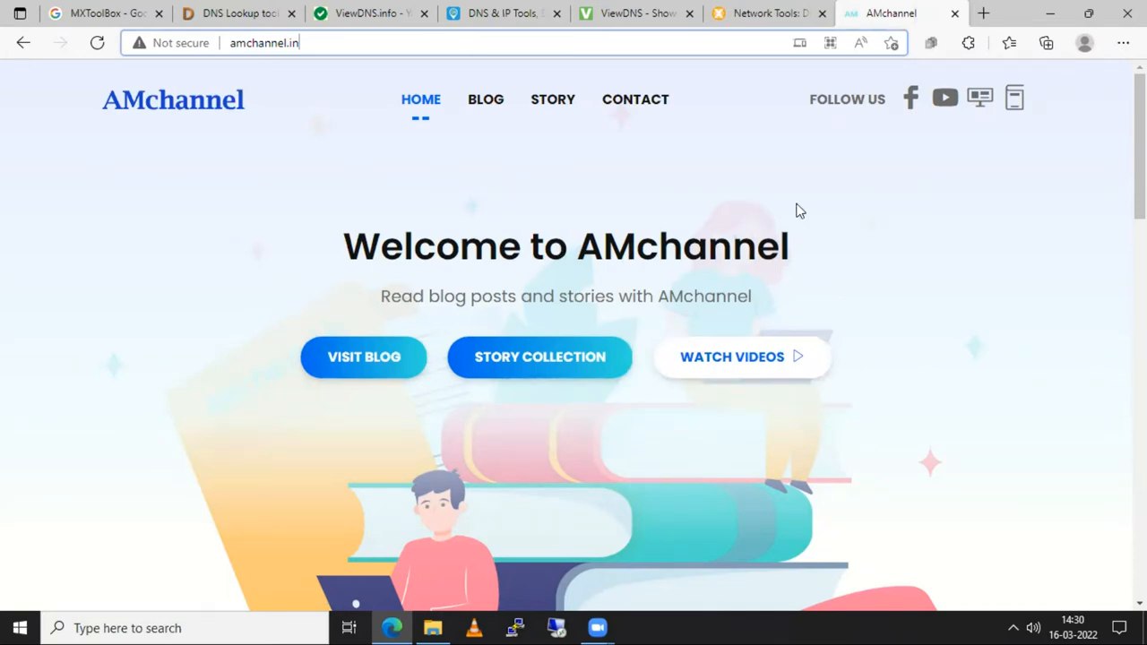
pyautogui.moveTo(264, 15)
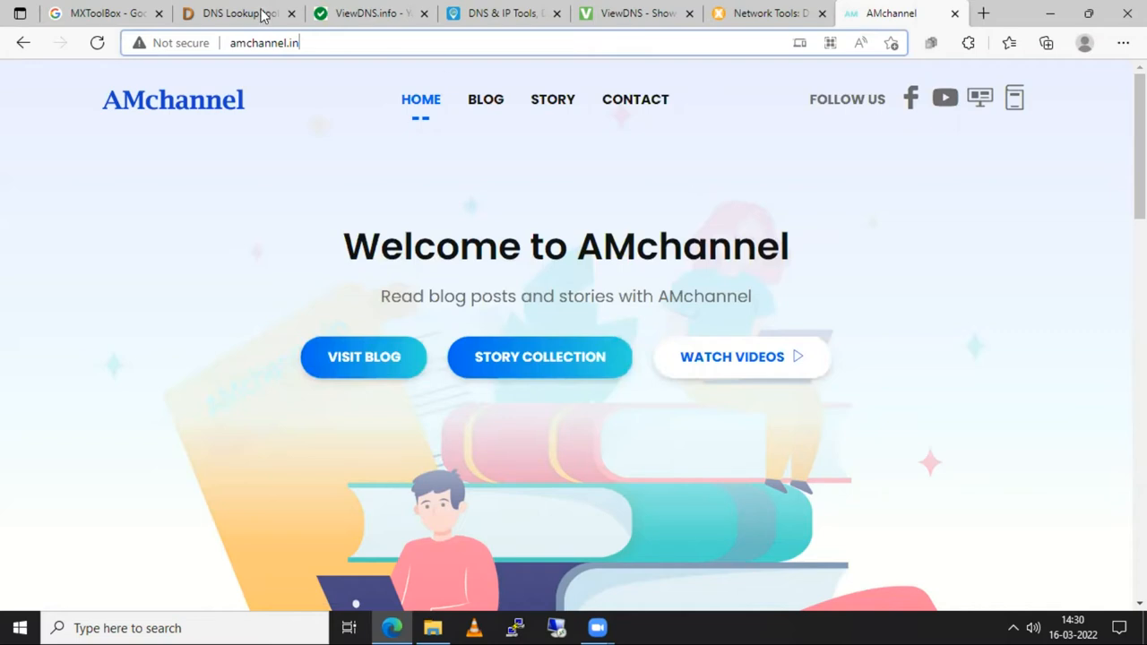
pyautogui.click(238, 14)
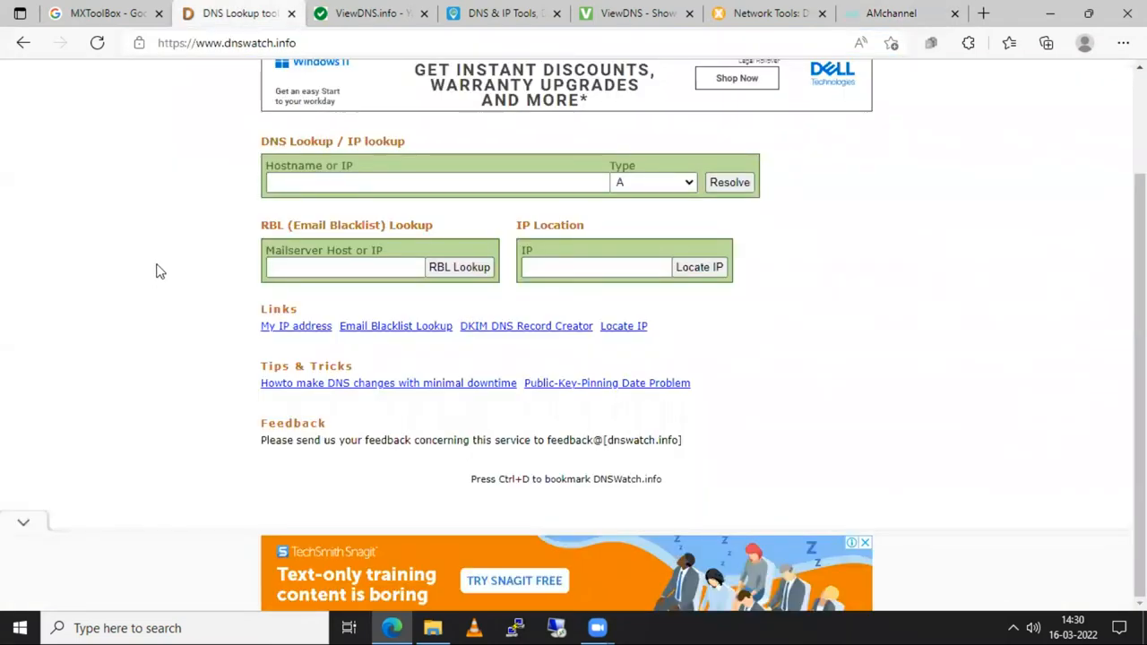
pyautogui.moveTo(178, 279)
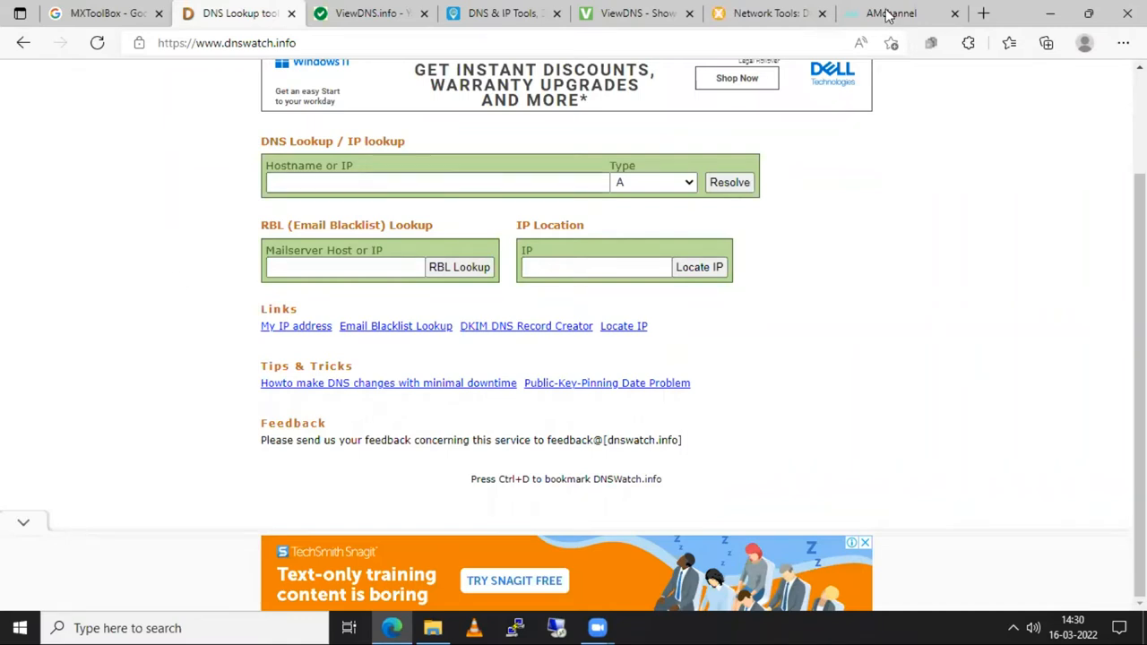
pyautogui.click(896, 13)
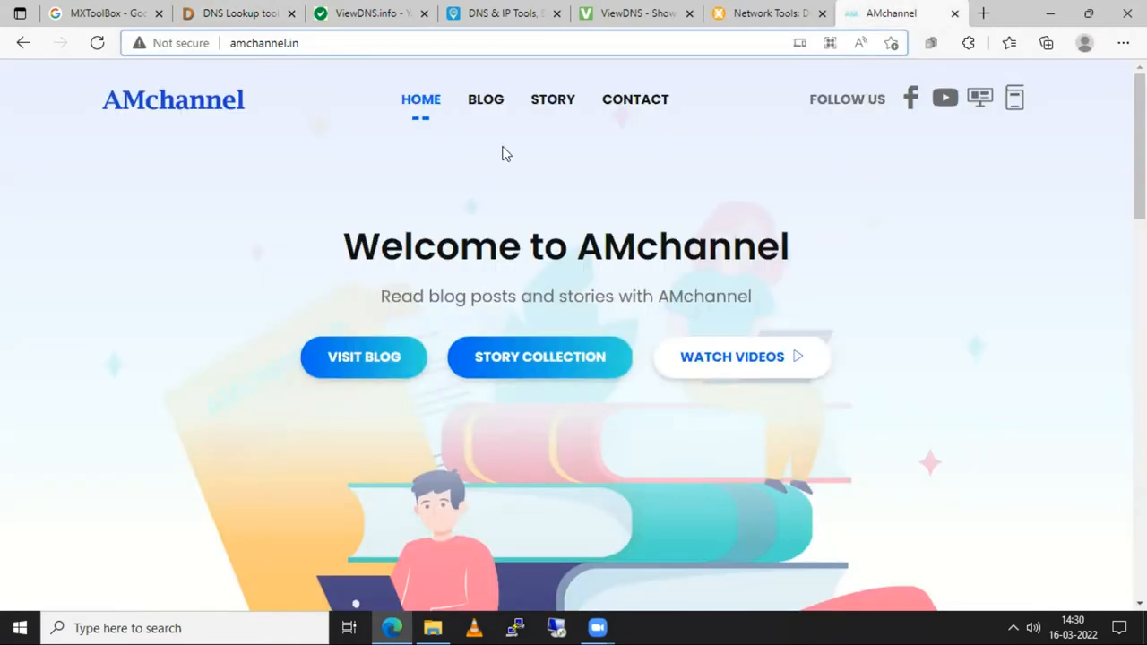
pyautogui.moveTo(547, 185)
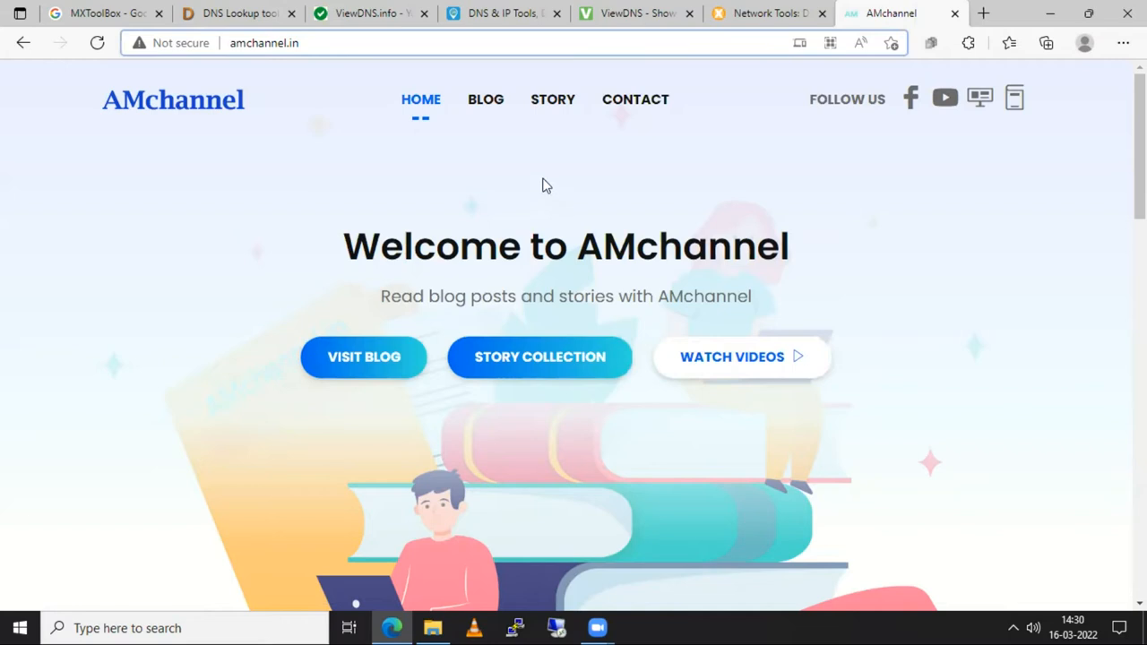
pyautogui.click(237, 43)
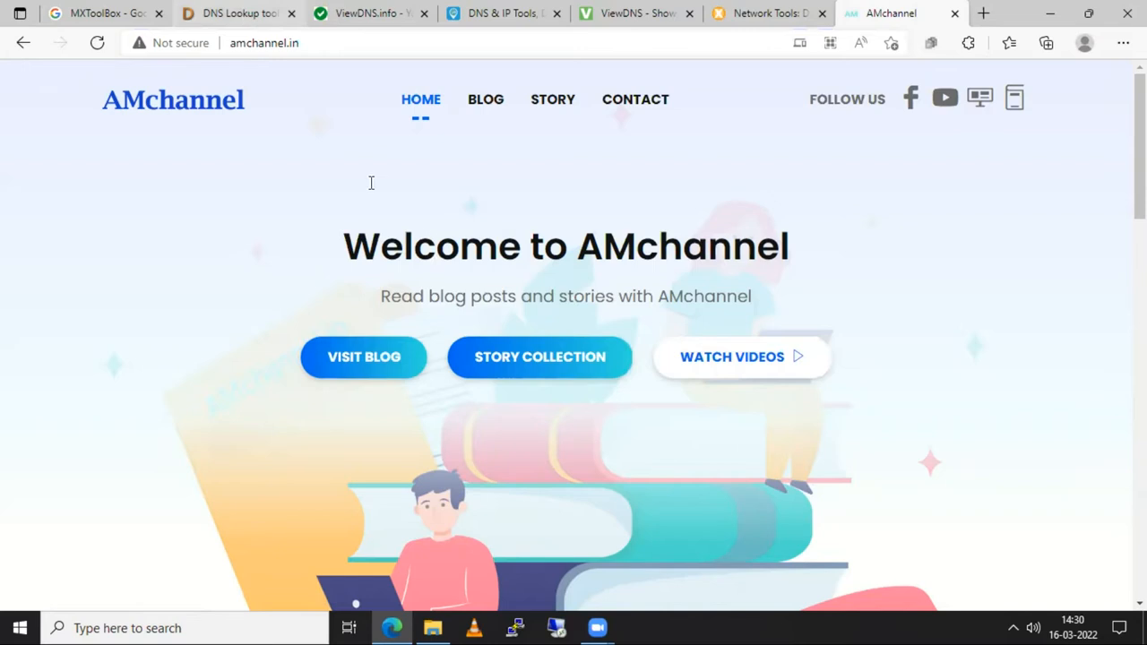
pyautogui.click(236, 13)
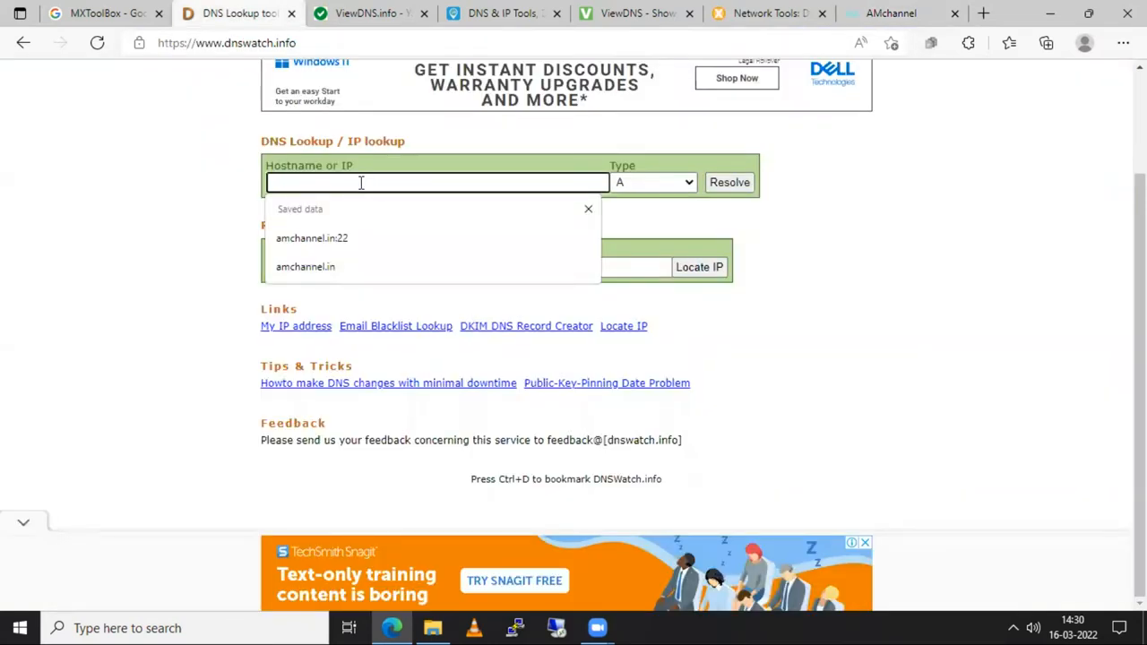
pyautogui.write('http://amchannel.in/')
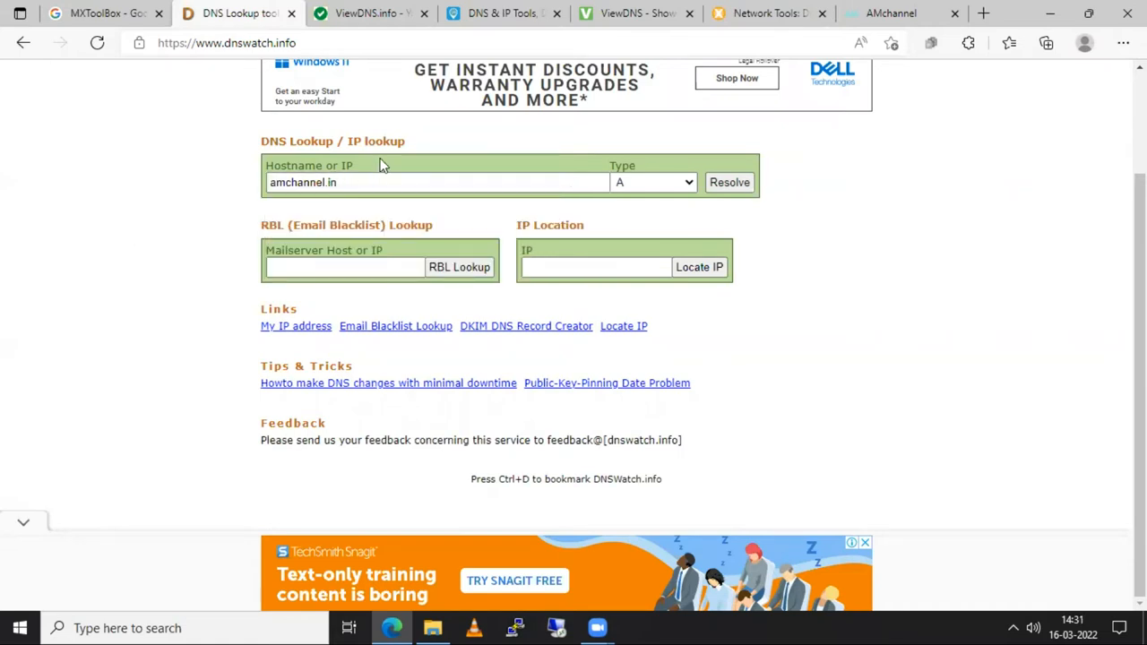
pyautogui.moveTo(375, 170)
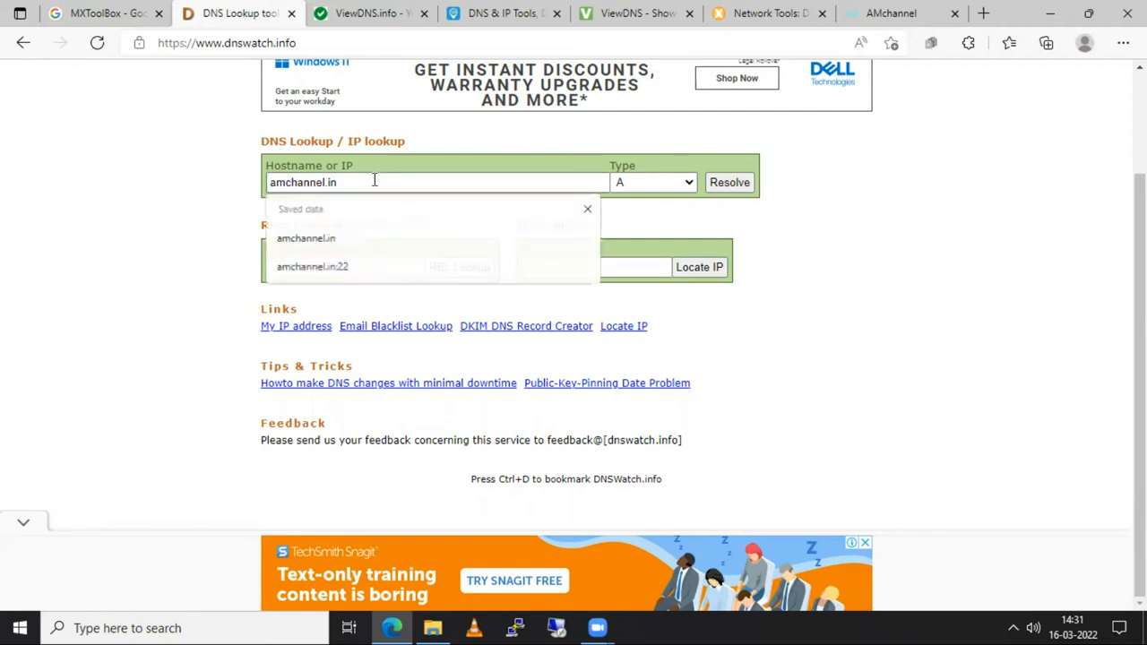
pyautogui.click(174, 270)
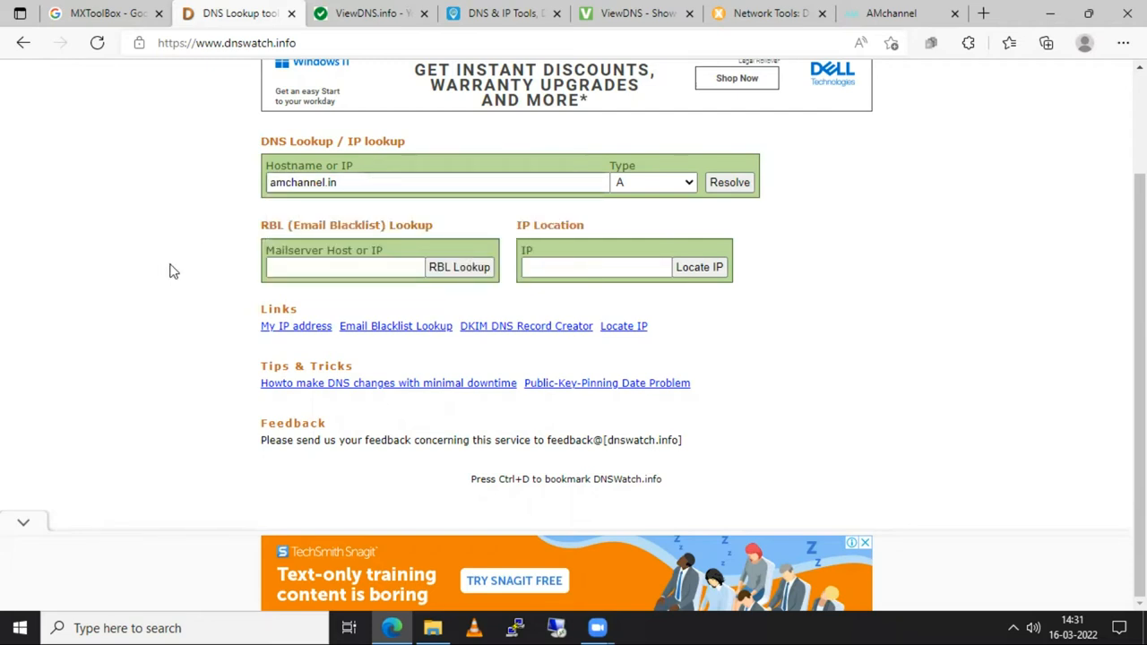
pyautogui.moveTo(238, 274)
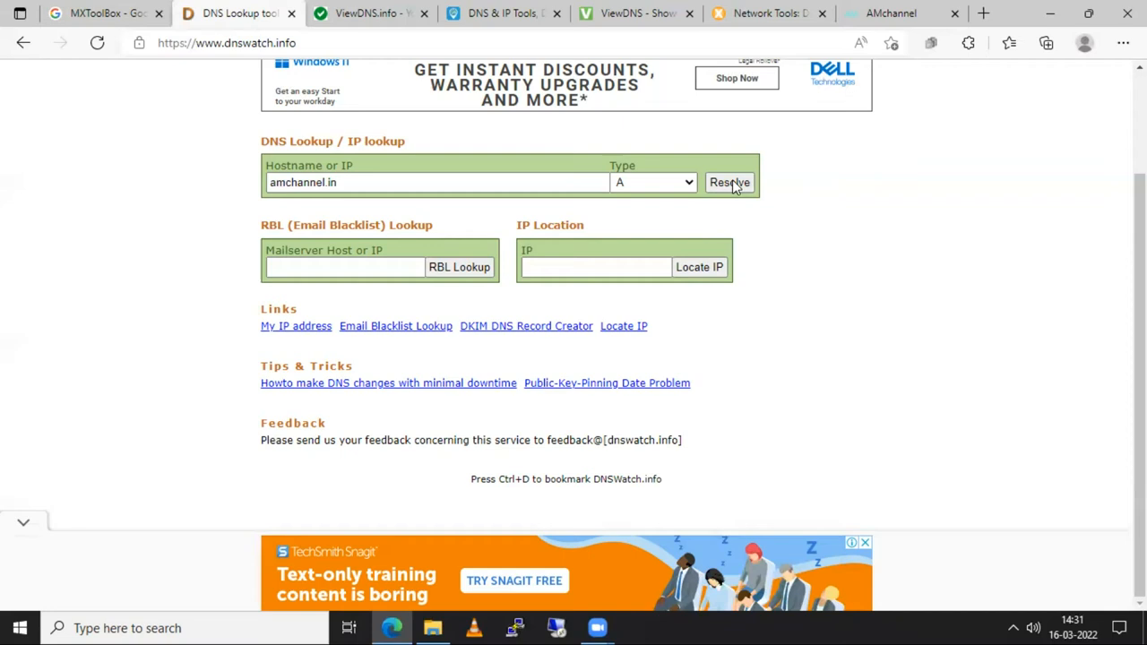
pyautogui.click(730, 182)
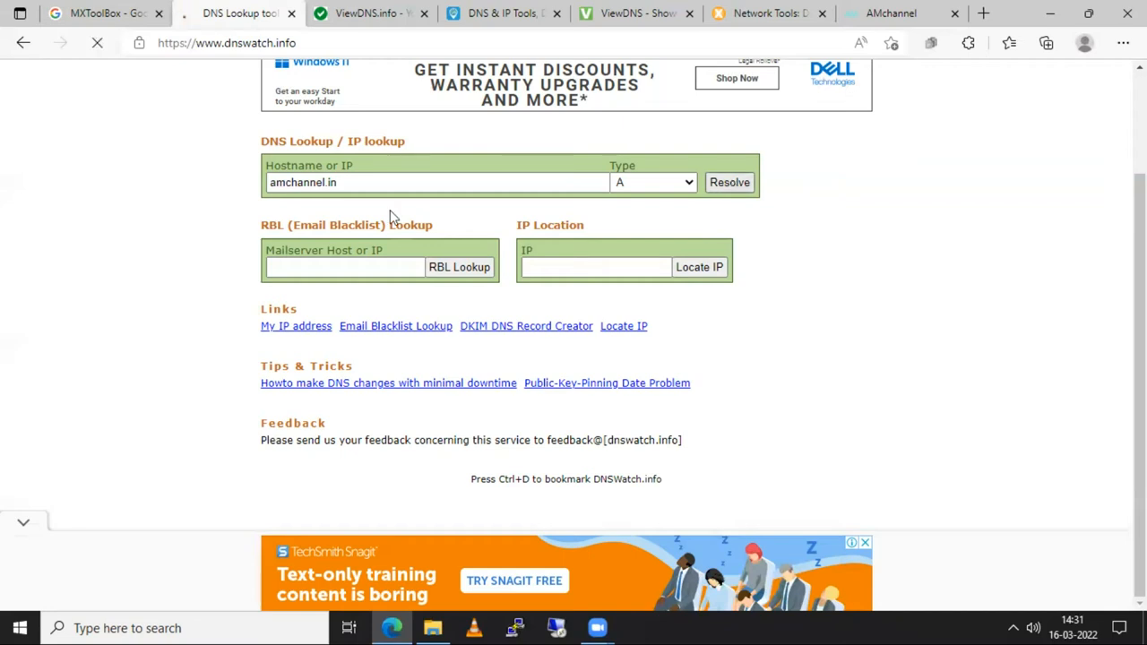
pyautogui.click(729, 182)
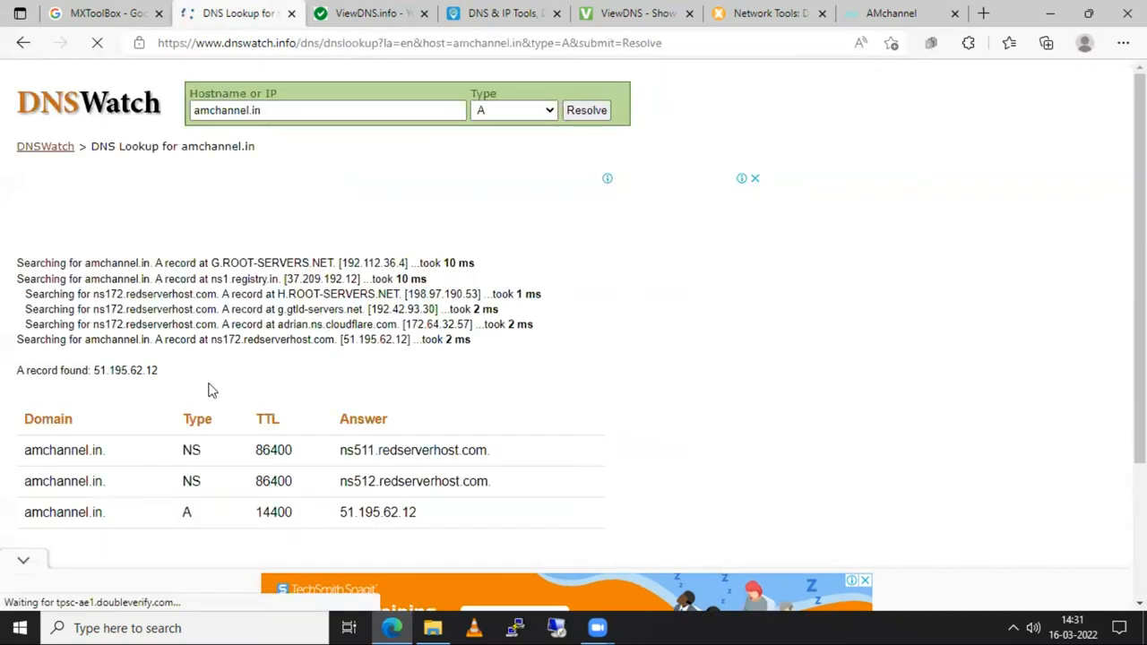
pyautogui.scroll(-3)
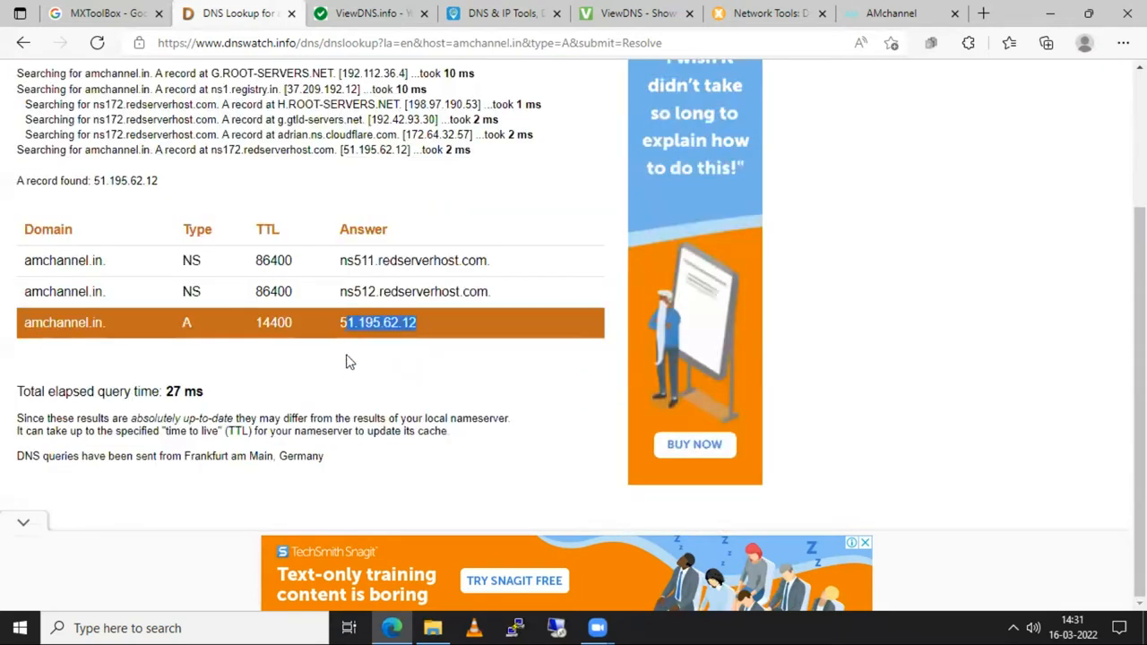
pyautogui.moveTo(339, 301)
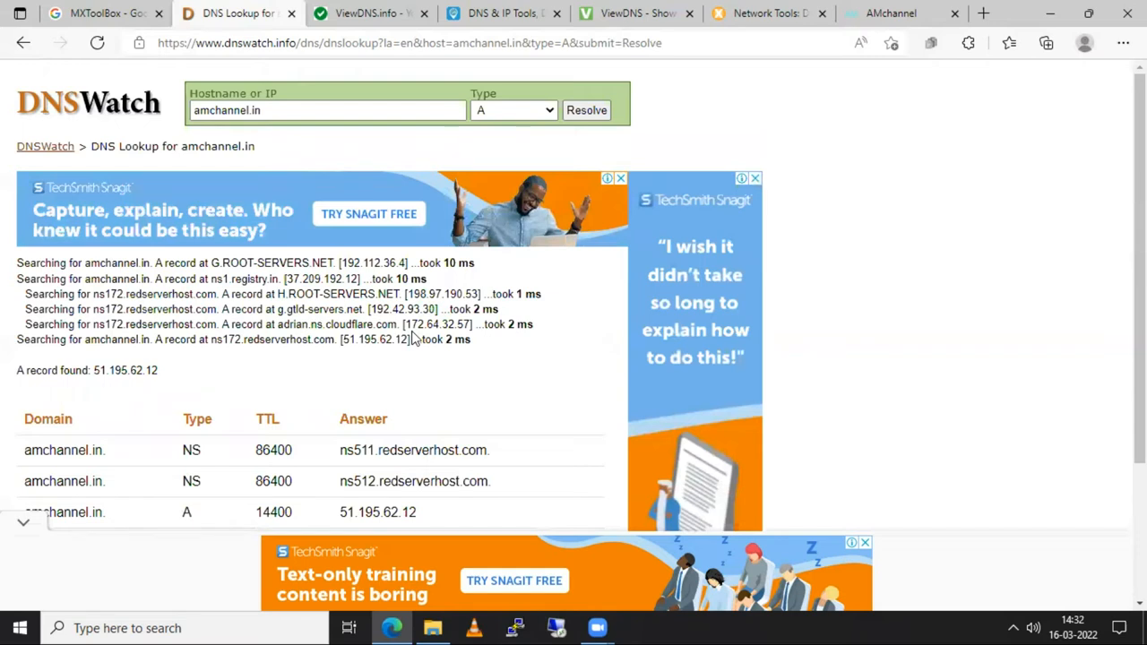
pyautogui.moveTo(416, 309)
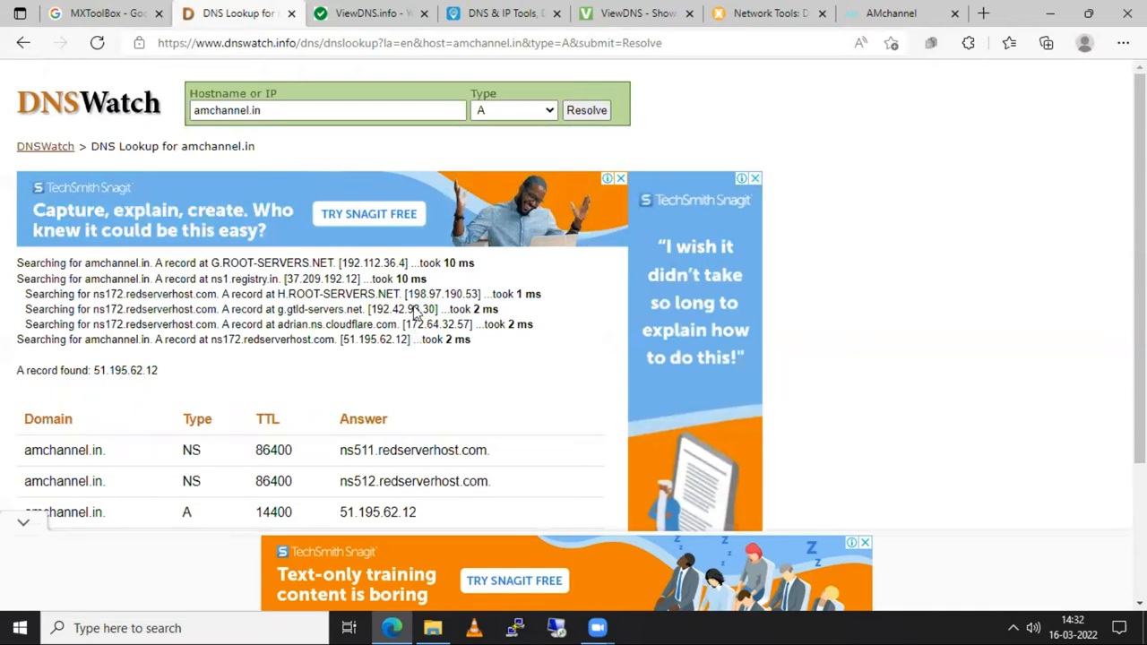
pyautogui.scroll(-3)
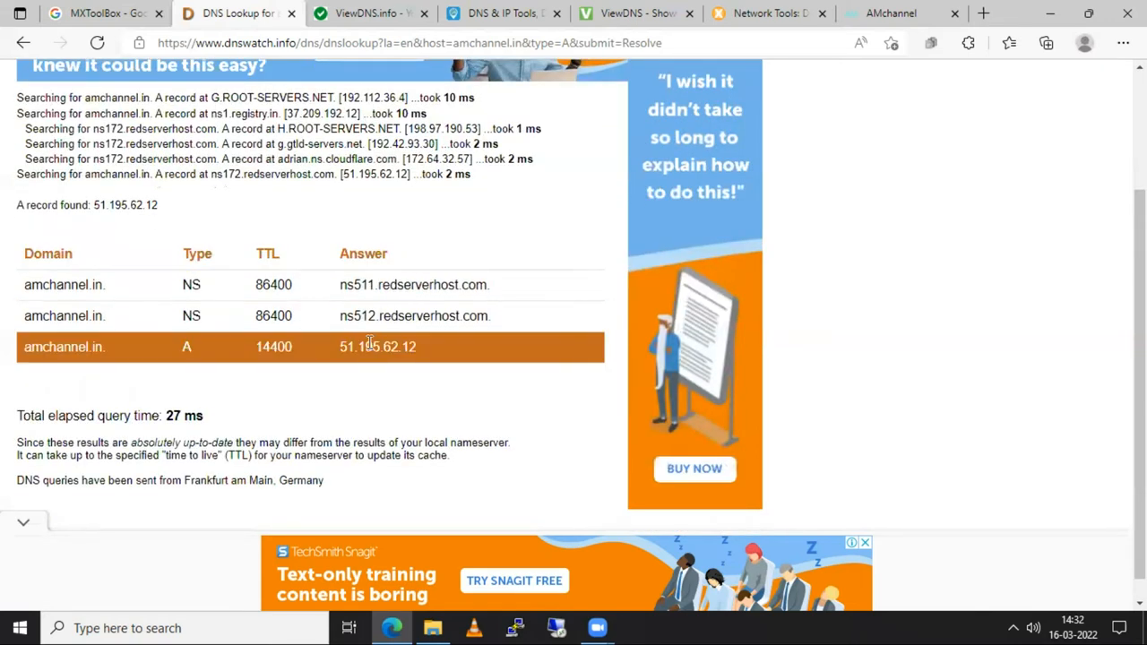
pyautogui.moveTo(374, 338)
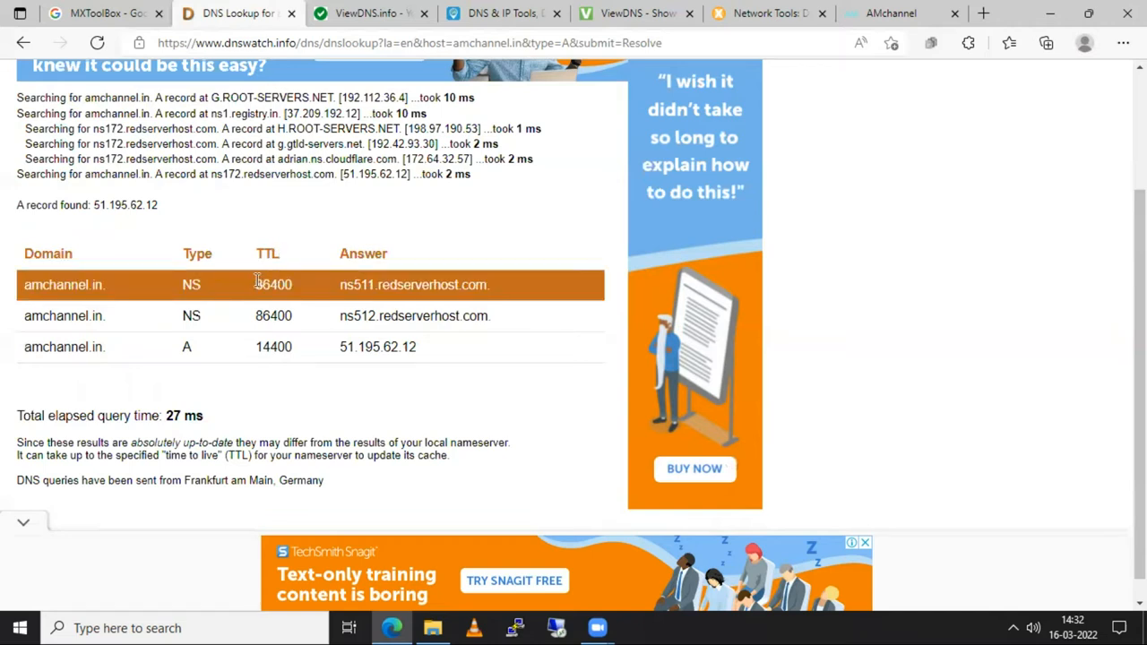
pyautogui.doubleClick(273, 285)
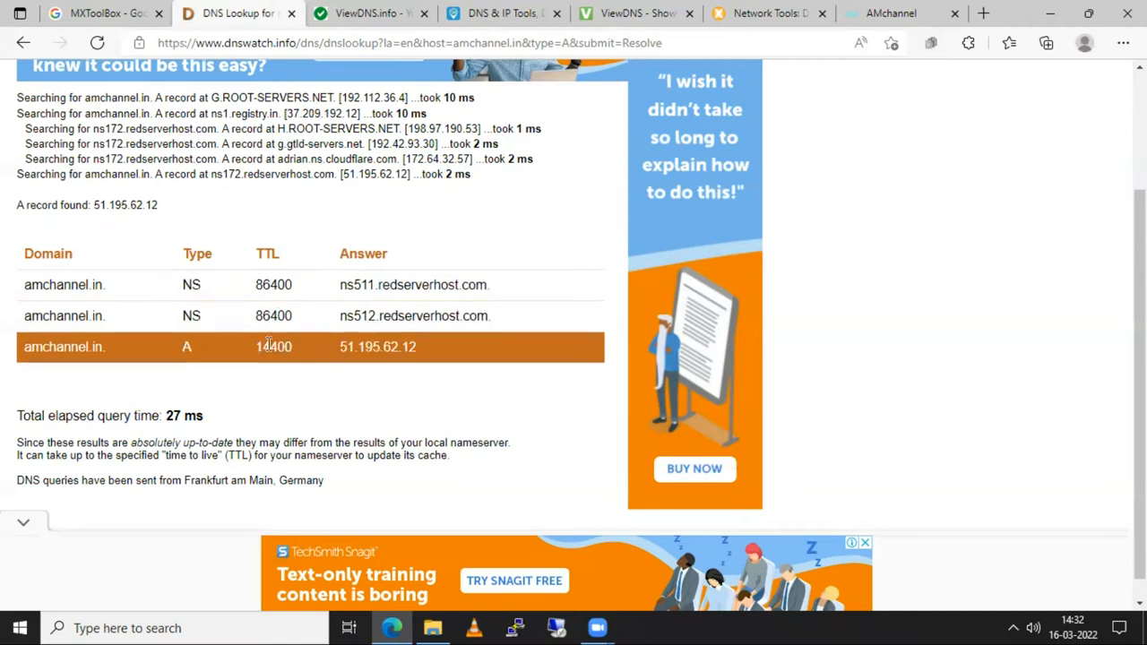
pyautogui.doubleClick(274, 347)
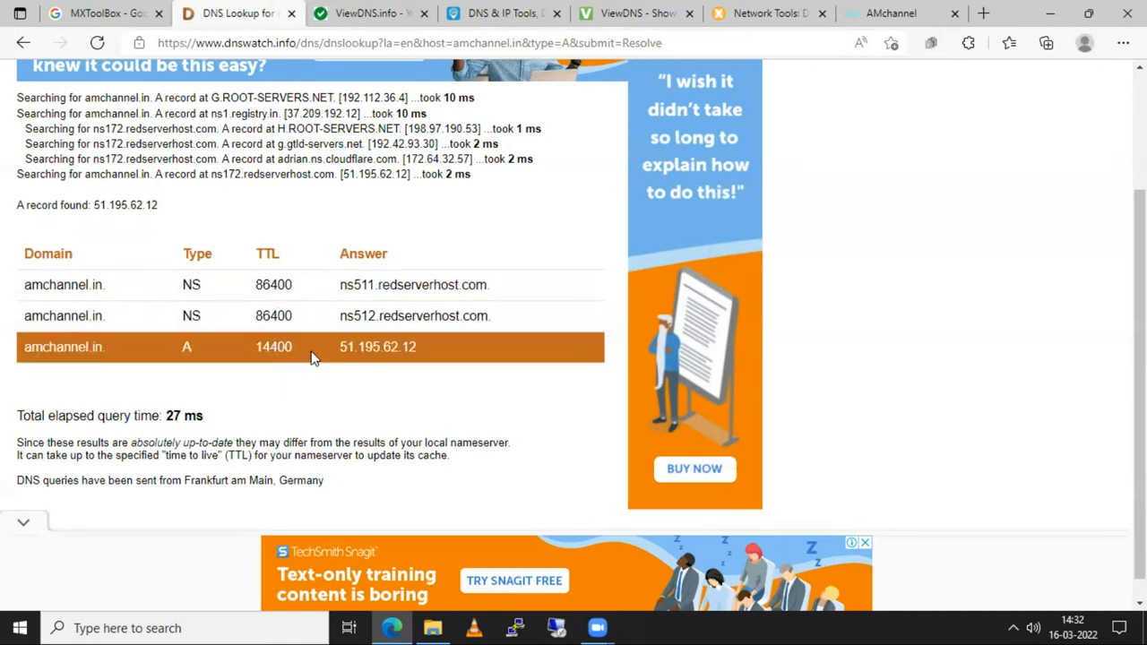
pyautogui.moveTo(295, 382)
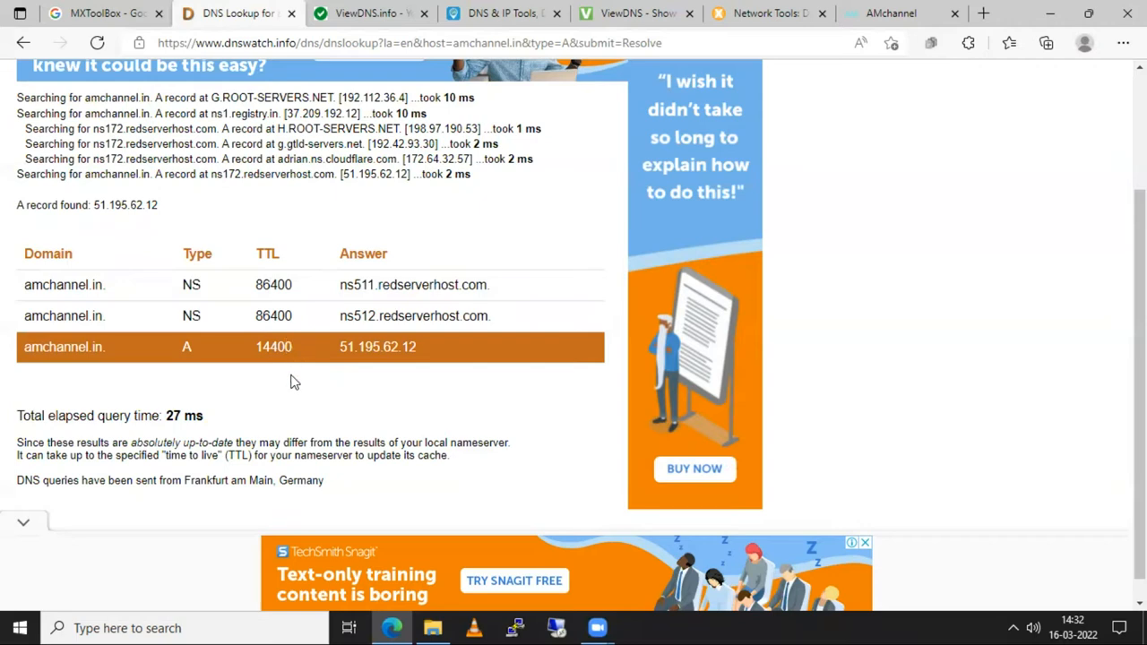
pyautogui.moveTo(377, 342)
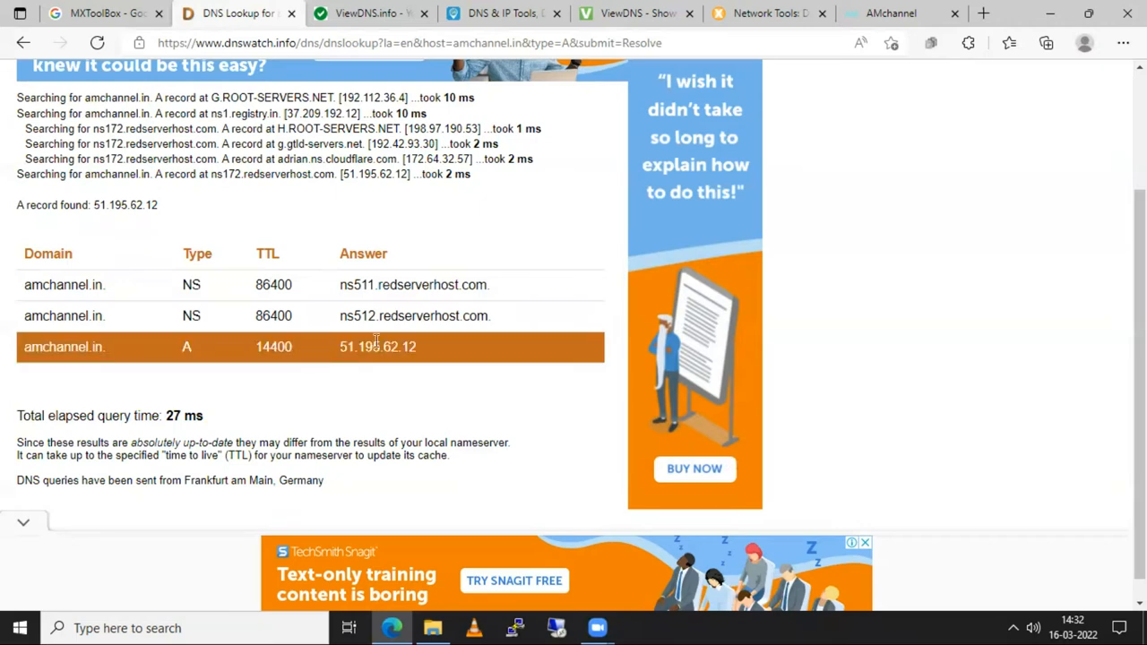
pyautogui.moveTo(407, 347)
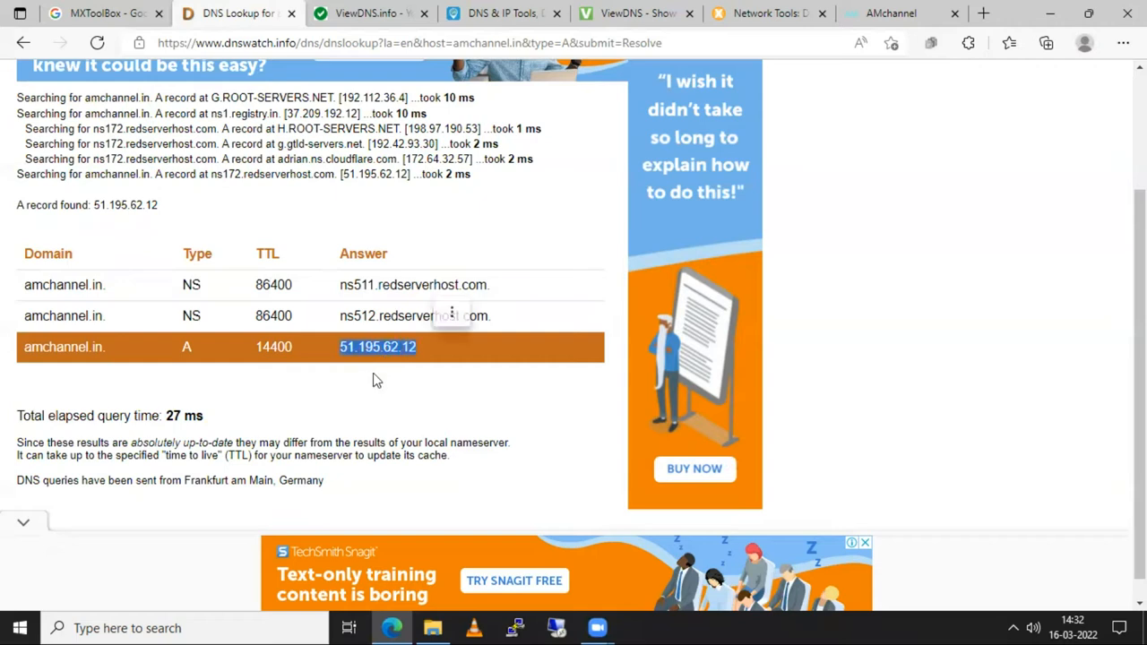
pyautogui.click(376, 380)
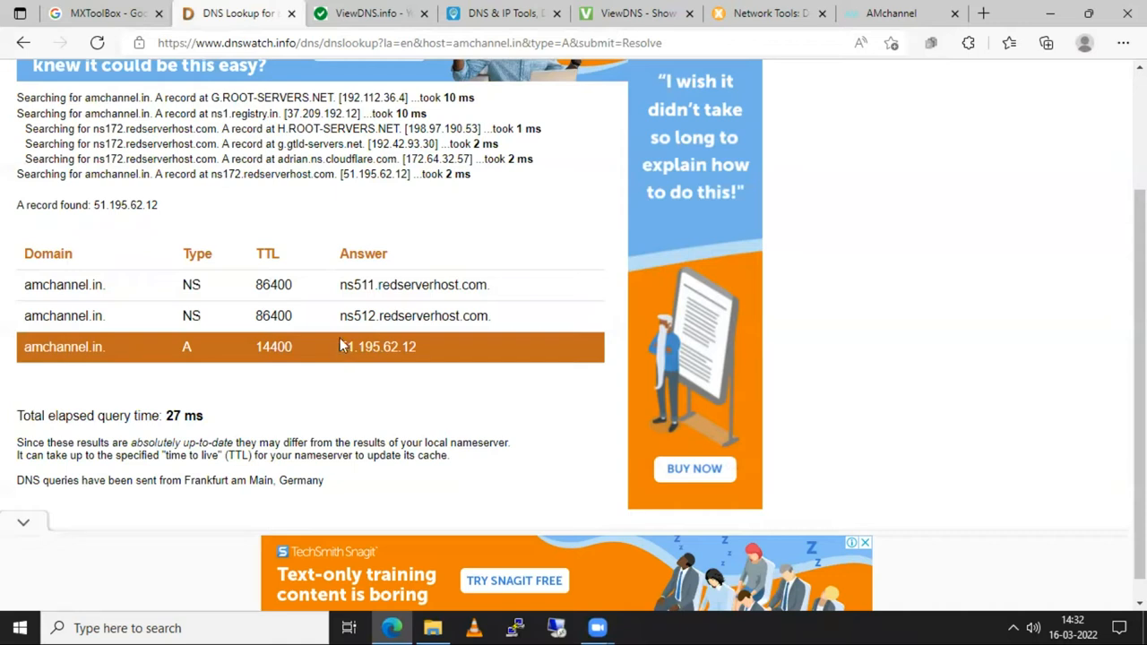
pyautogui.moveTo(371, 348)
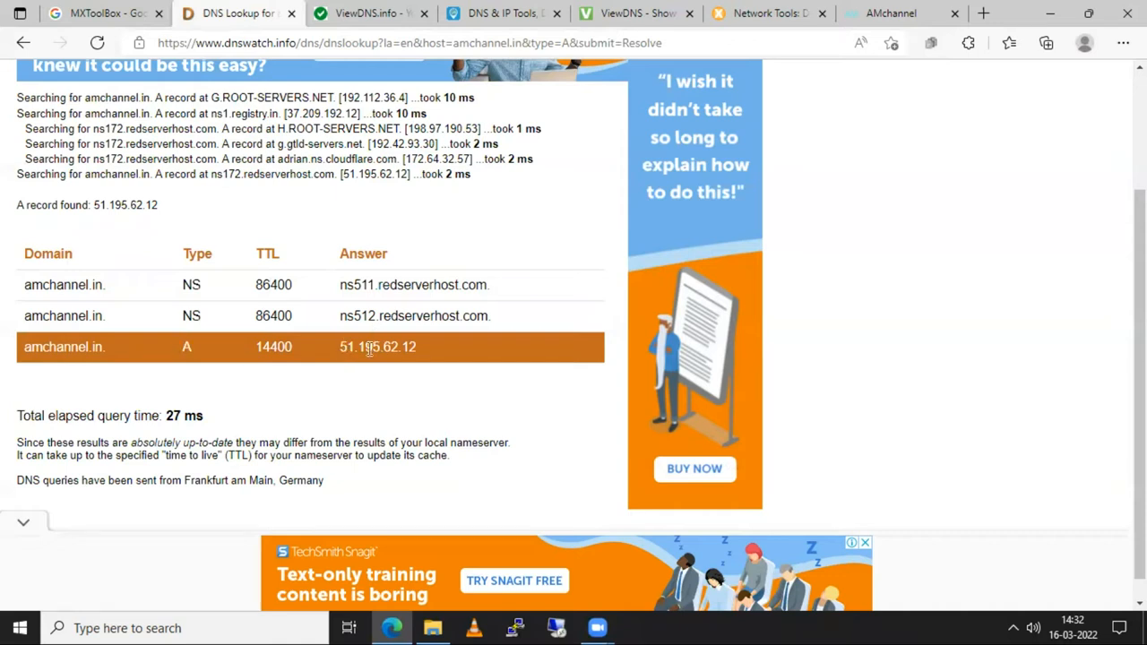
pyautogui.moveTo(399, 383)
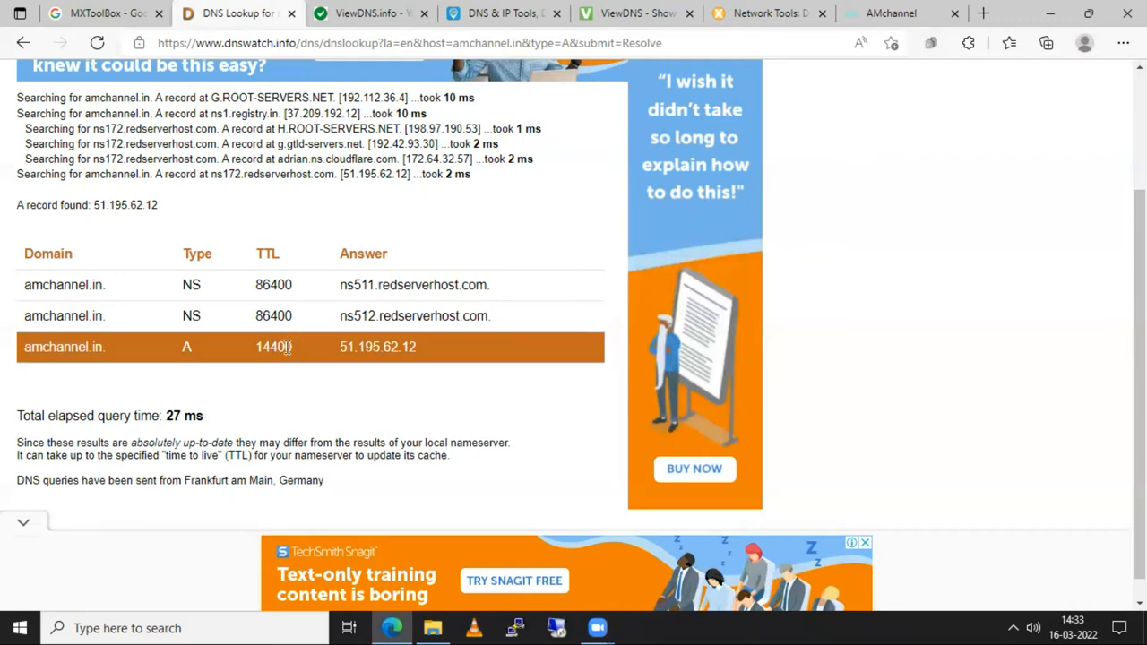
pyautogui.moveTo(288, 359)
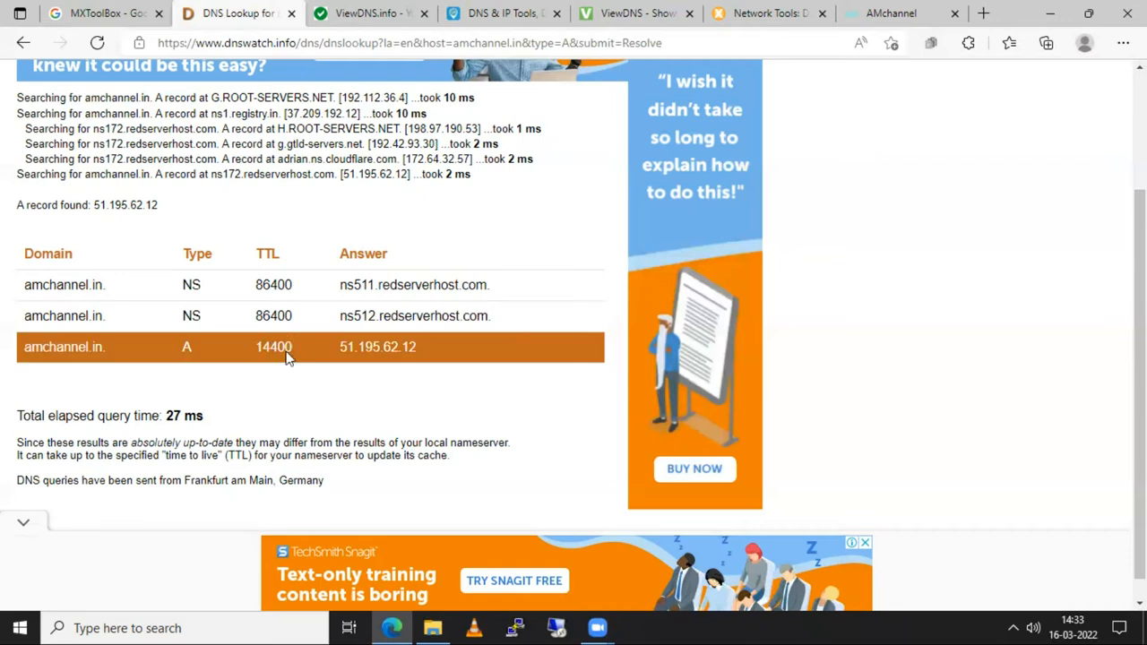
pyautogui.doubleClick(274, 347)
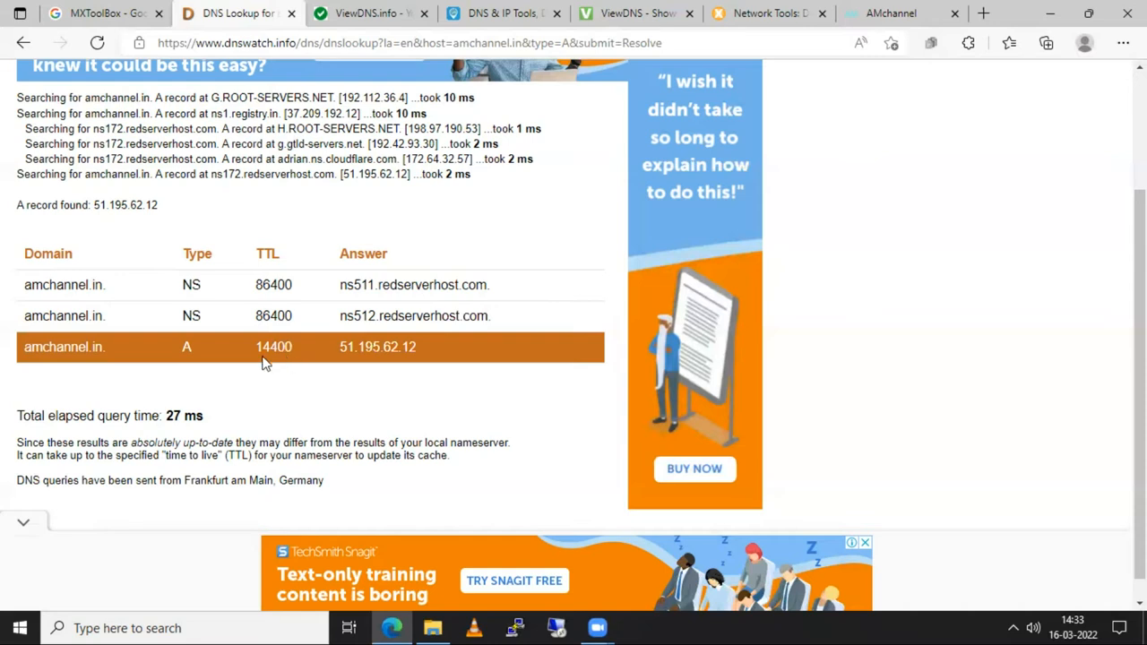
pyautogui.moveTo(367, 342)
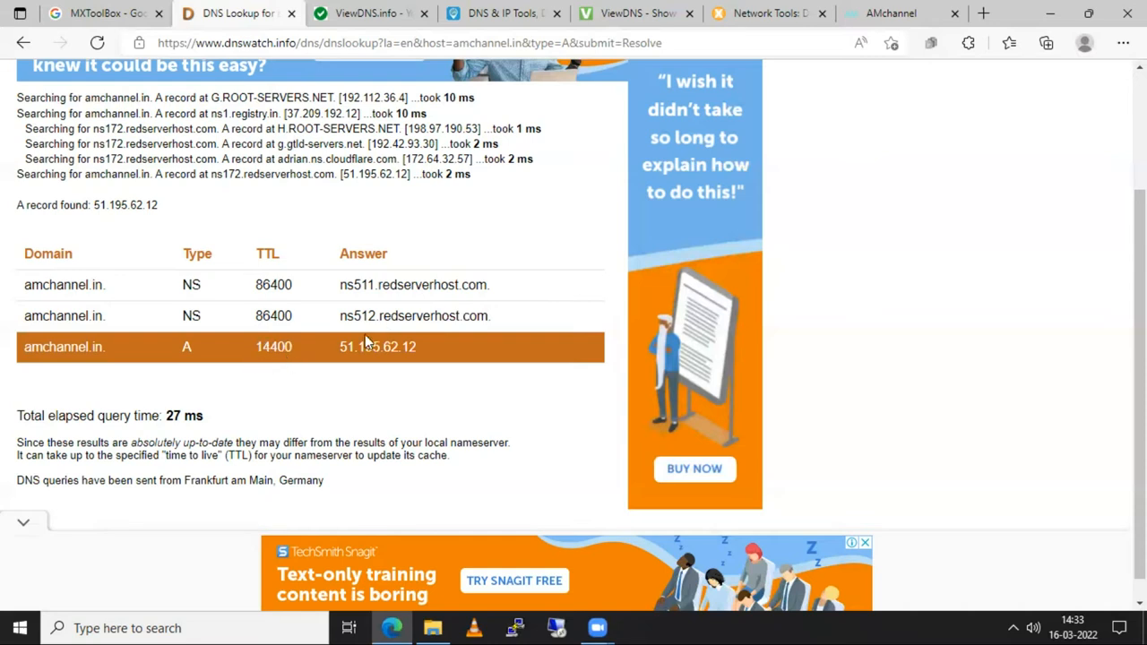
pyautogui.moveTo(279, 346)
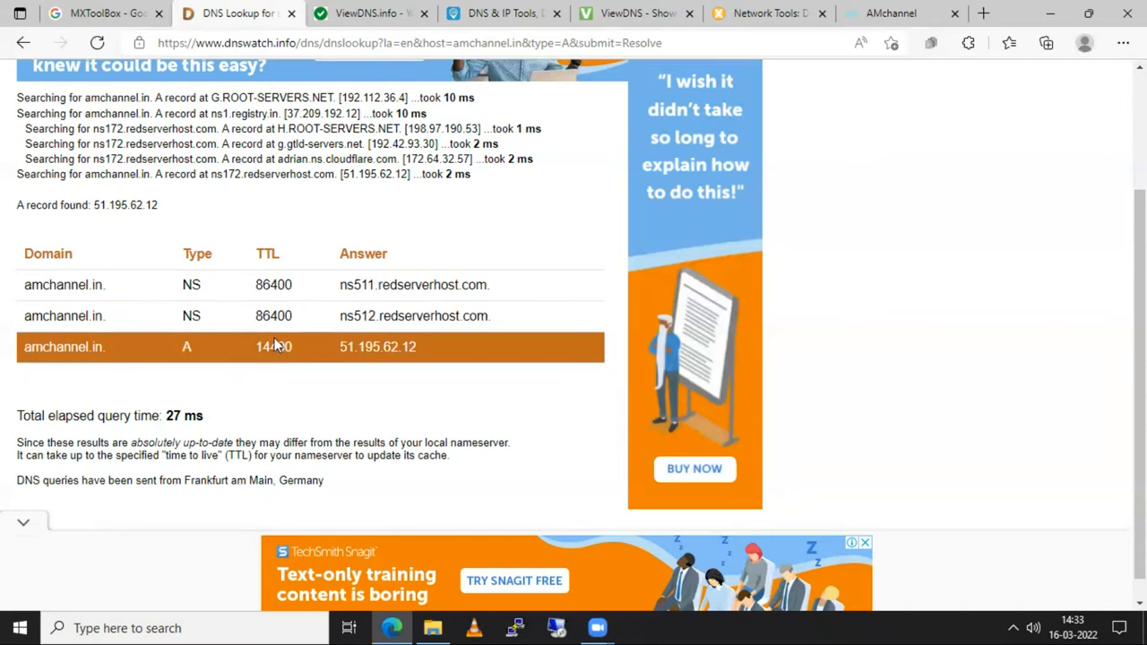
pyautogui.doubleClick(273, 347)
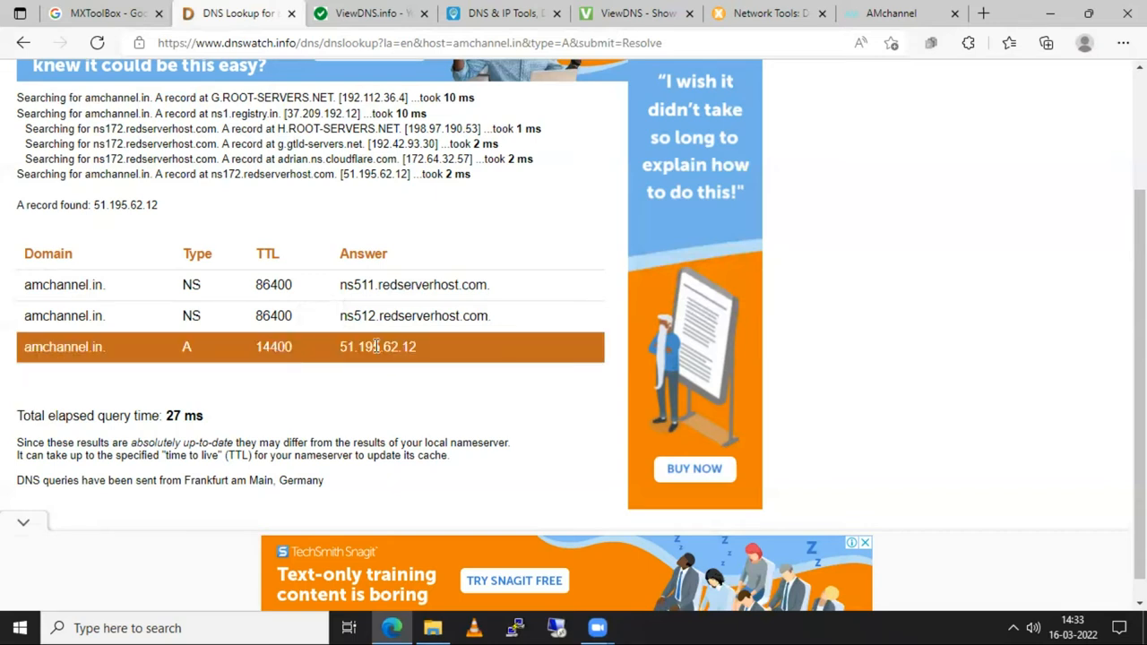
pyautogui.moveTo(358, 353)
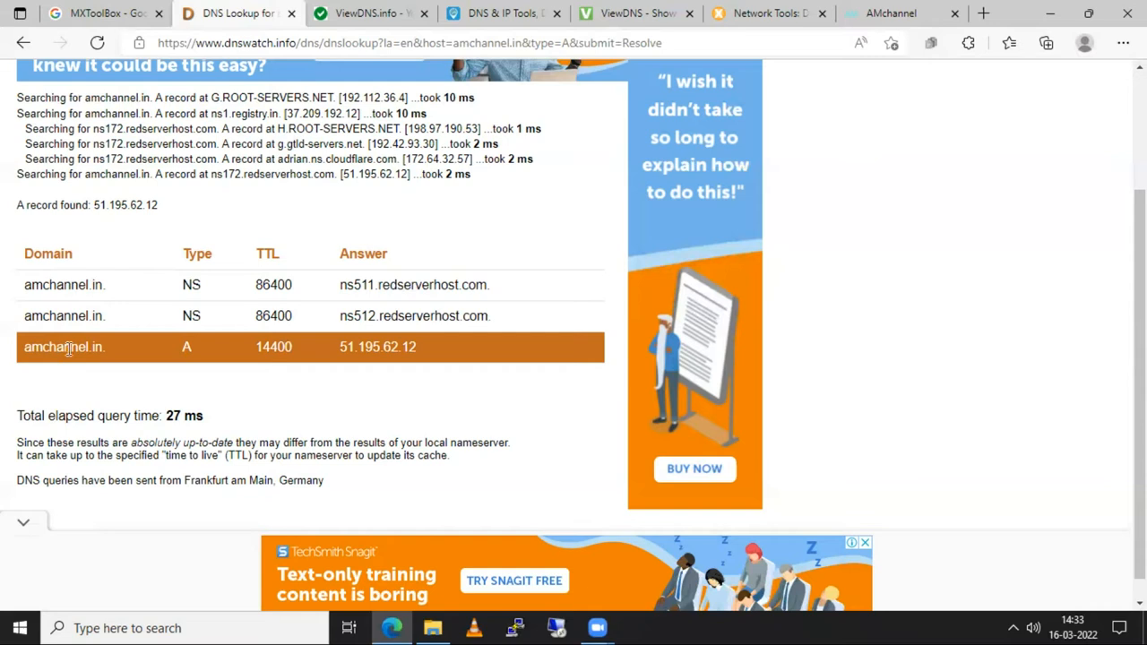
pyautogui.moveTo(125, 368)
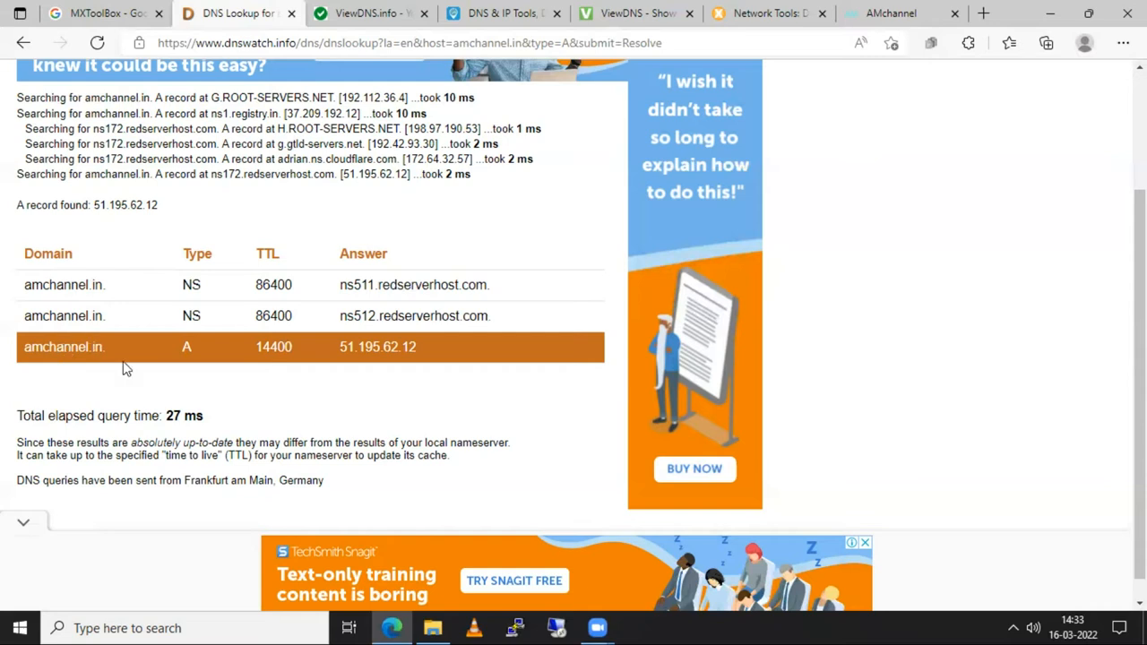
pyautogui.moveTo(360, 374)
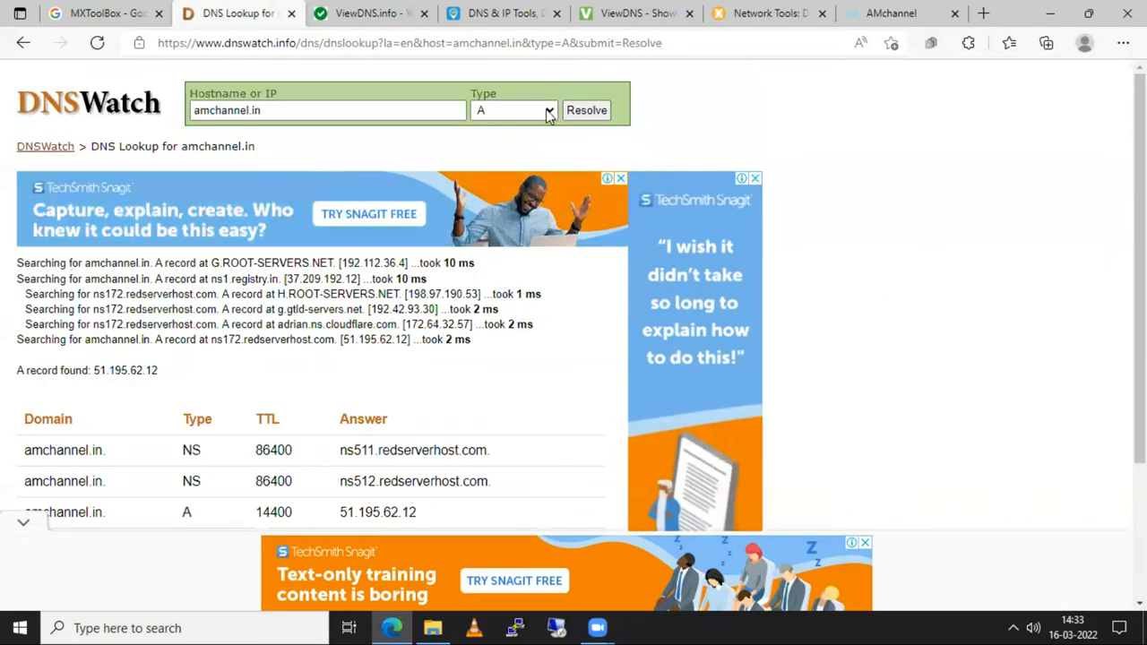
# Step: Choose MX as the record type and resolve amchannel.in
pyautogui.click(544, 109)
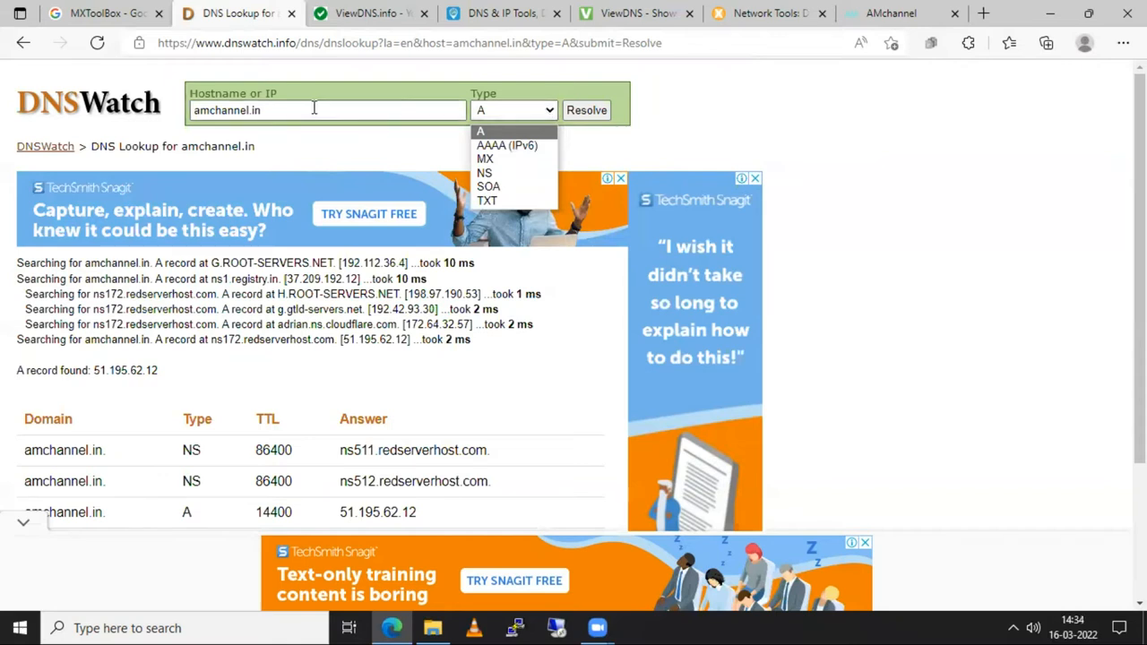
pyautogui.click(314, 109)
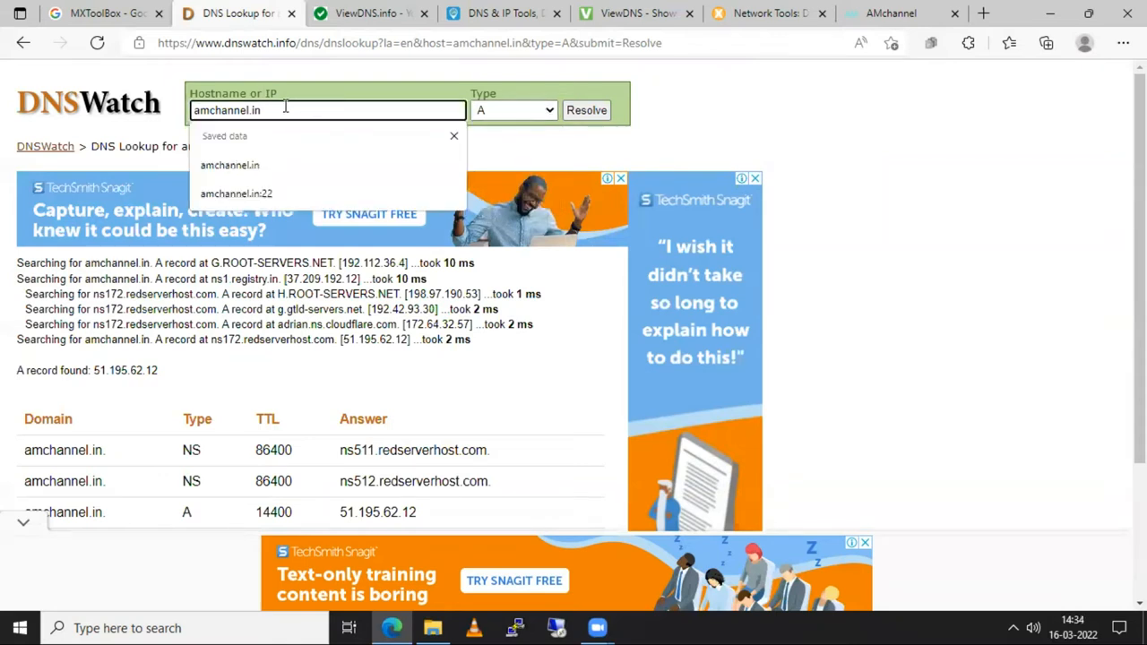
pyautogui.moveTo(569, 94)
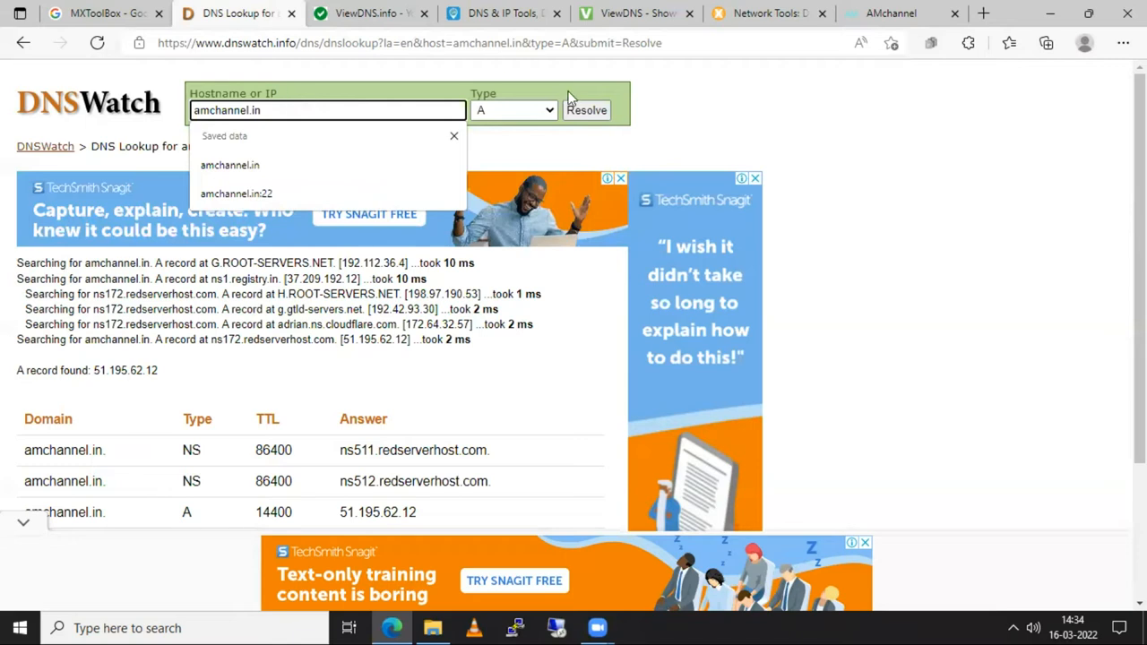
pyautogui.click(511, 110)
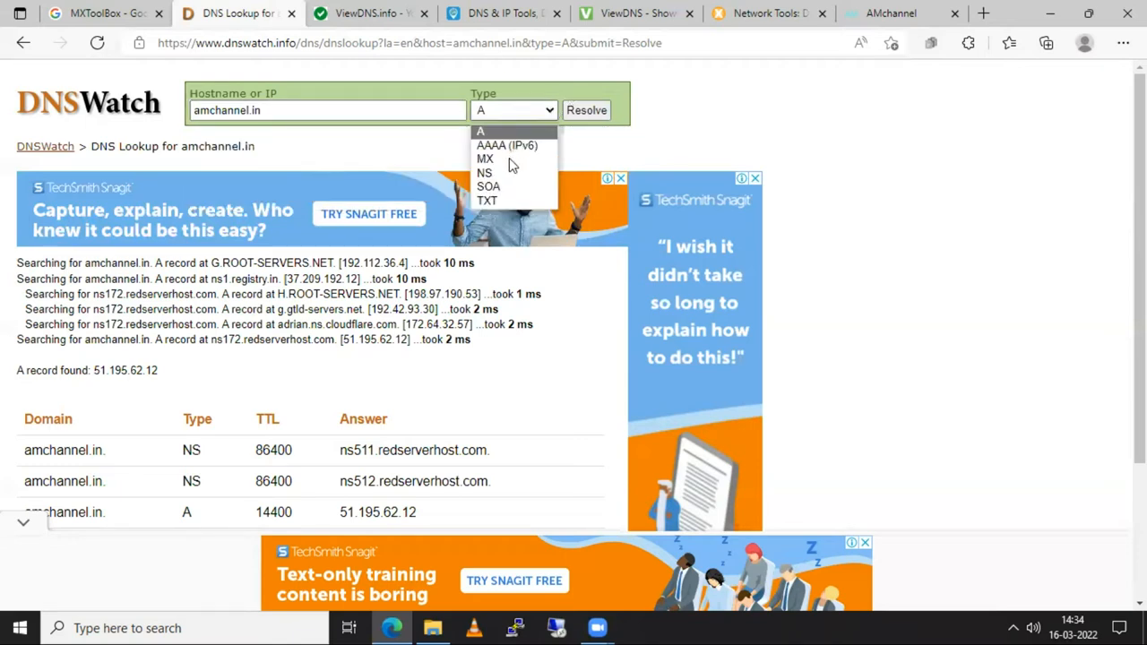
pyautogui.click(486, 159)
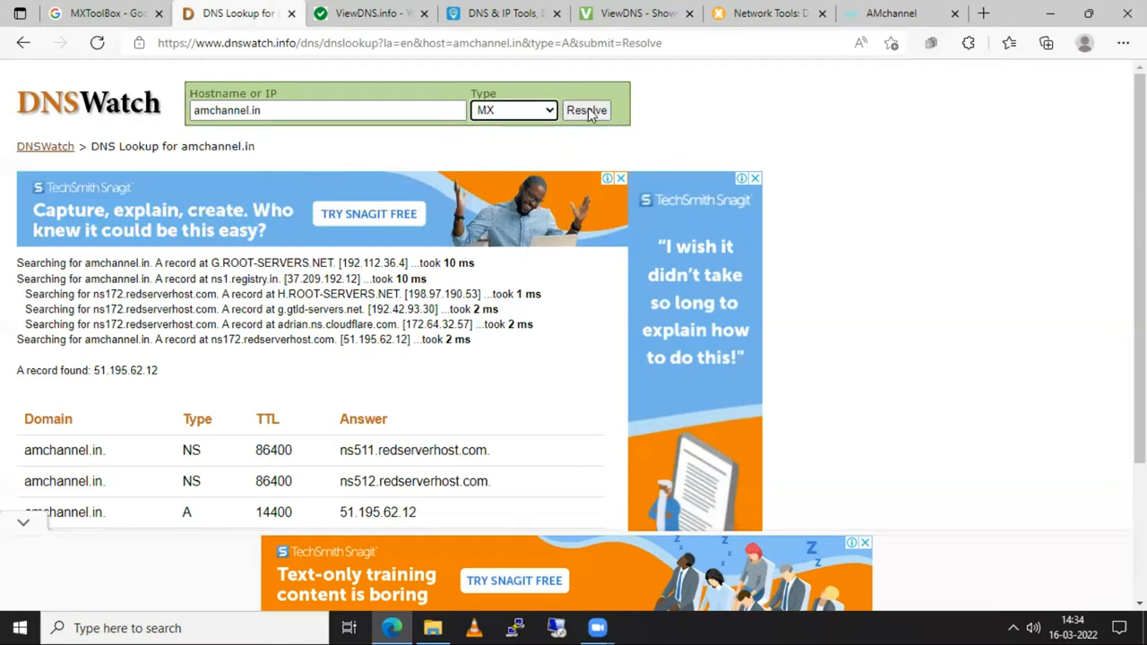
pyautogui.moveTo(581, 118)
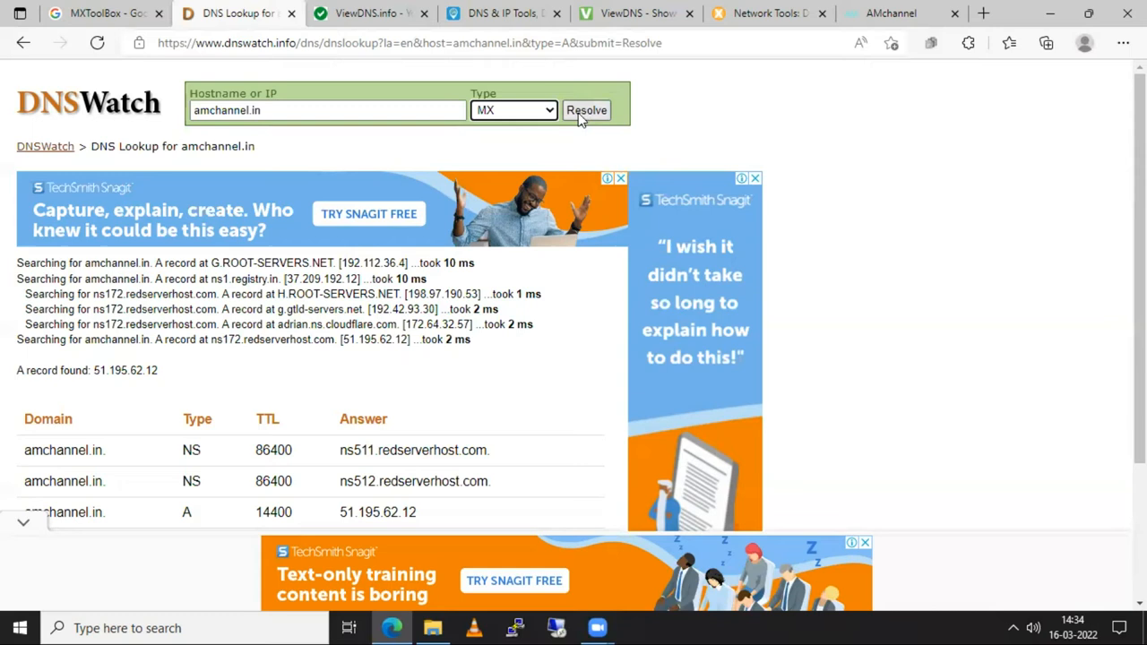
pyautogui.click(586, 109)
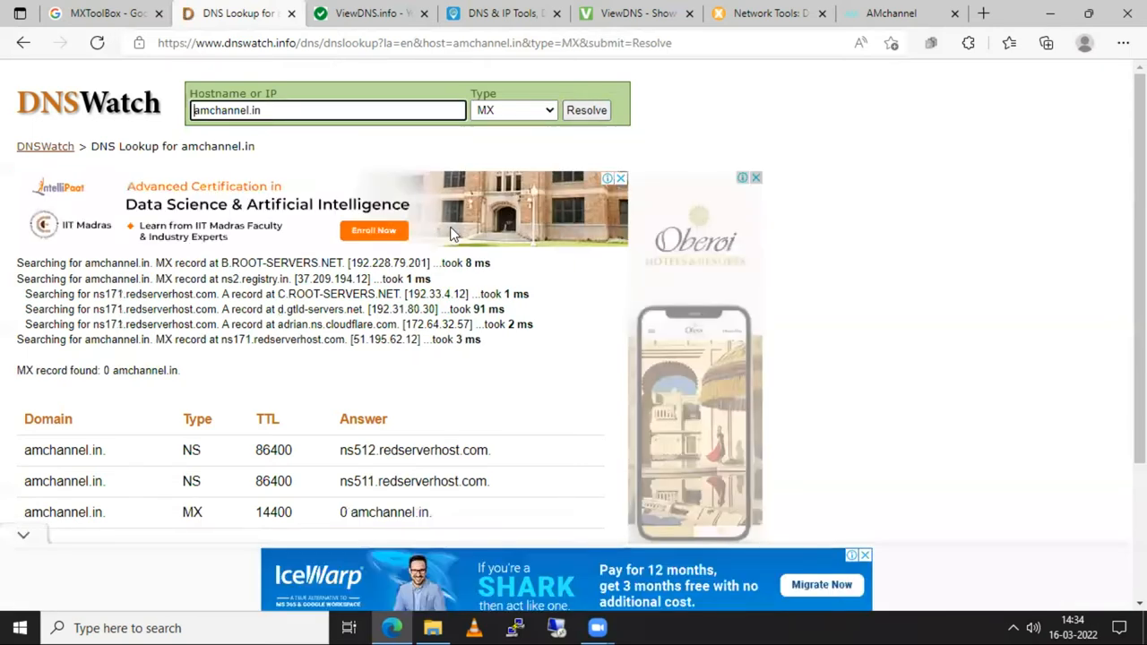
# Step: Review the MX result (0 amchannel.in, TTL 14400) and reopen the record type list
pyautogui.scroll(-3)
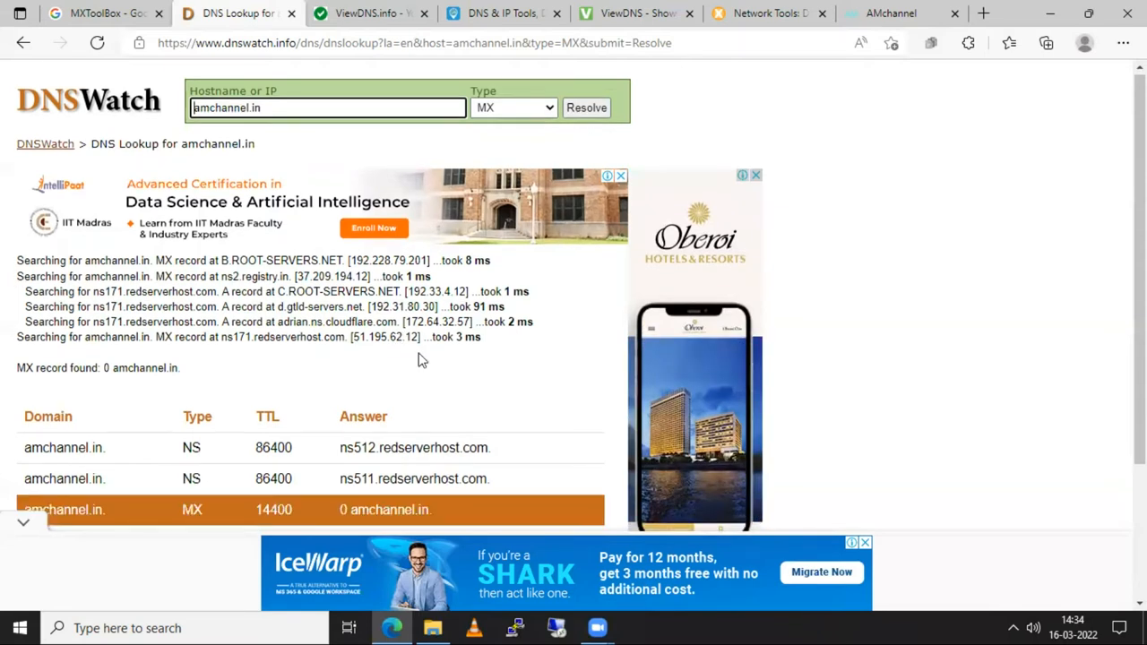
pyautogui.scroll(-3)
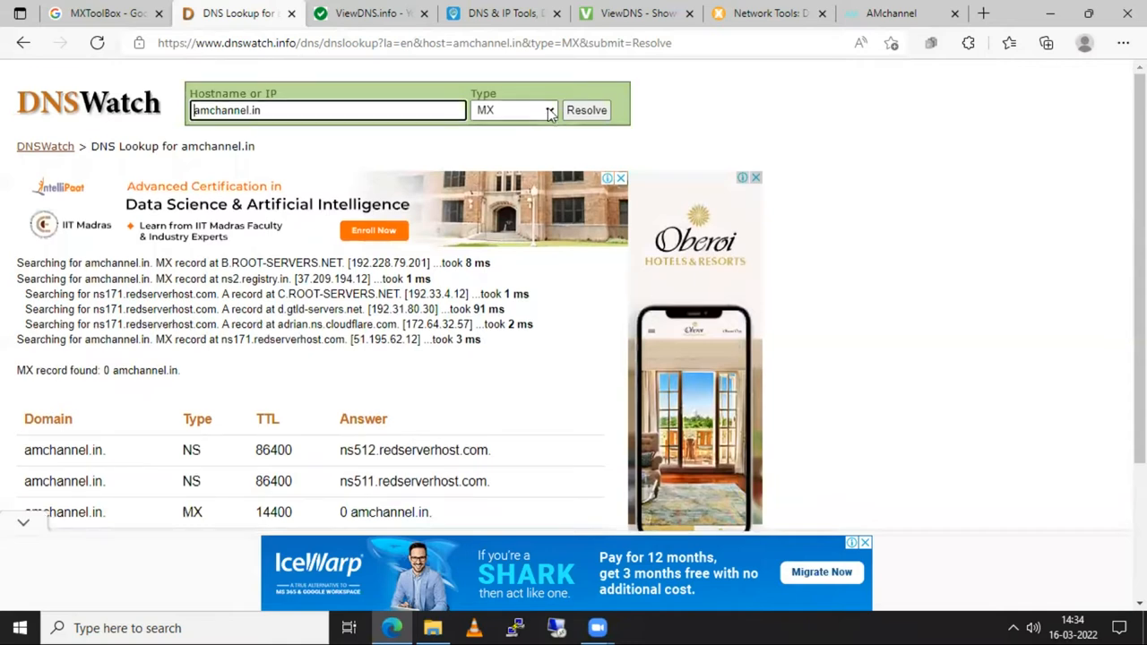
pyautogui.click(514, 110)
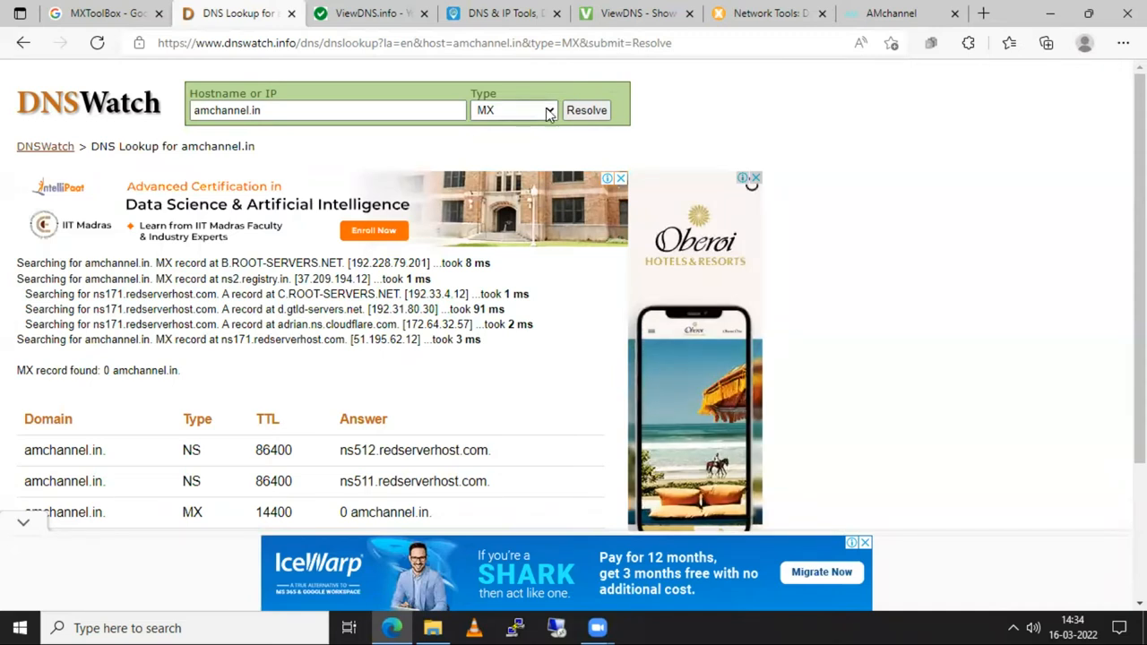
pyautogui.click(544, 109)
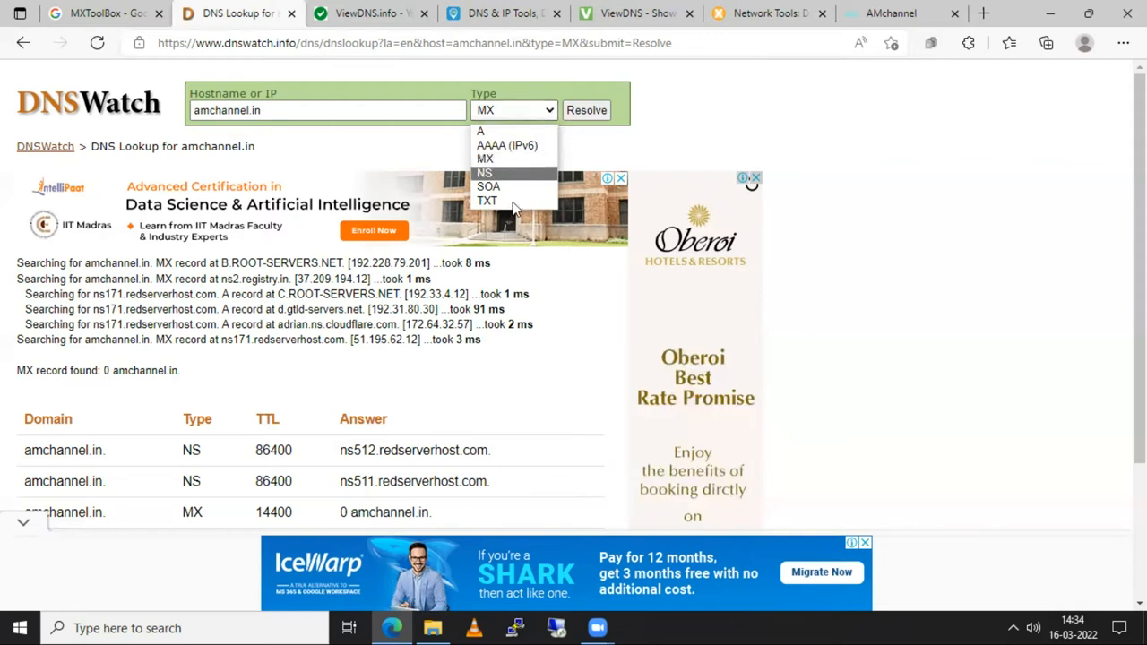
# Step: Resolve amchannel.in's TXT records and scroll through the SPF and site-verification entries
pyautogui.click(487, 201)
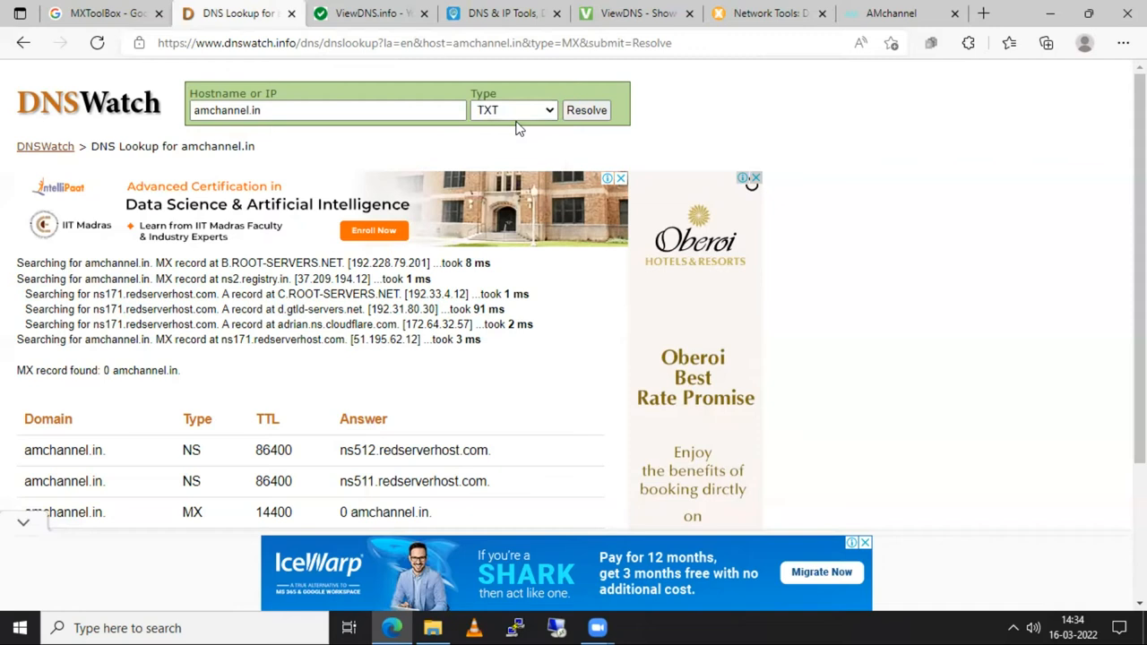
pyautogui.moveTo(554, 125)
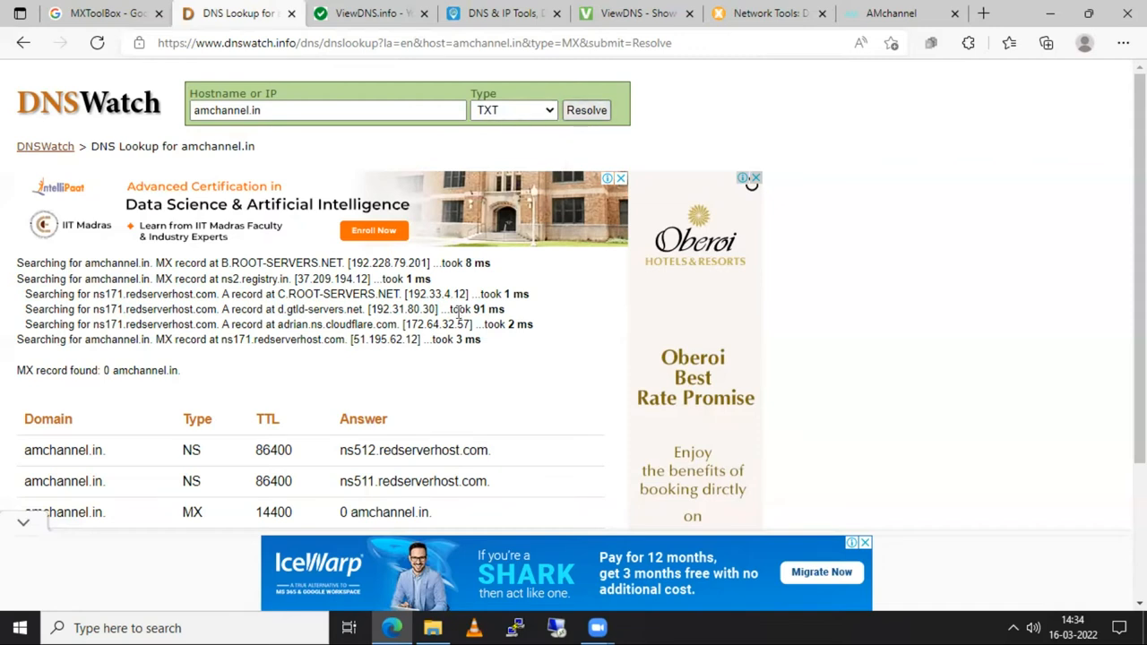
pyautogui.click(586, 110)
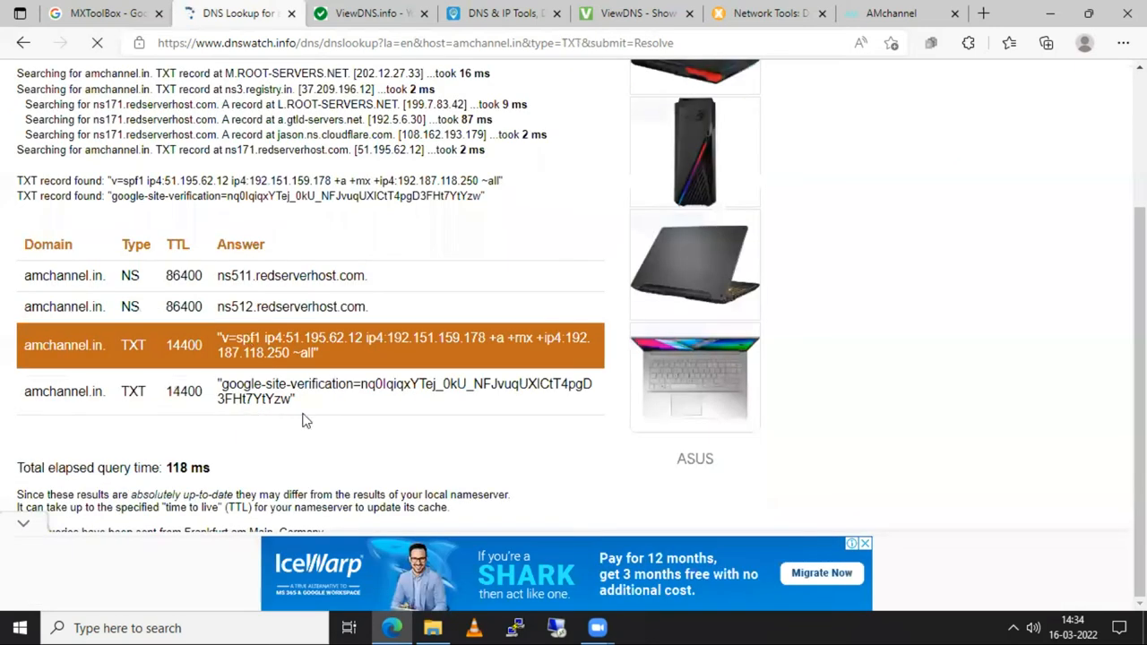
pyautogui.scroll(-3)
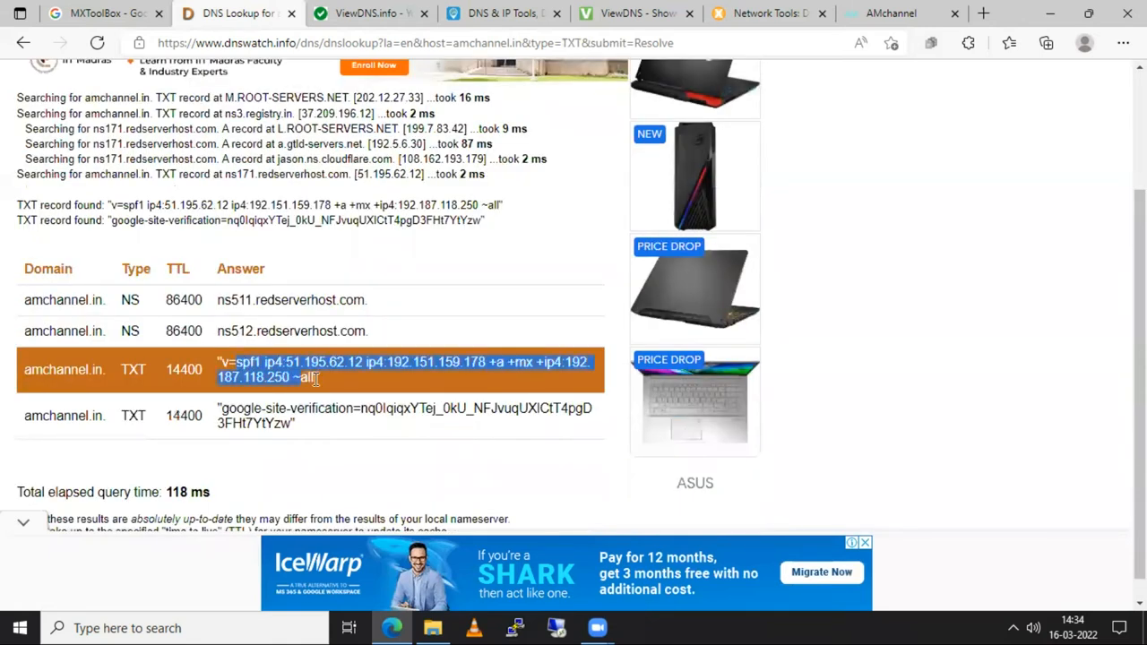
pyautogui.moveTo(318, 381)
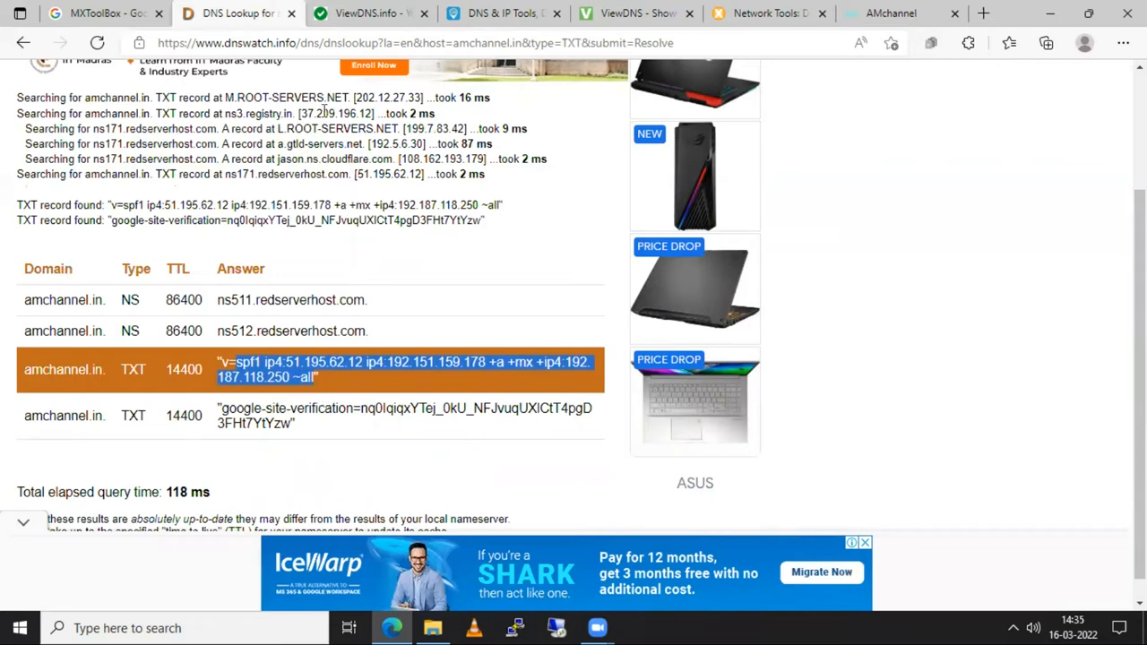
pyautogui.scroll(3)
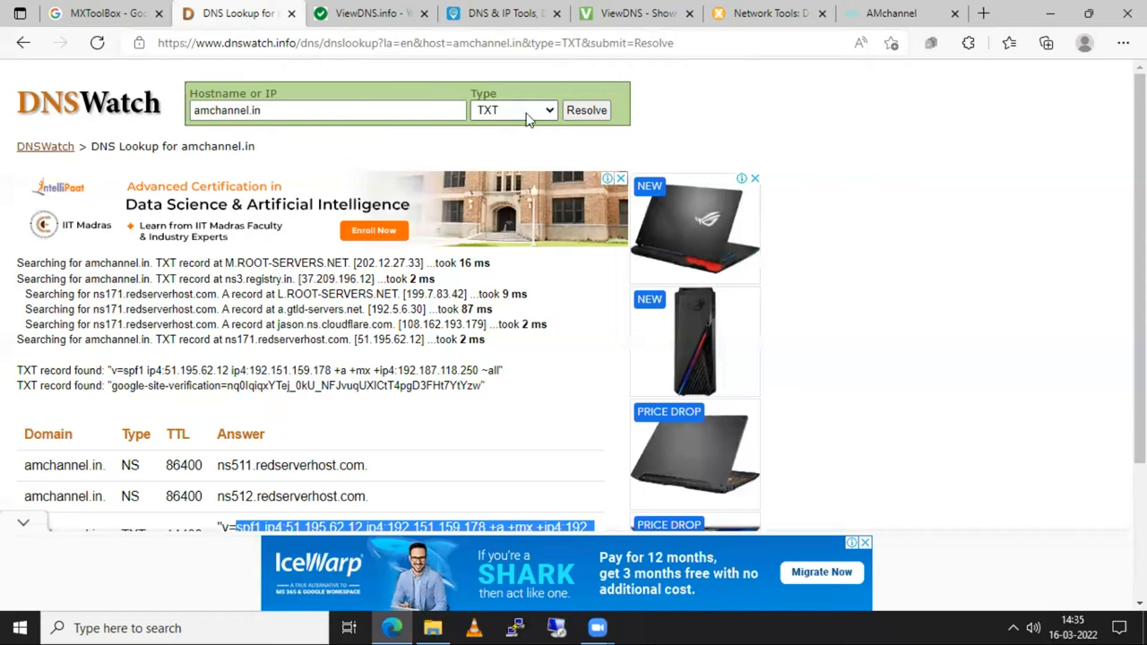
pyautogui.moveTo(298, 338)
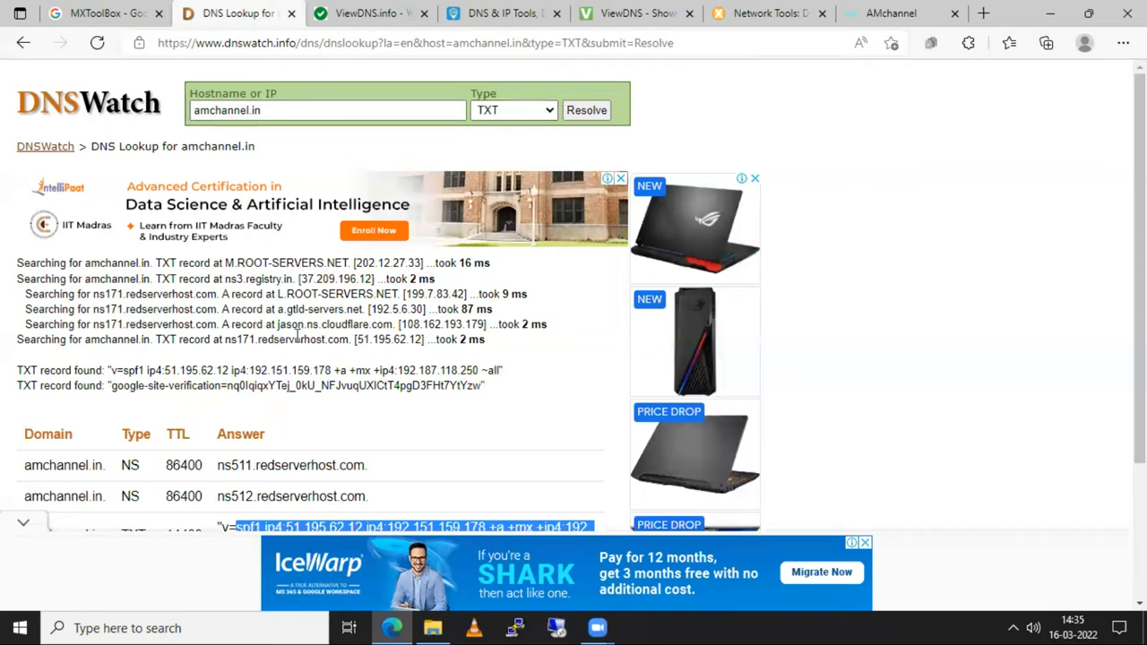
pyautogui.scroll(-3)
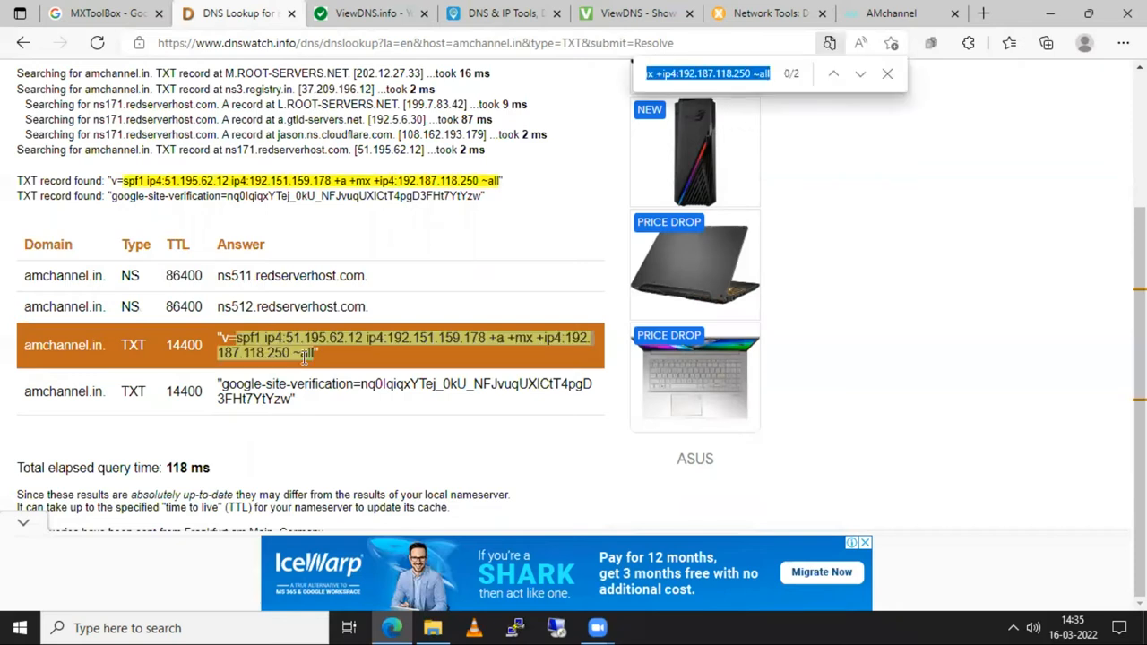
# Step: Step through both SPF text matches in the TXT results, then switch to ViewDNS.info
pyautogui.click(841, 73)
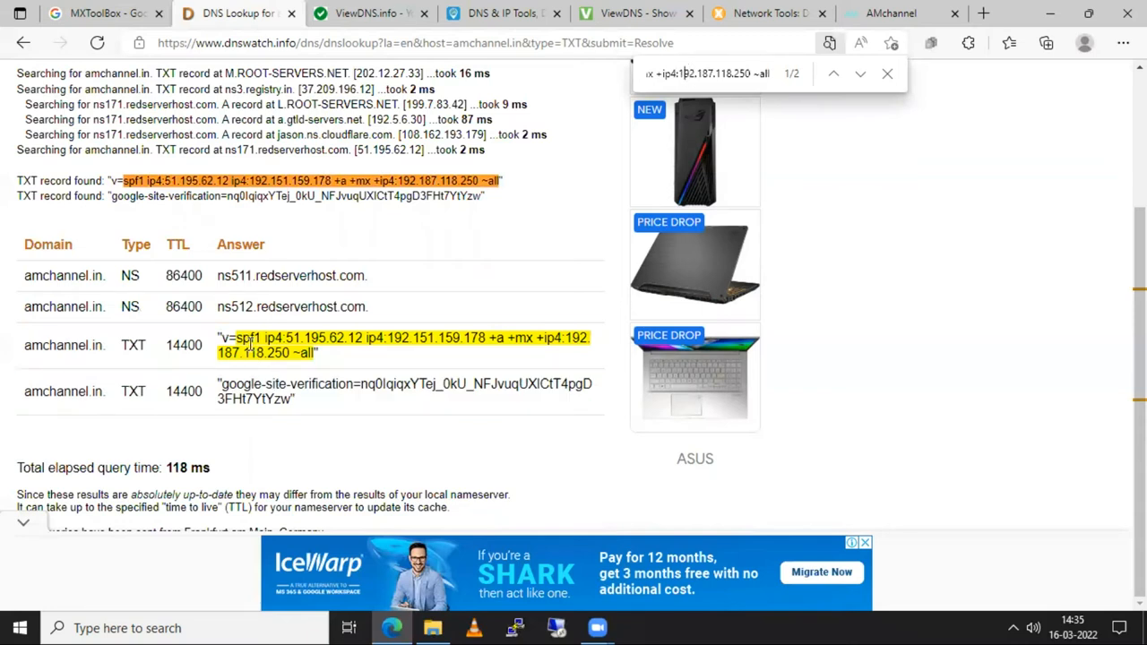
pyautogui.click(287, 353)
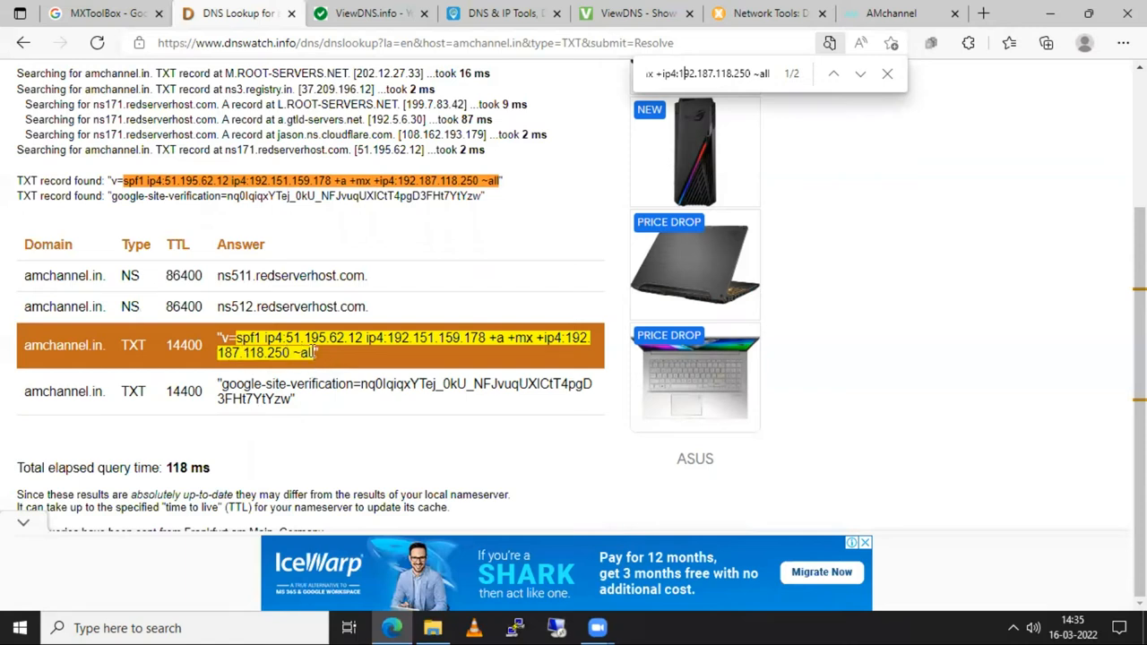
pyautogui.moveTo(309, 398)
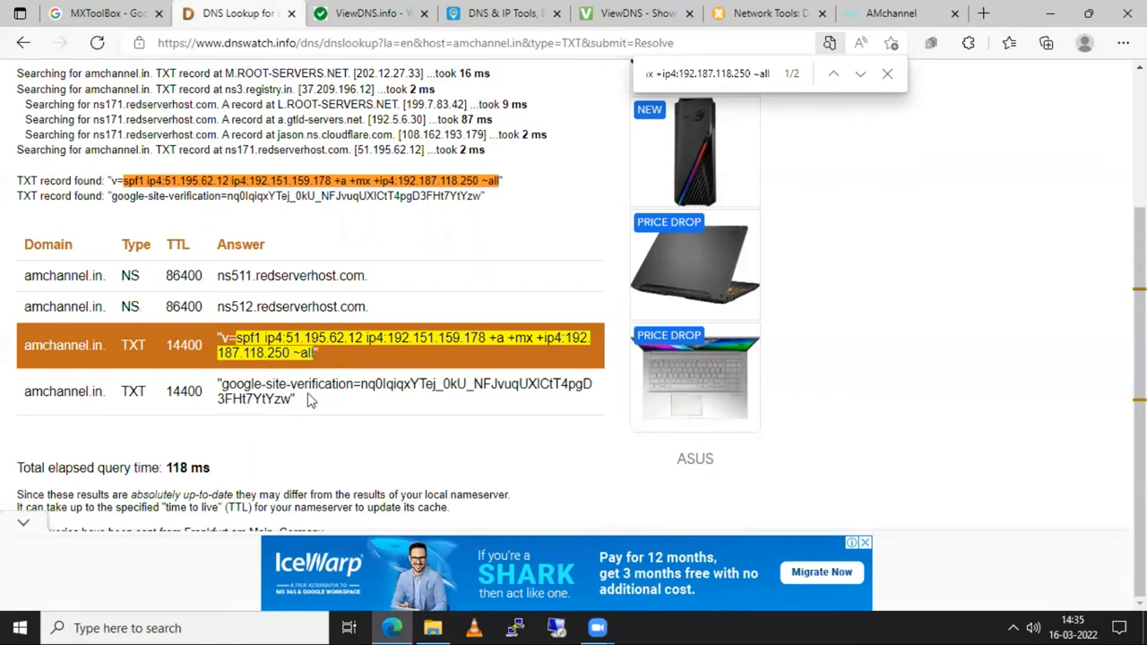
pyautogui.click(309, 398)
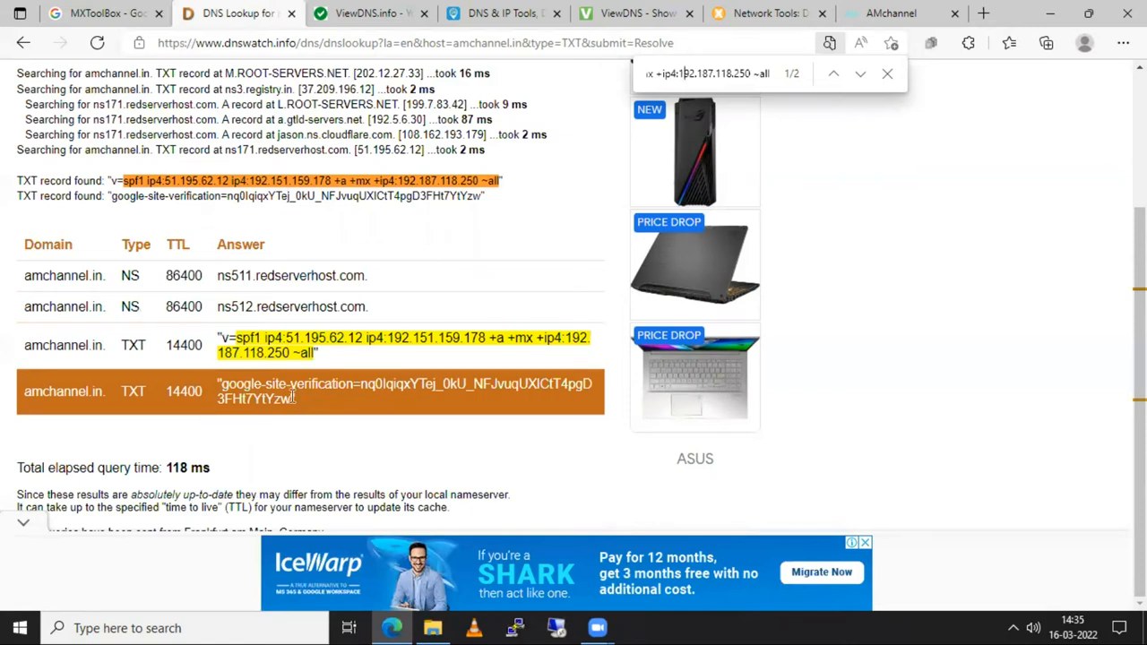
pyautogui.moveTo(411, 363)
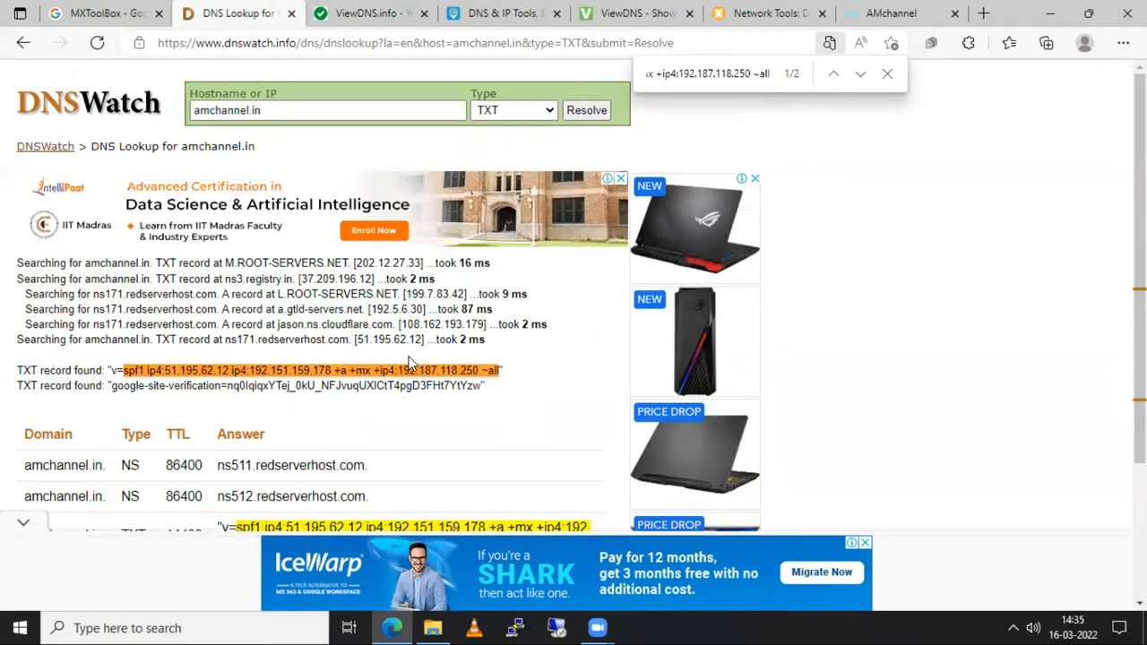
pyautogui.moveTo(411, 356)
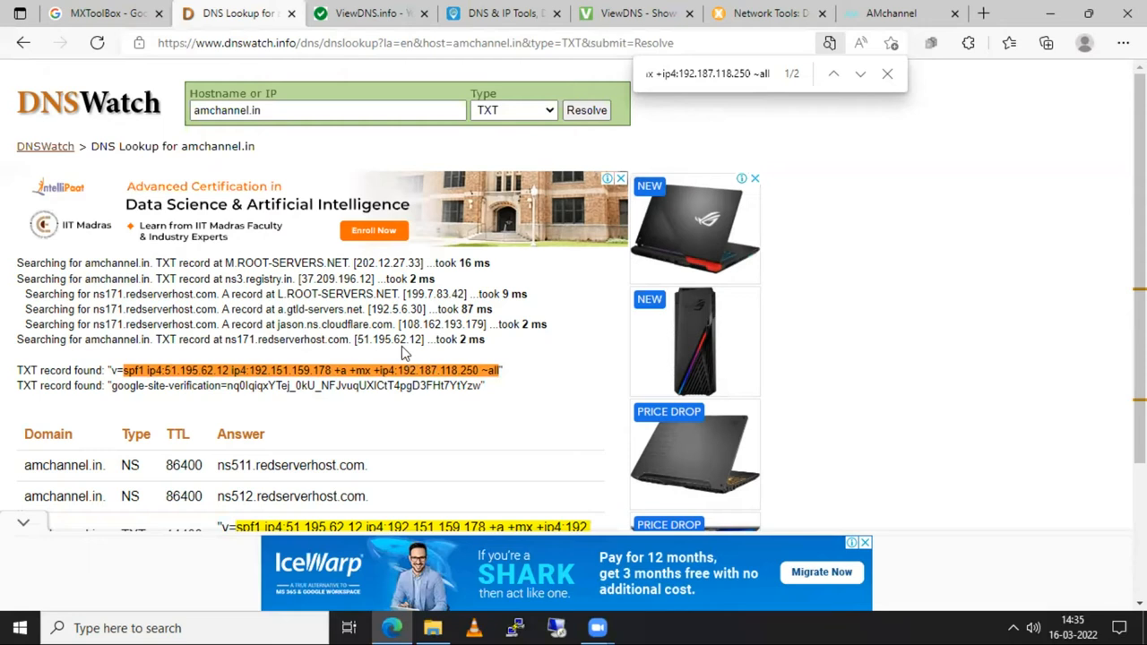
pyautogui.moveTo(472, 310)
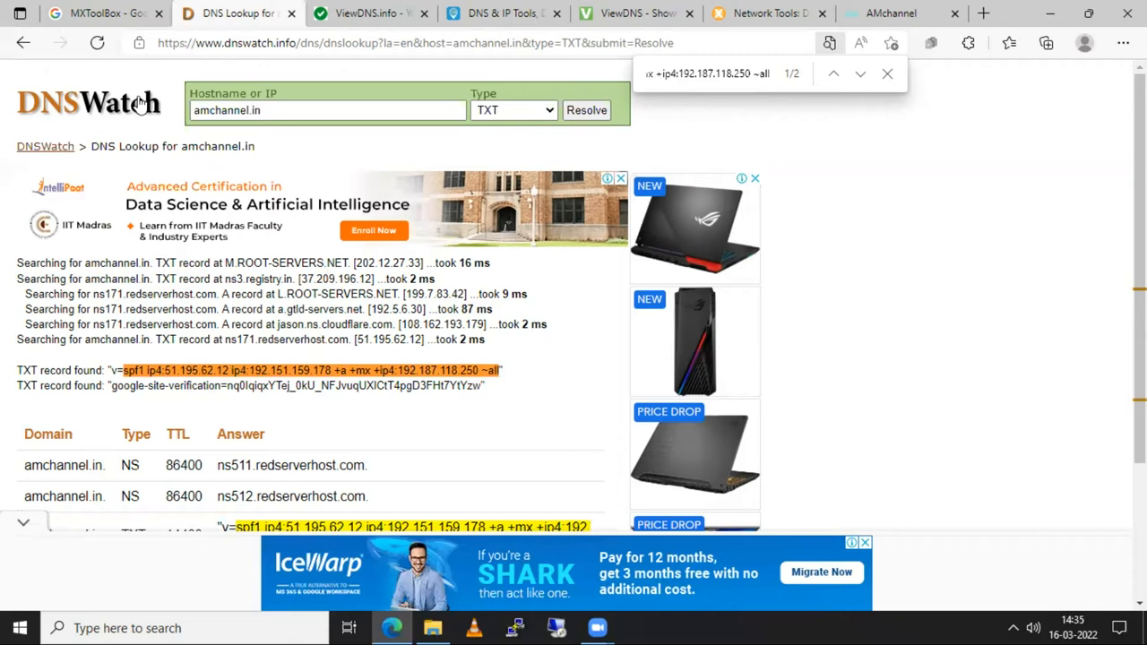
pyautogui.moveTo(334, 64)
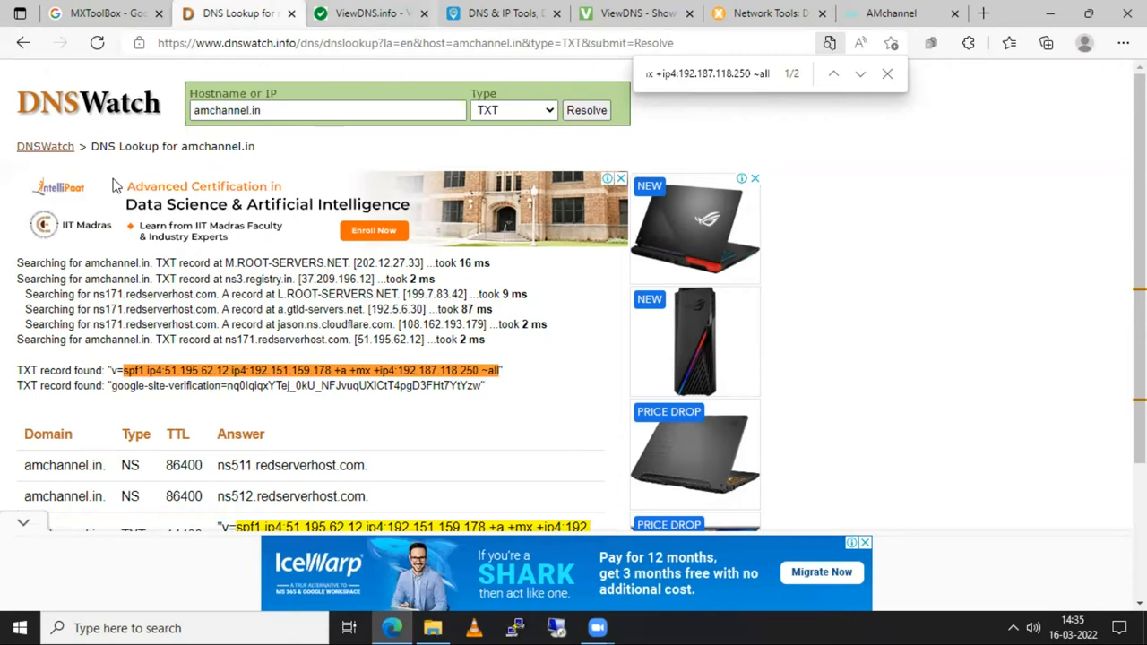
pyautogui.click(385, 15)
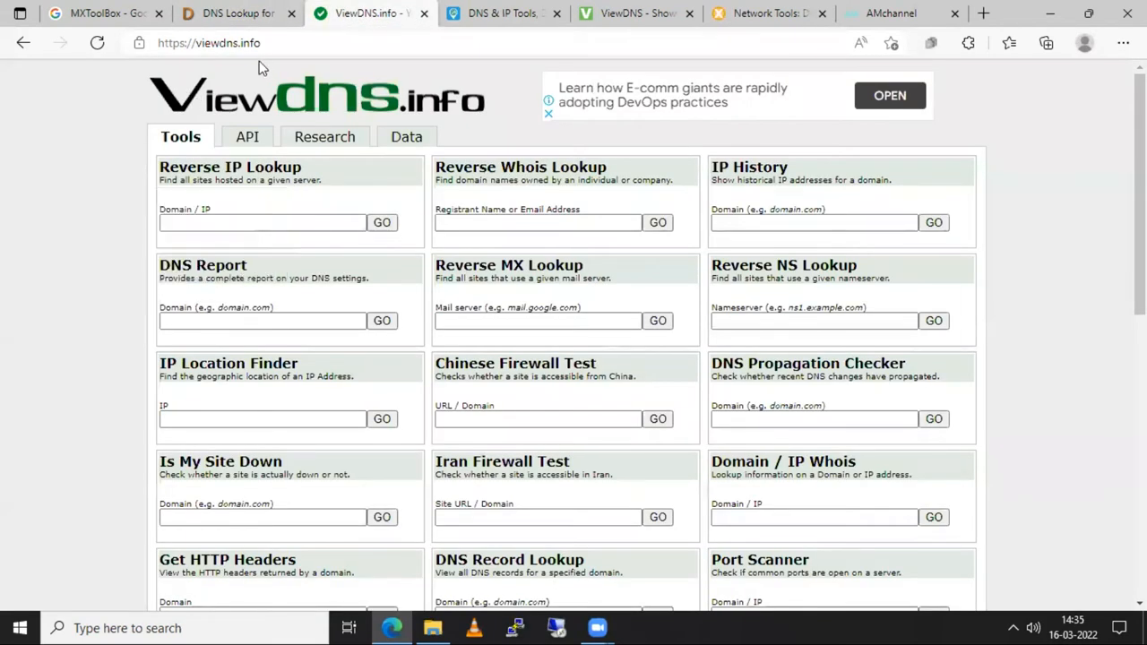
# Step: Fill amchannel.in into the IP History and DNS Report domain fields
pyautogui.scroll(-3)
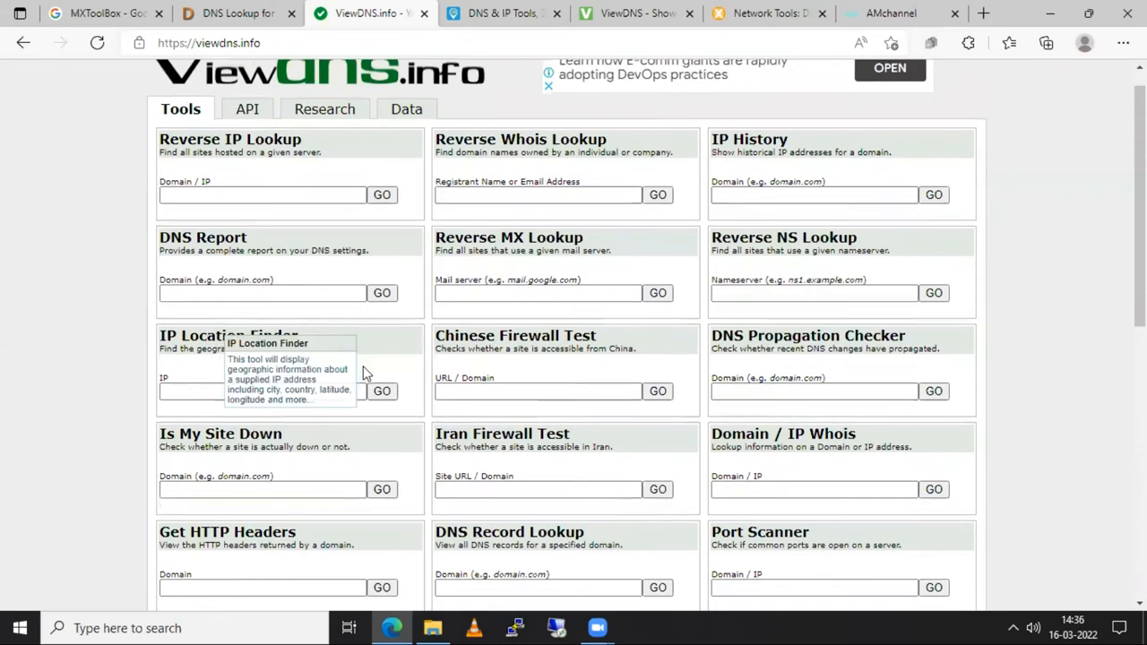
pyautogui.scroll(-3)
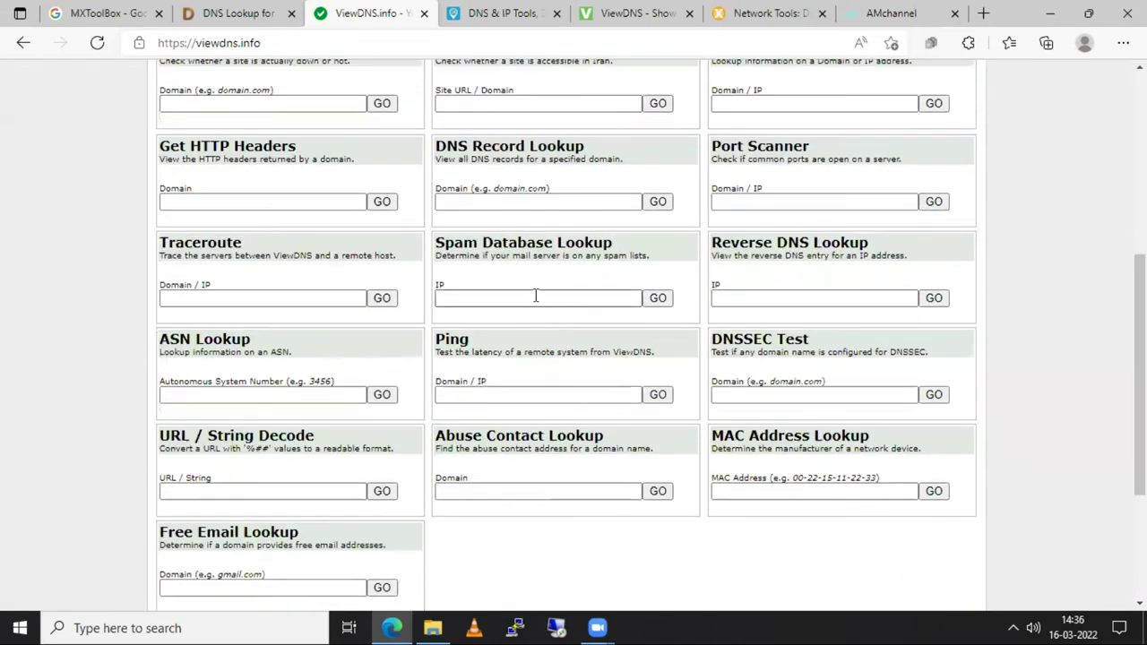
pyautogui.moveTo(541, 298)
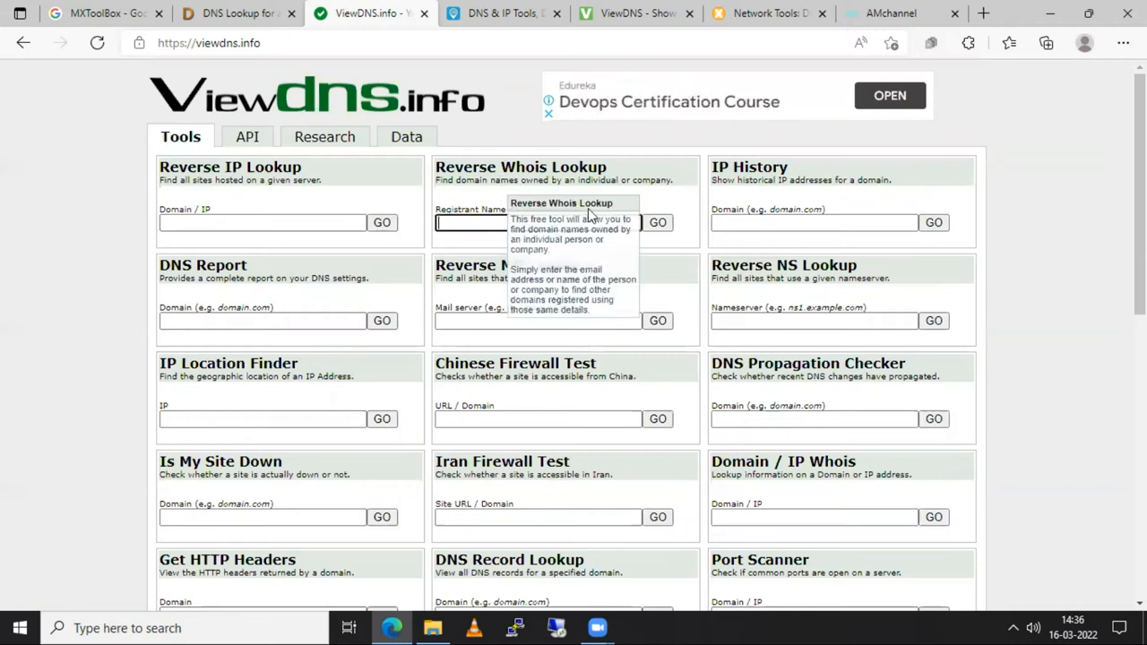
pyautogui.click(813, 223)
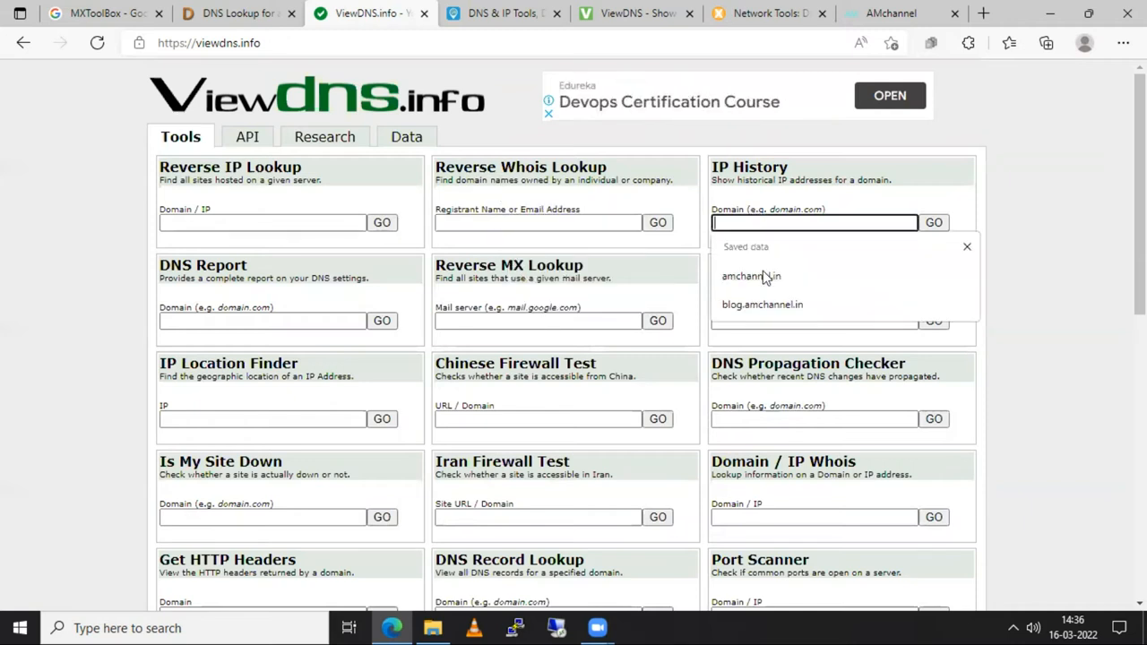
pyautogui.click(751, 276)
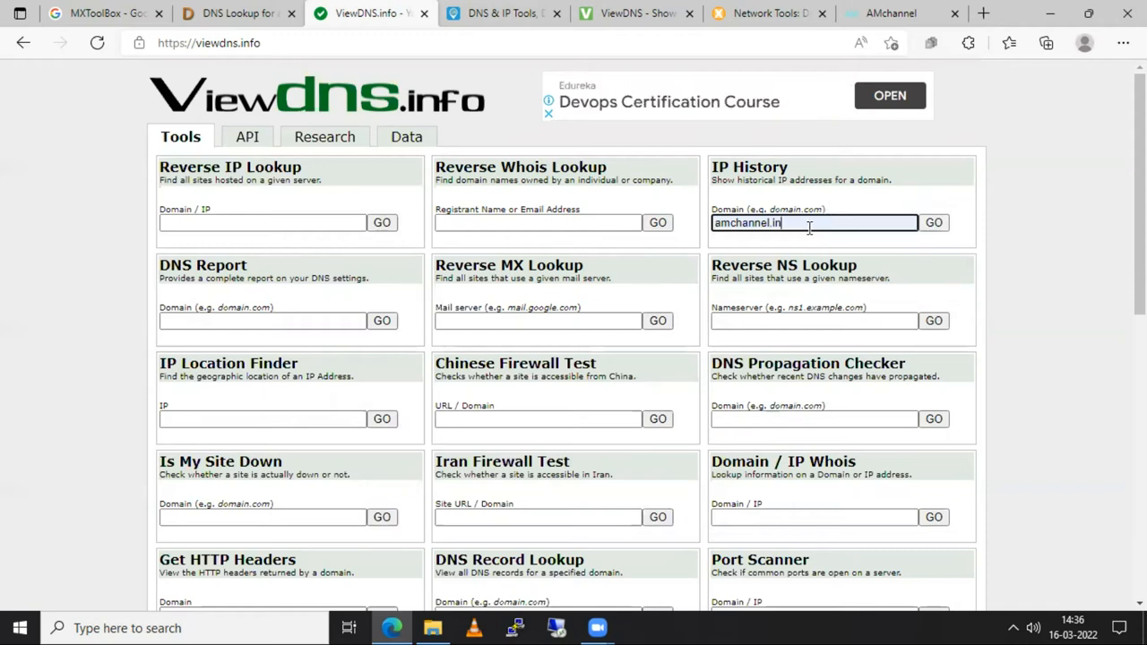
pyautogui.scroll(-3)
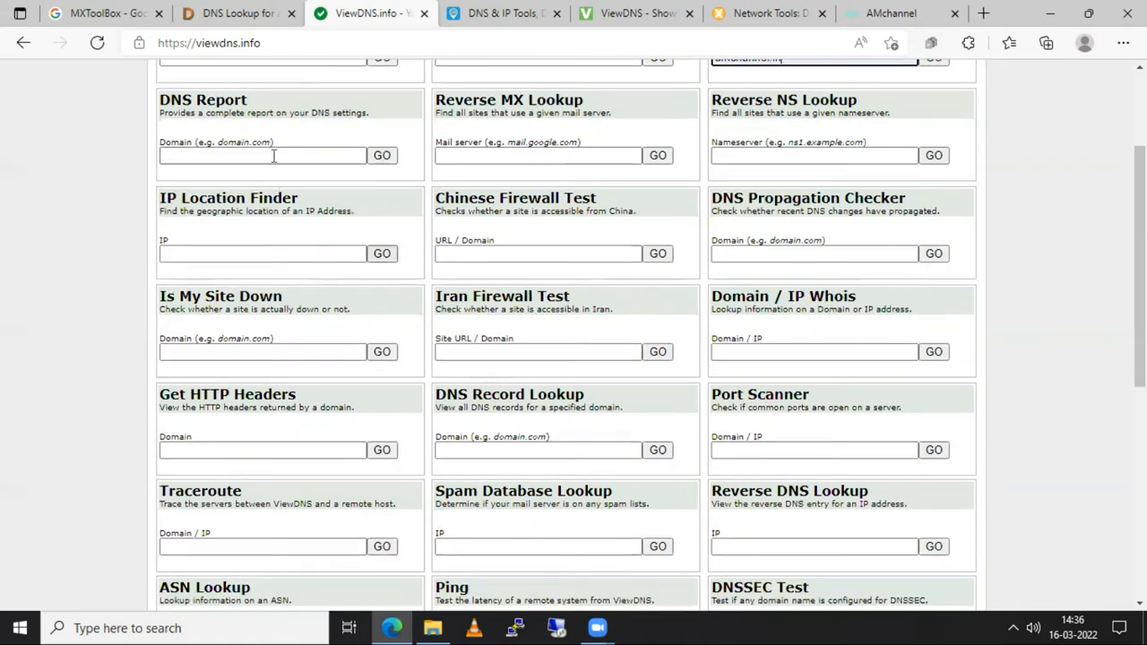
pyautogui.write('amchannel.in')
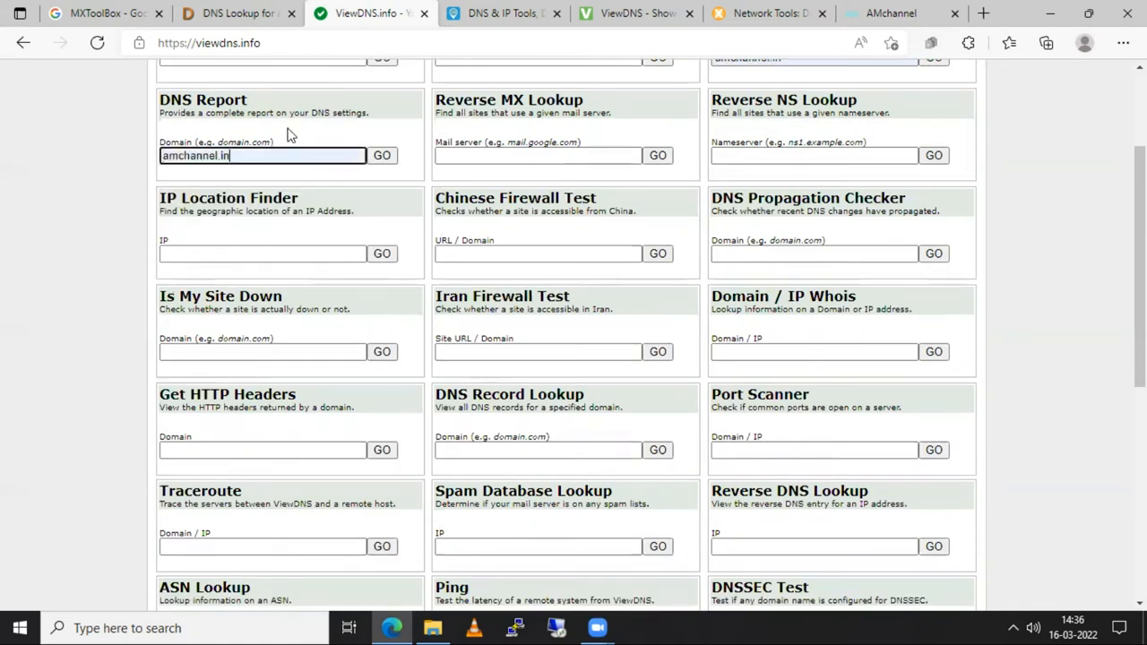
pyautogui.moveTo(234, 325)
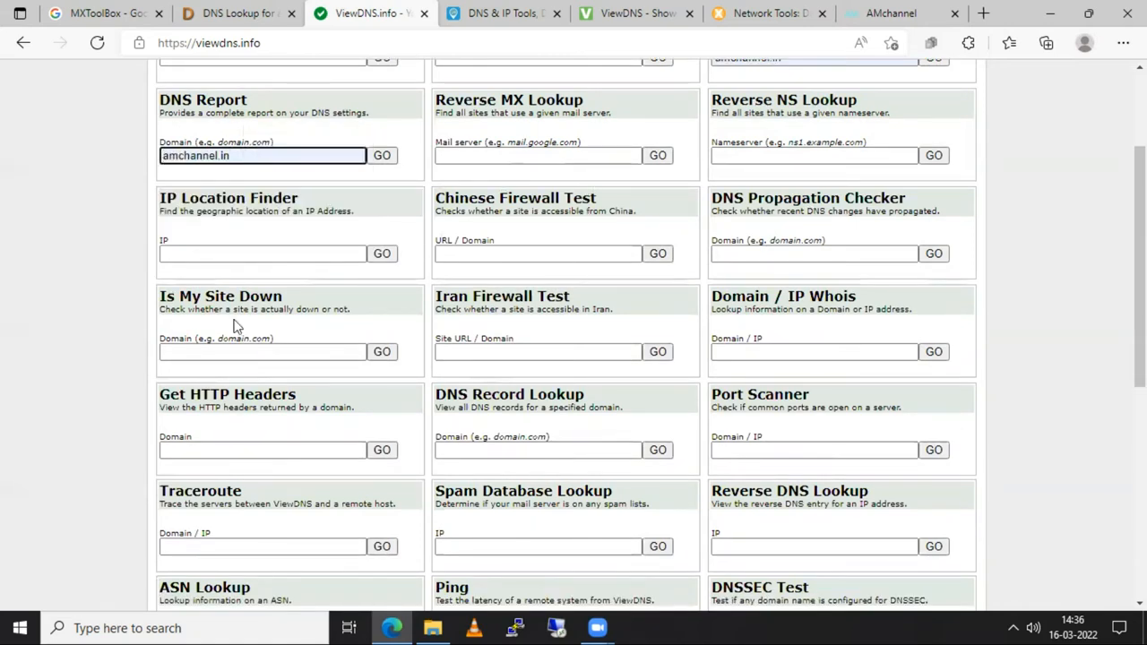
# Step: Scroll down through the remaining tools to Traceroute and MAC Address Lookup
pyautogui.scroll(-3)
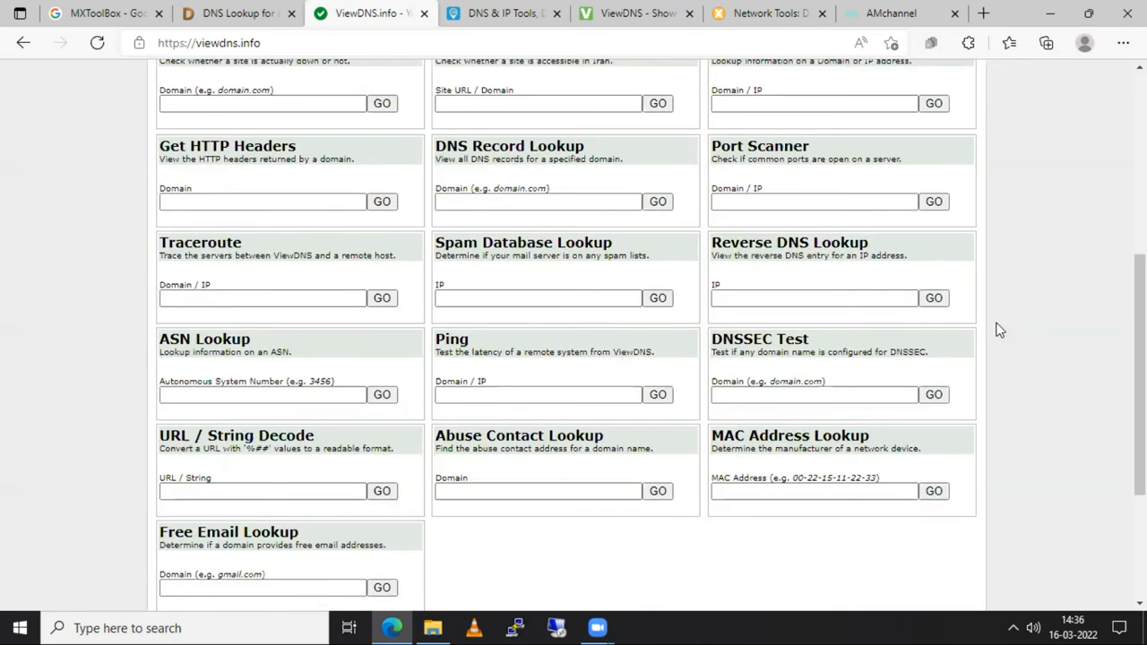
pyautogui.moveTo(976, 331)
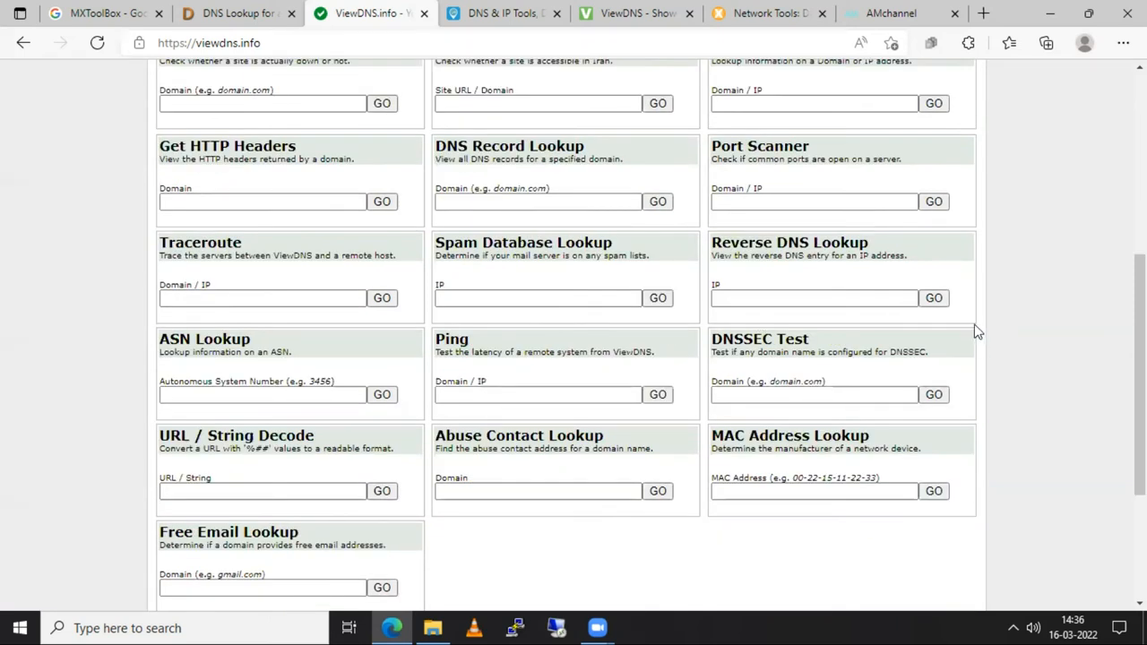
pyautogui.scroll(-3)
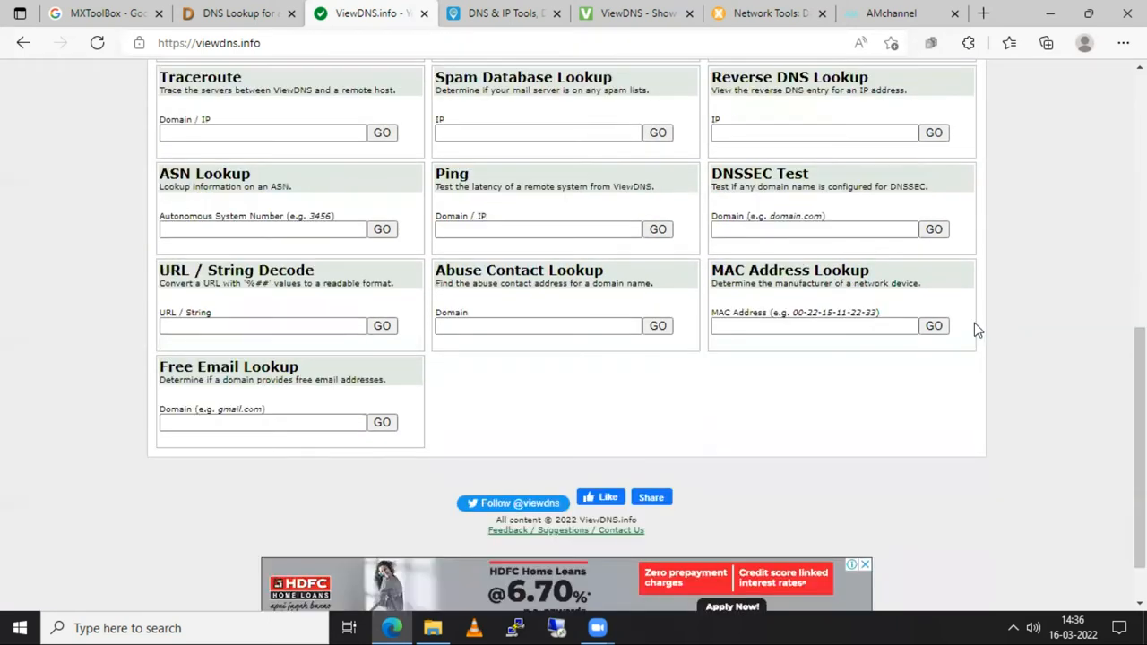
pyautogui.scroll(-3)
pyautogui.write('amchannel.in')
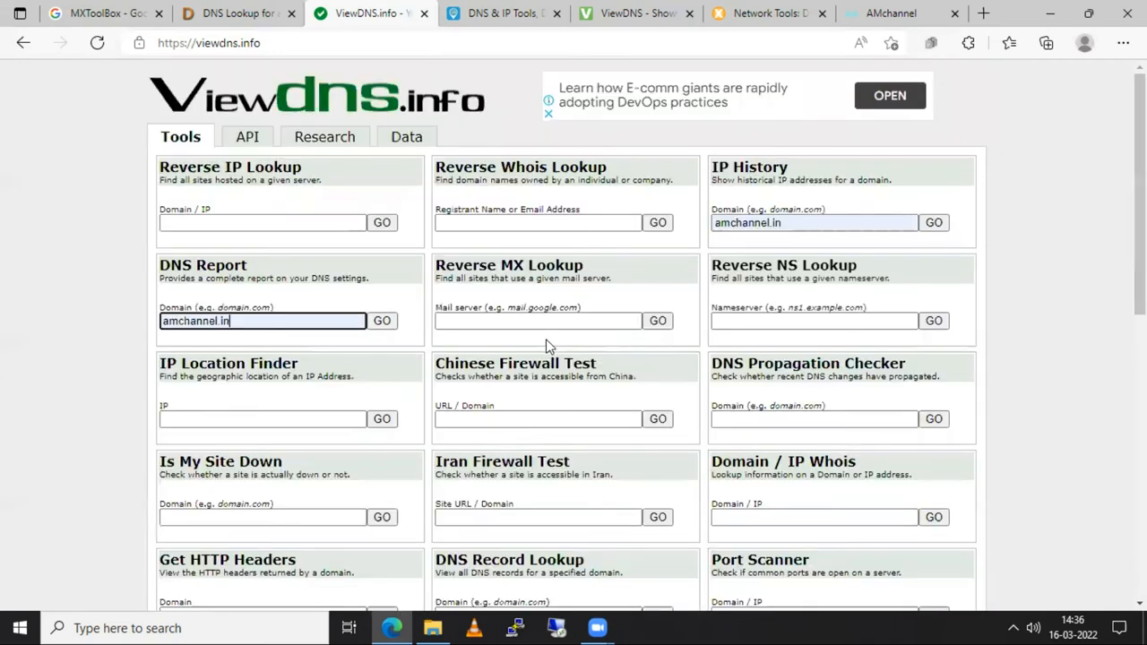
pyautogui.scroll(-3)
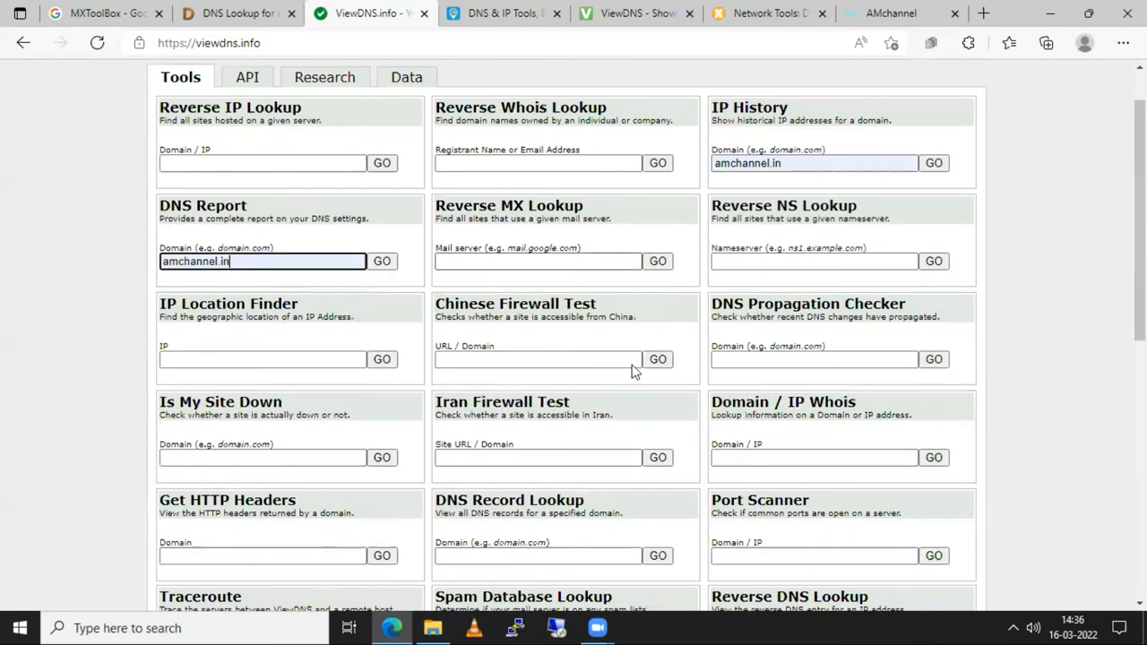
pyautogui.scroll(-3)
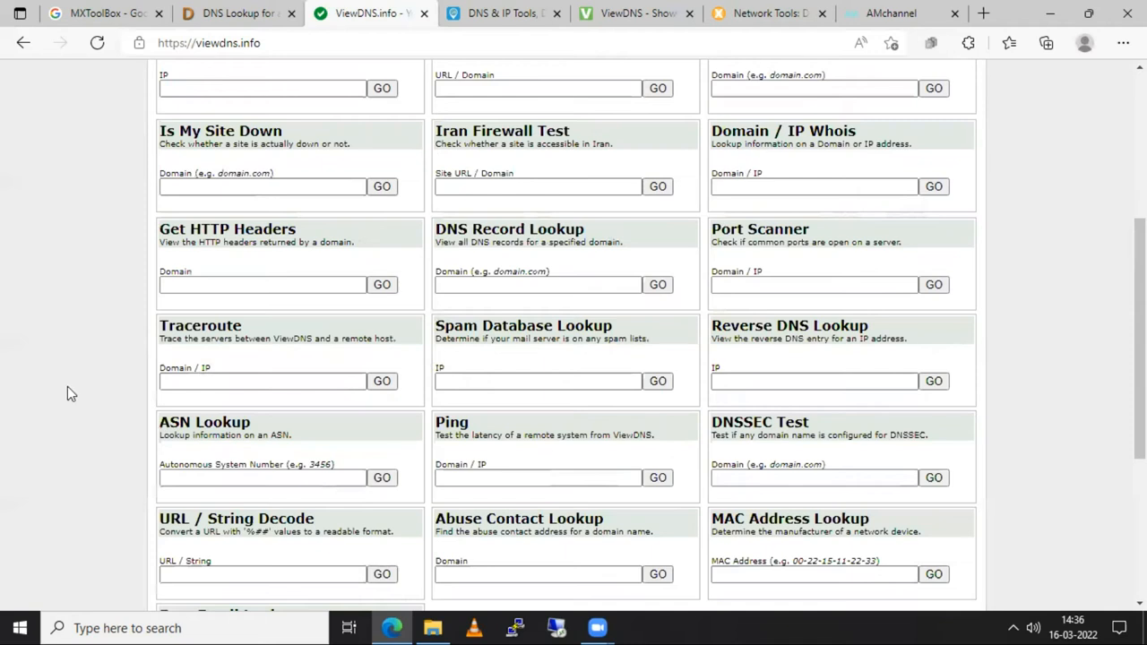
# Step: Traceroute amchannel.in (51.195.62.12) and scroll through the hop results
pyautogui.click(260, 381)
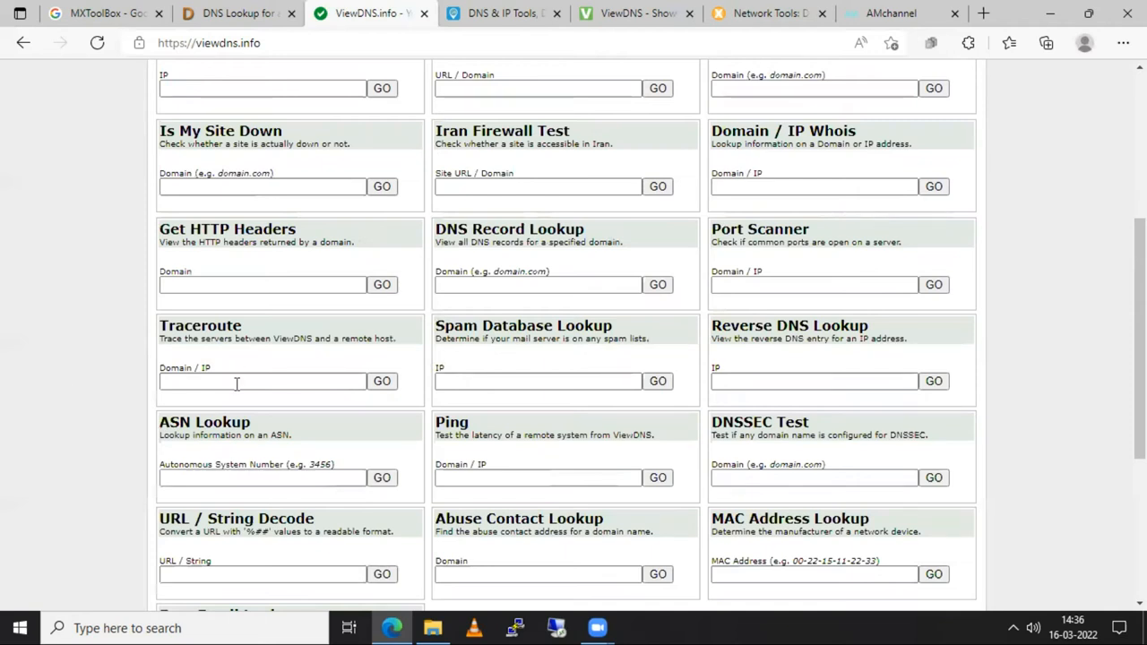
pyautogui.write('amchannel.in')
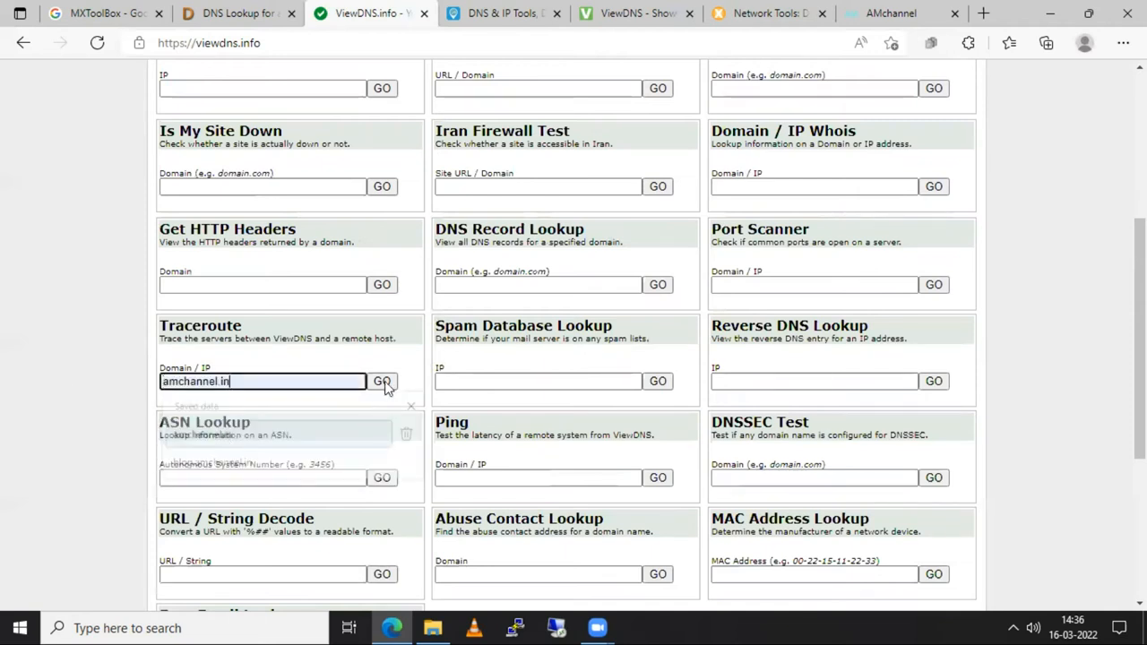
pyautogui.click(382, 382)
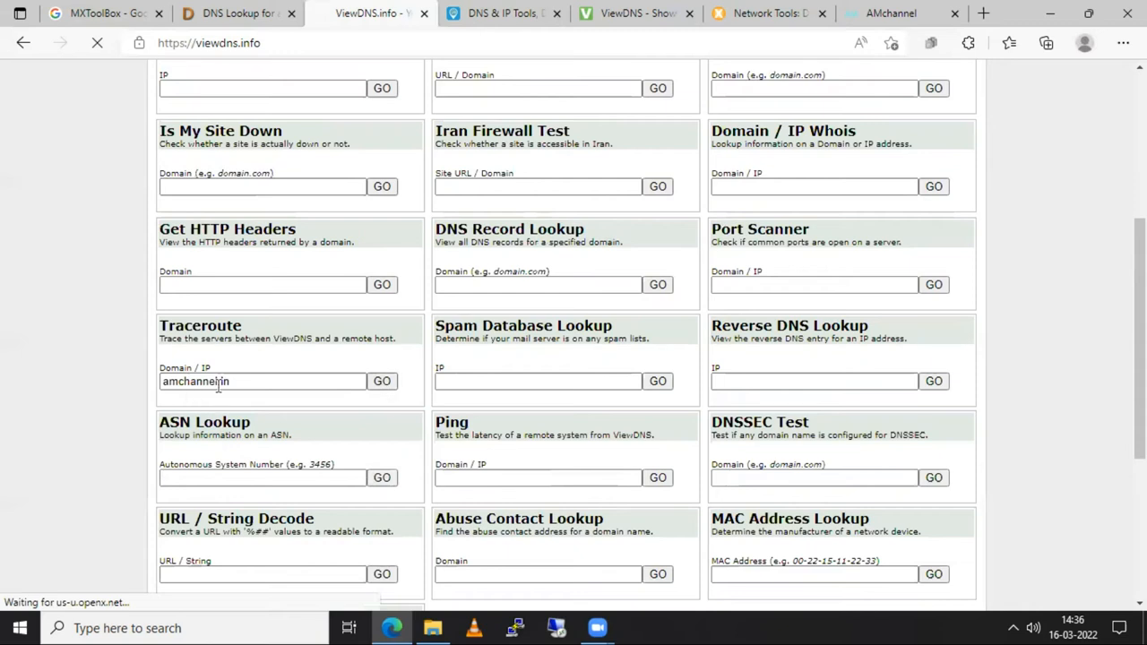
pyautogui.click(382, 381)
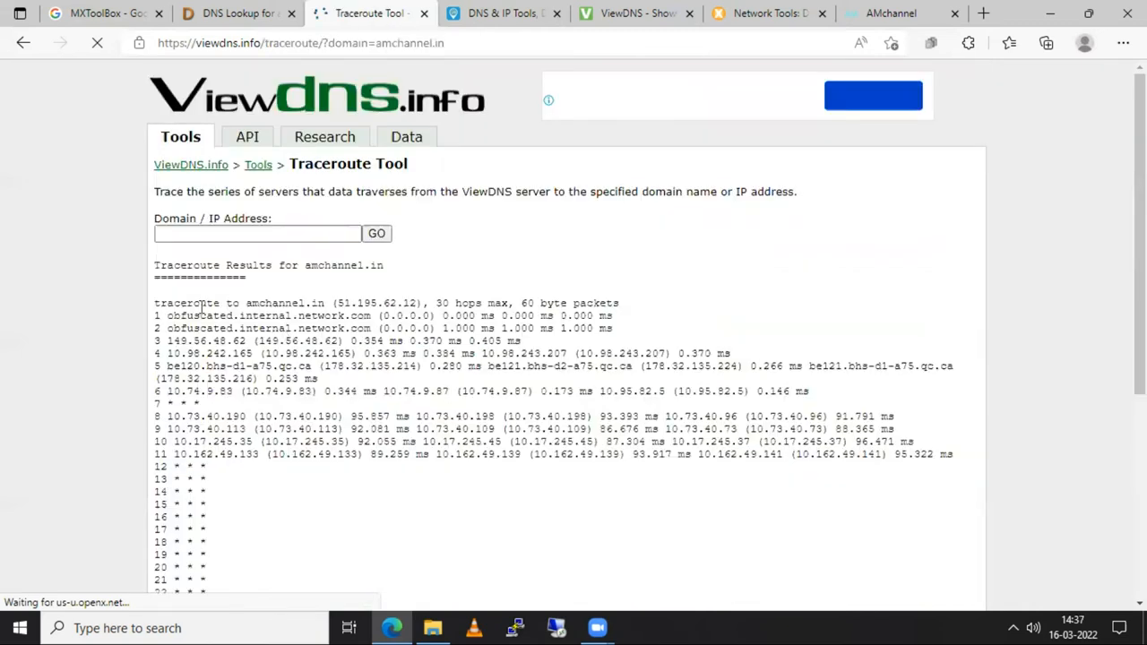
pyautogui.scroll(-3)
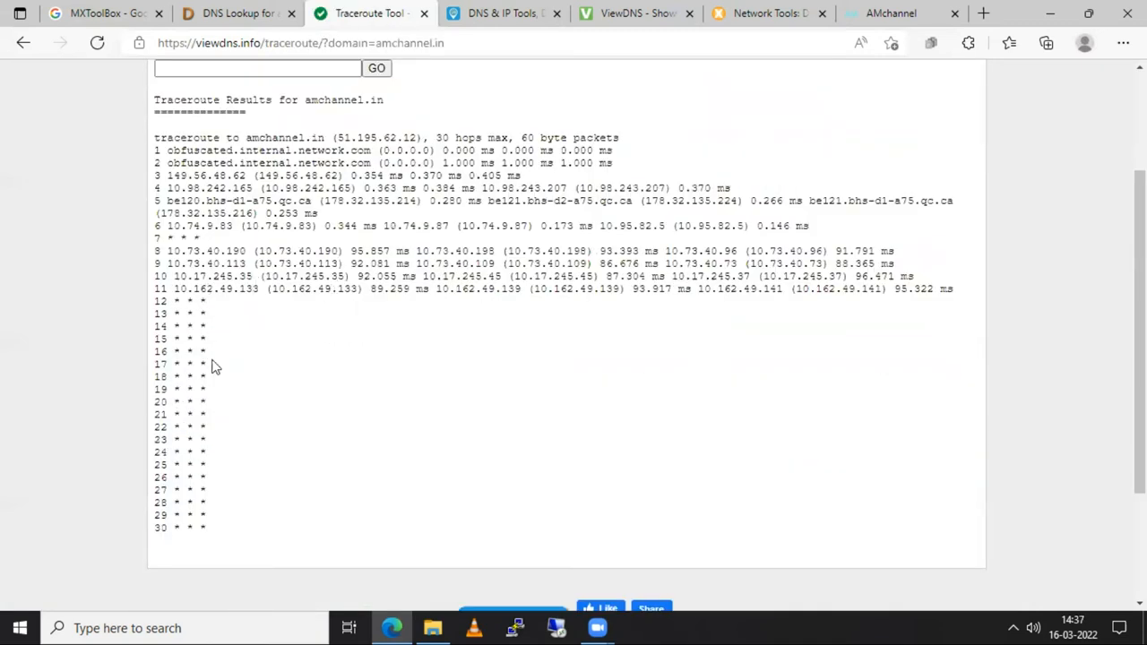
pyautogui.scroll(-3)
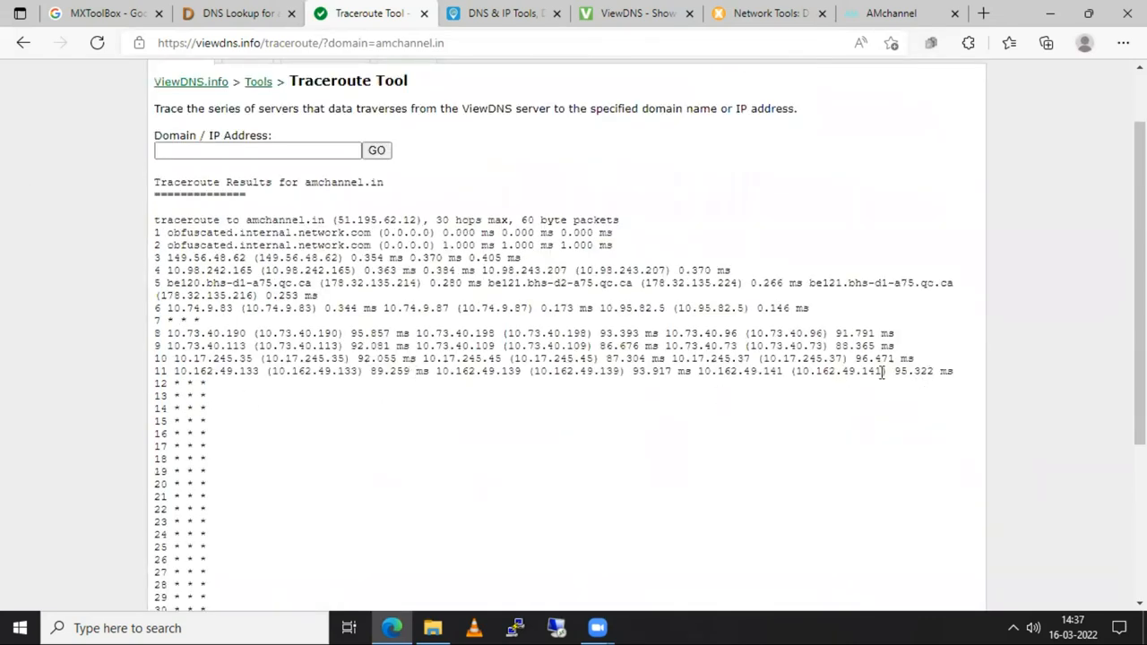
pyautogui.moveTo(314, 403)
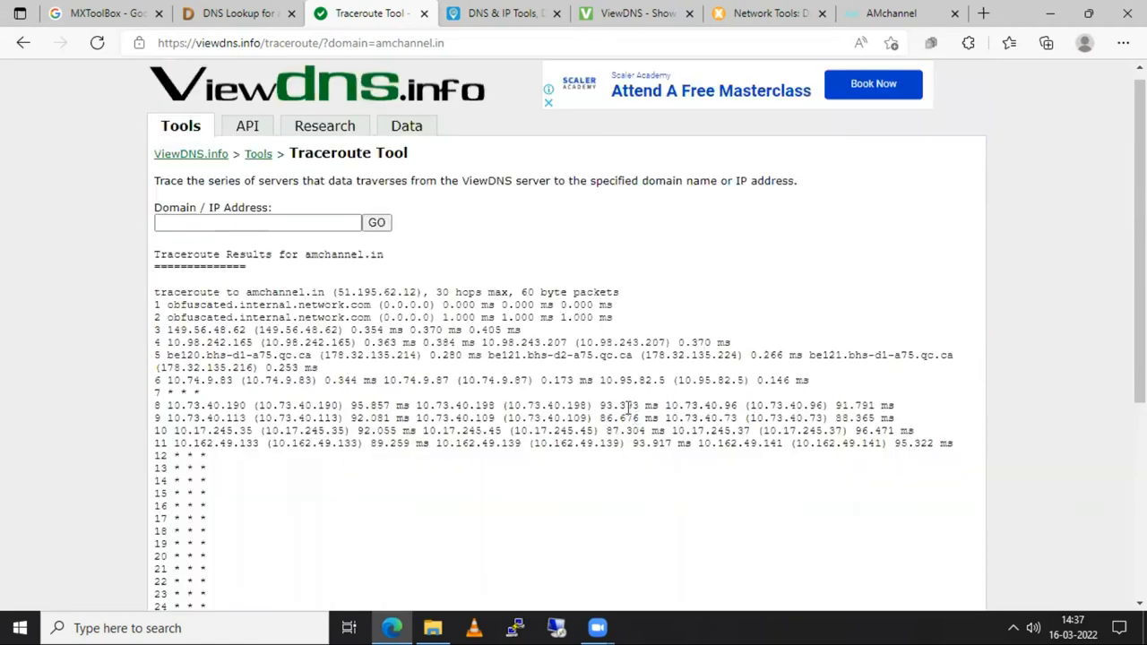
pyautogui.moveTo(280, 425)
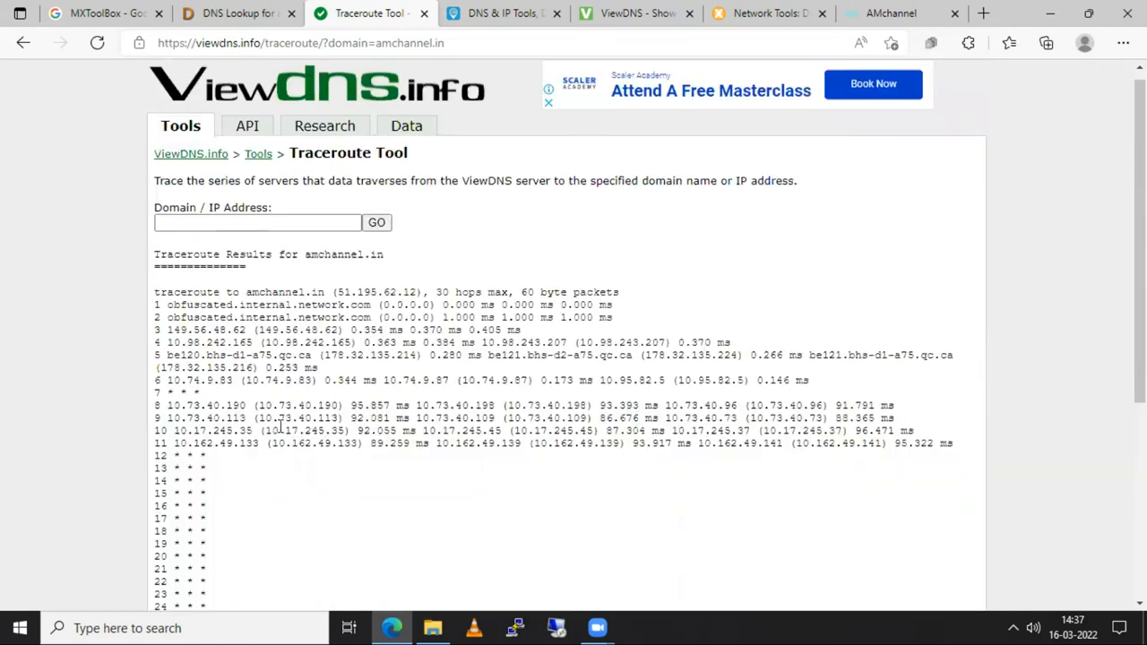
pyautogui.moveTo(442, 336)
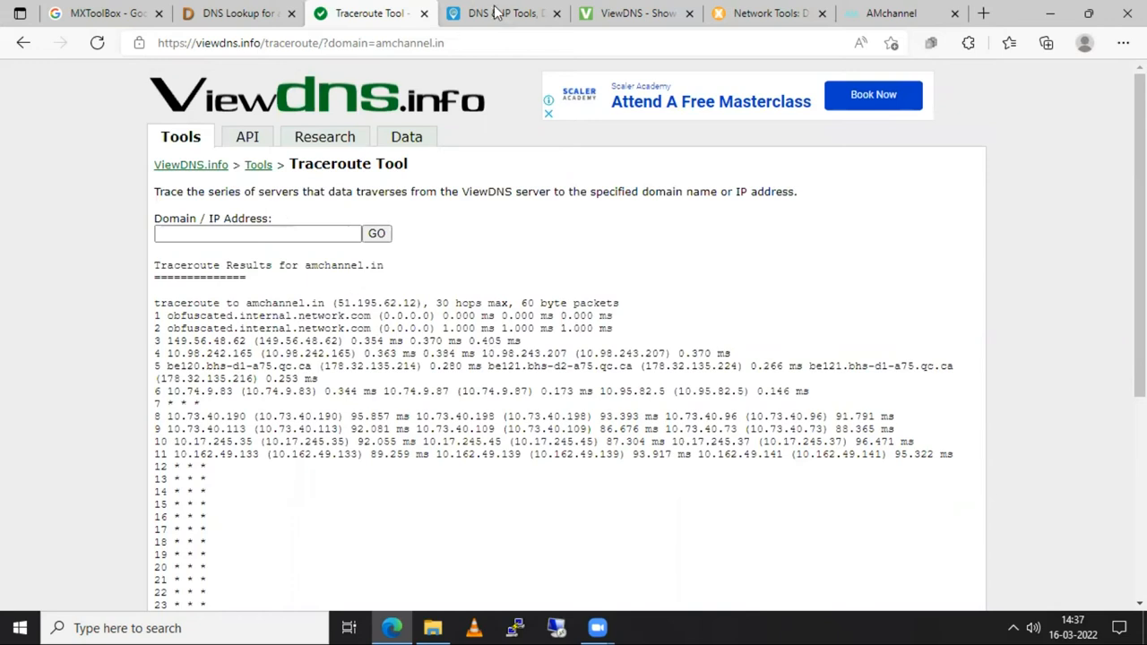
pyautogui.click(502, 12)
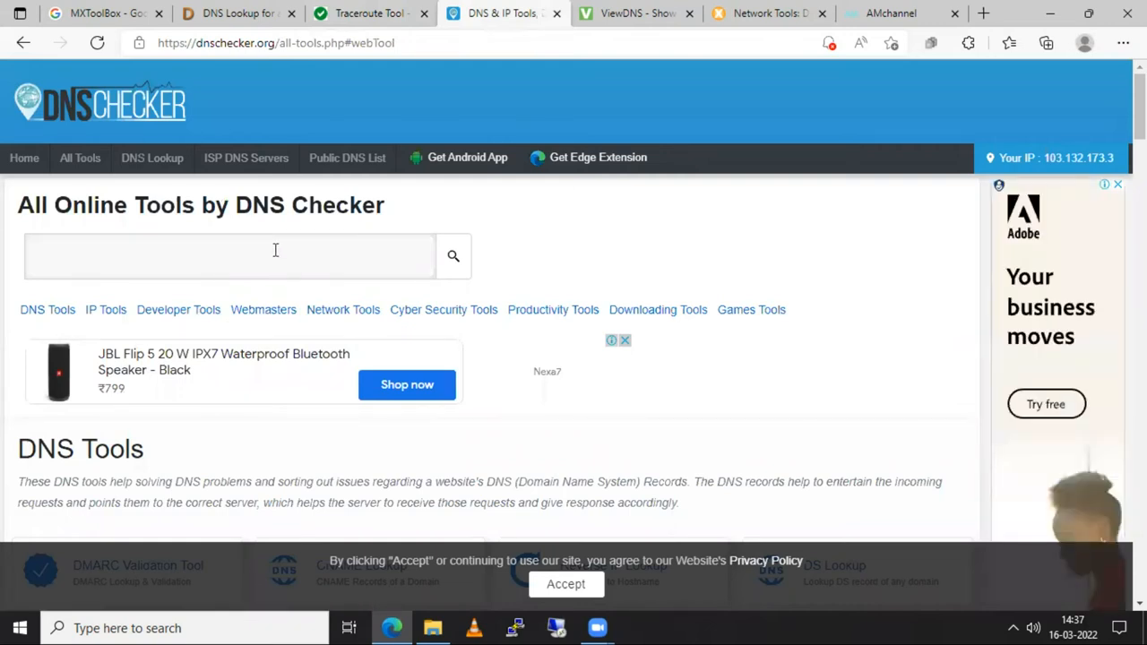
pyautogui.moveTo(79, 157)
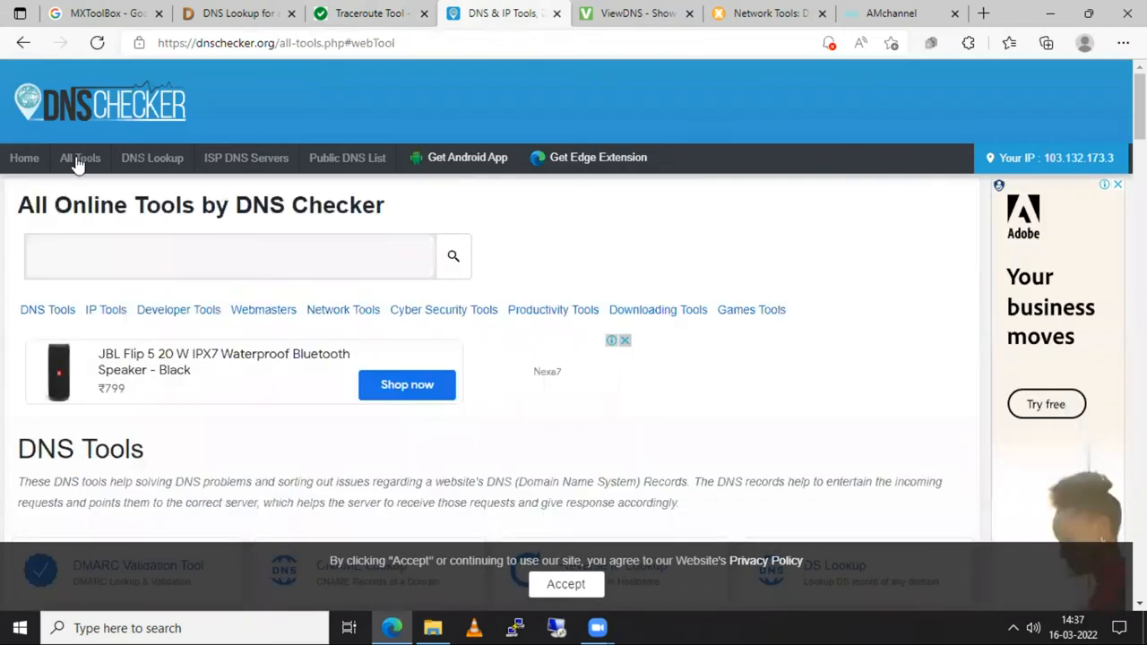
pyautogui.click(80, 158)
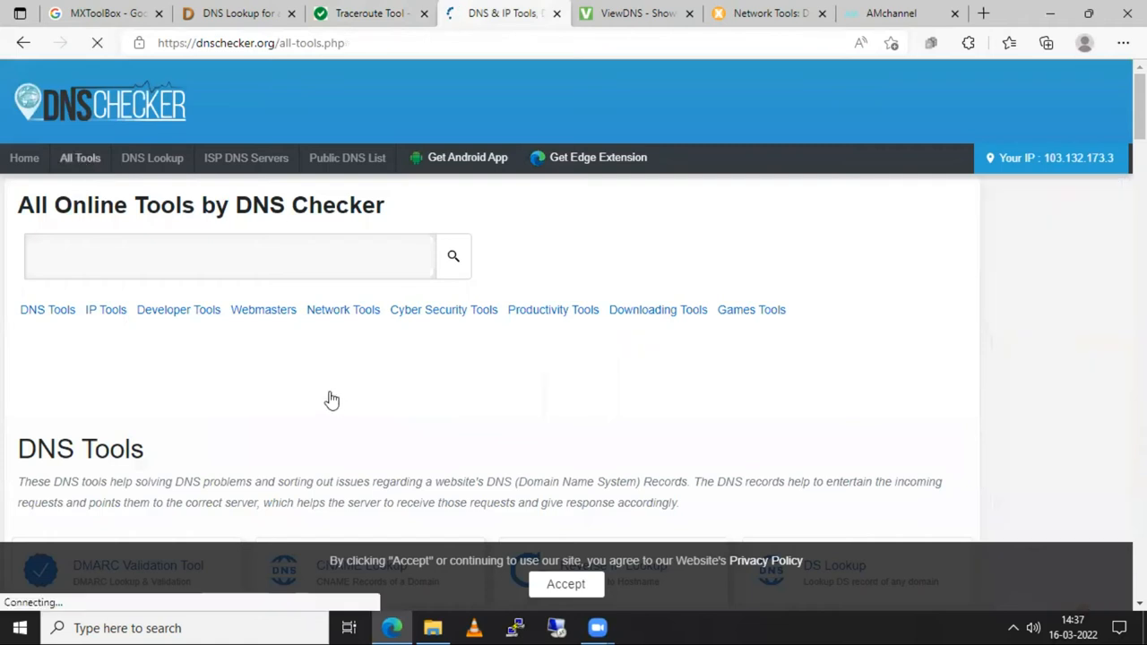
pyautogui.scroll(-3)
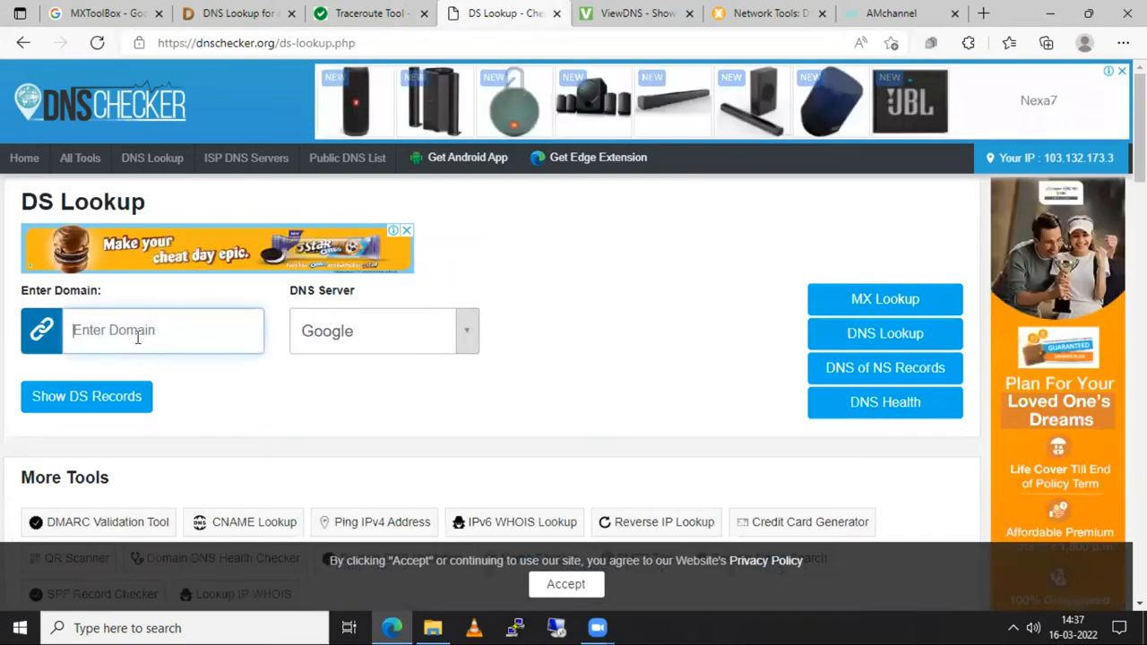
pyautogui.write('amchannel')
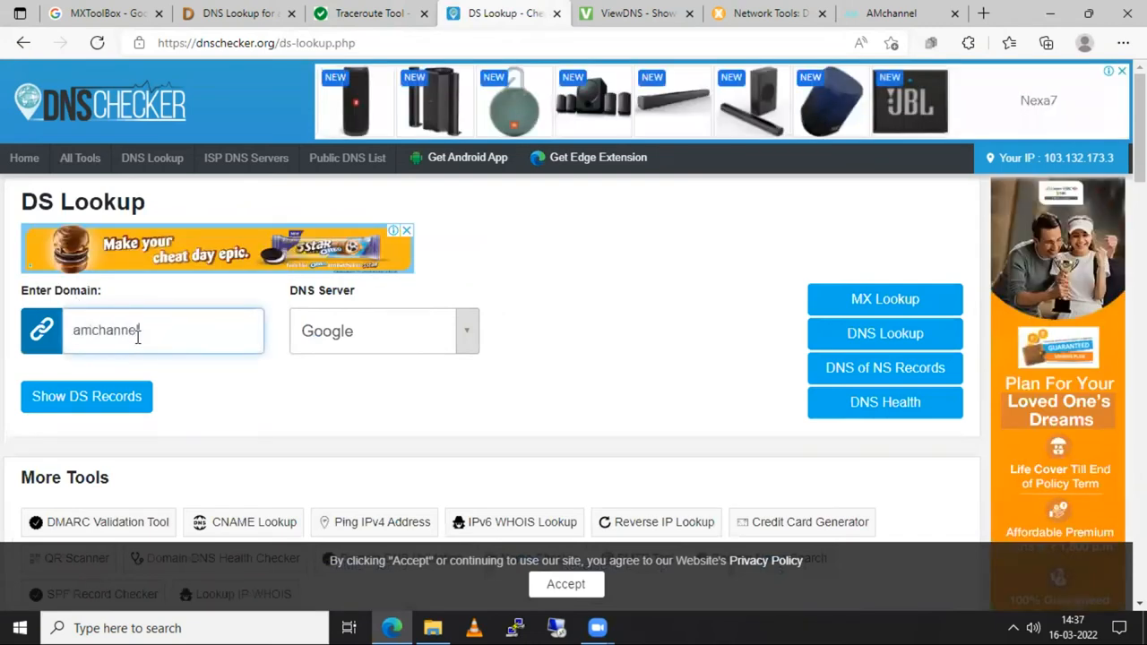
pyautogui.write('.in')
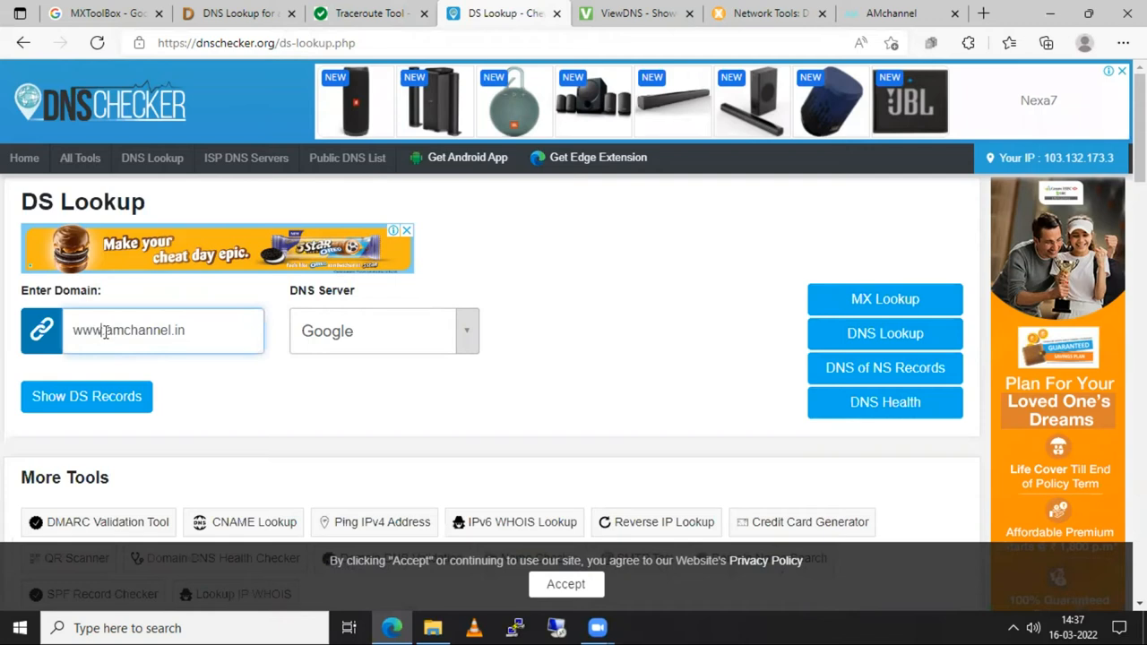
pyautogui.moveTo(441, 363)
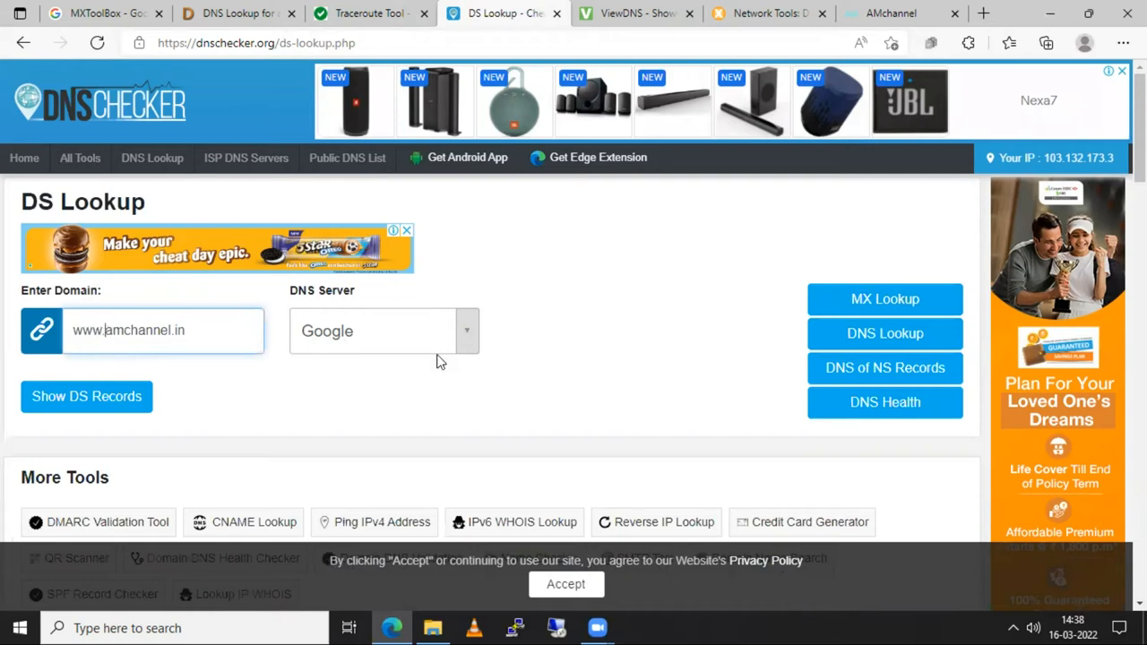
pyautogui.click(384, 330)
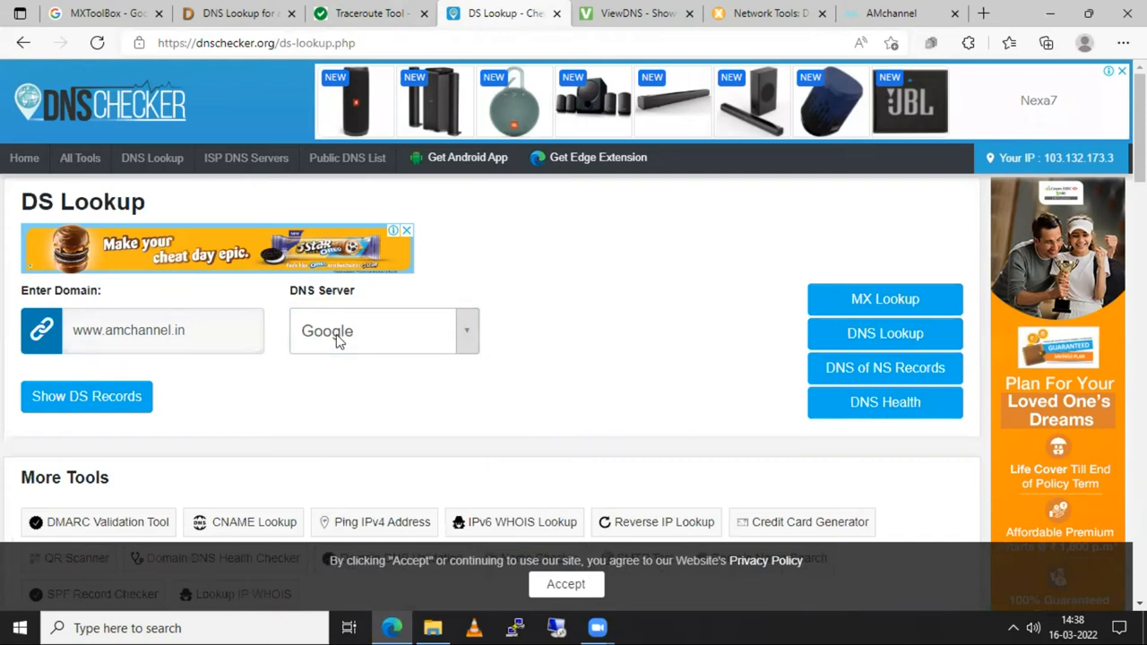
pyautogui.scroll(-3)
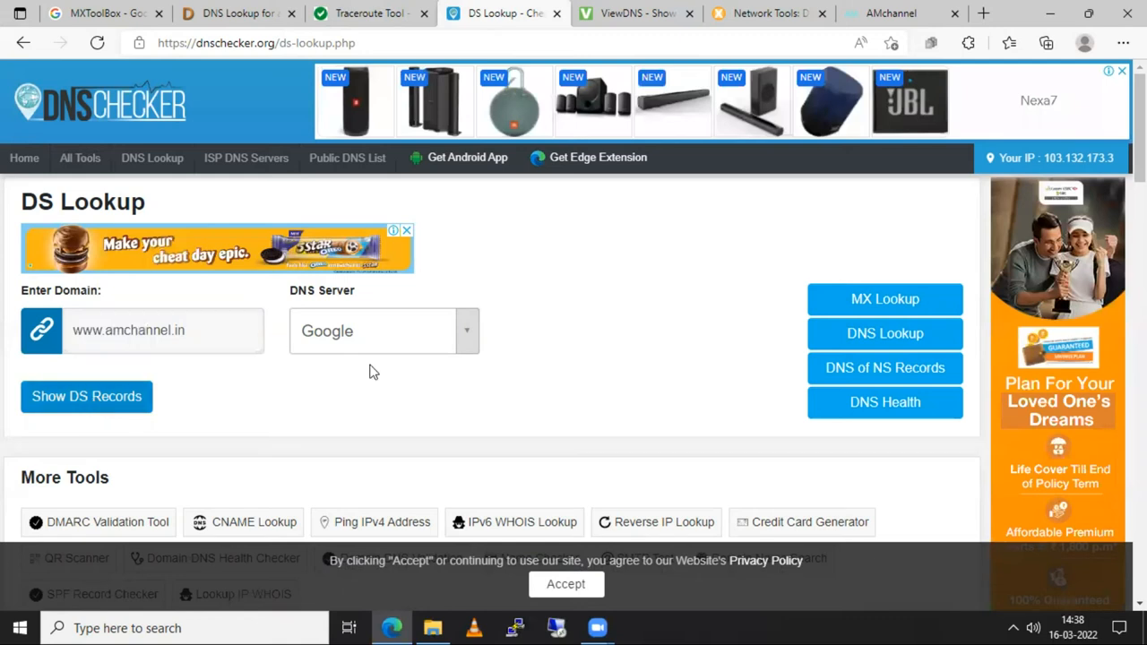
pyautogui.click(86, 396)
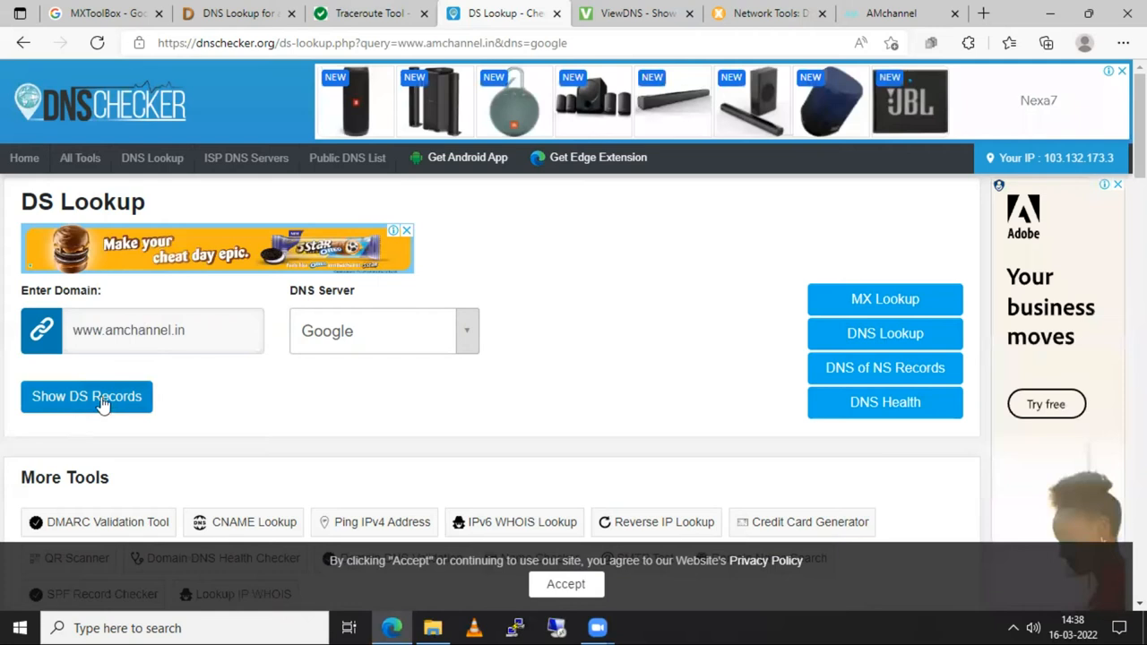
pyautogui.moveTo(885, 334)
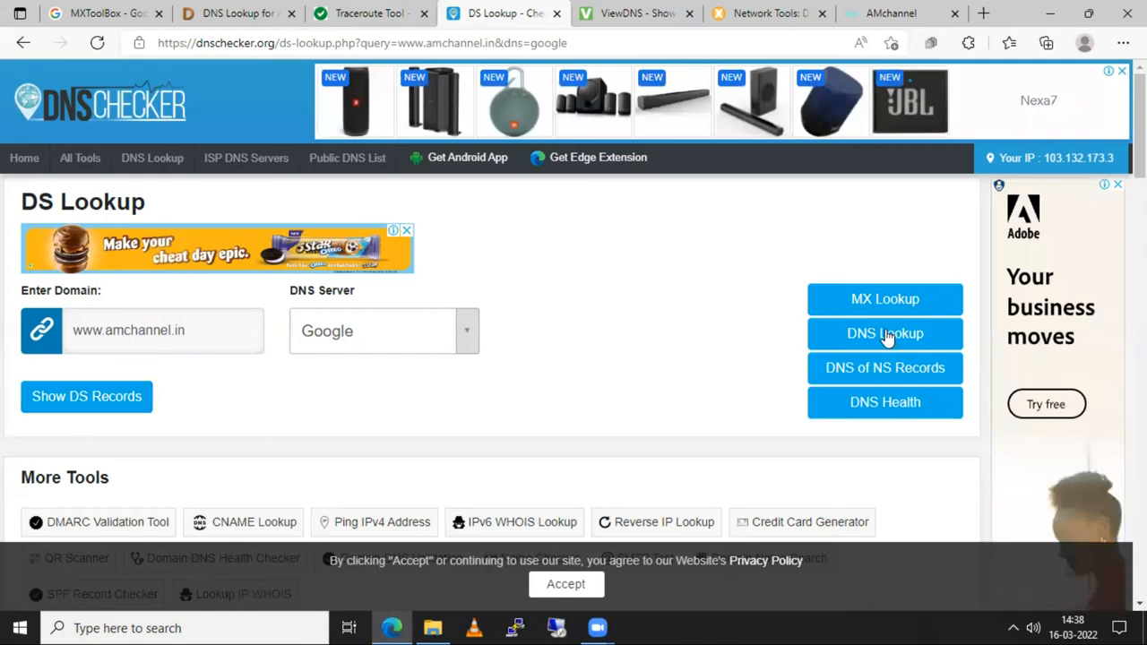
pyautogui.click(884, 333)
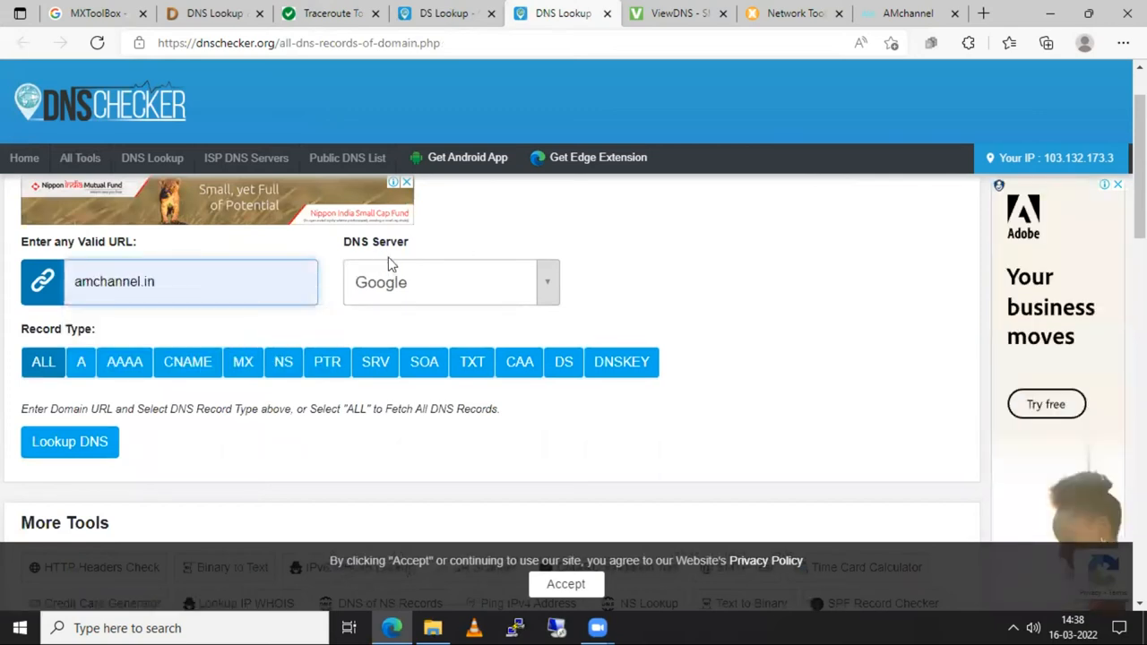
# Step: Run the ALL-records lookup for amchannel.in and select the A record IP 51.195.62.12
pyautogui.scroll(-3)
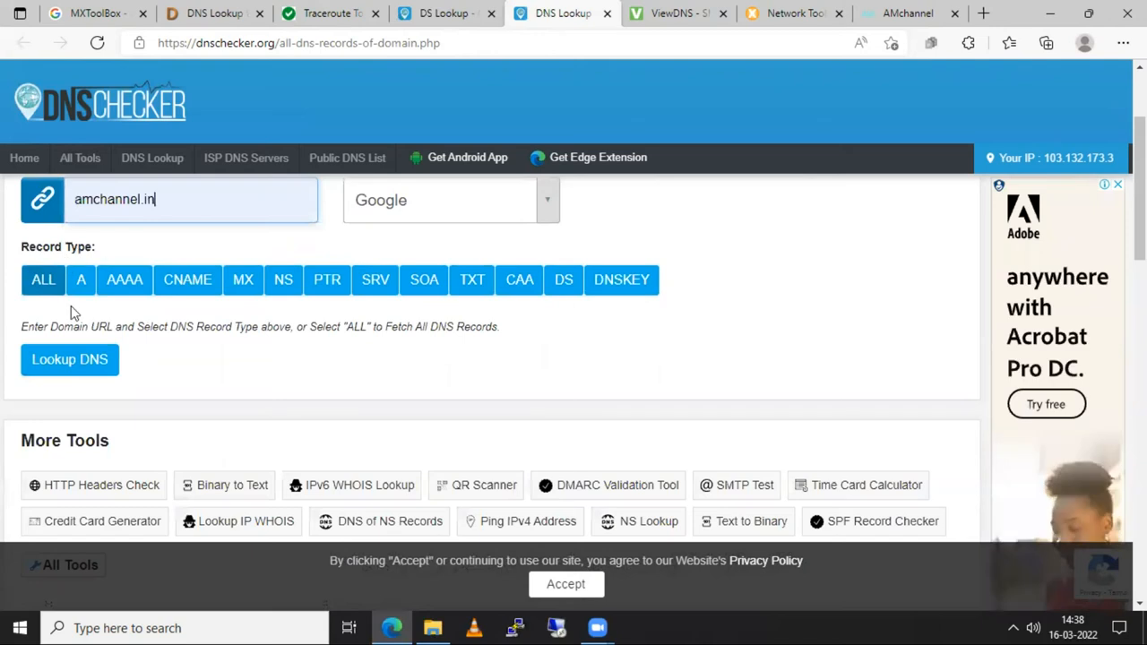
pyautogui.moveTo(62, 370)
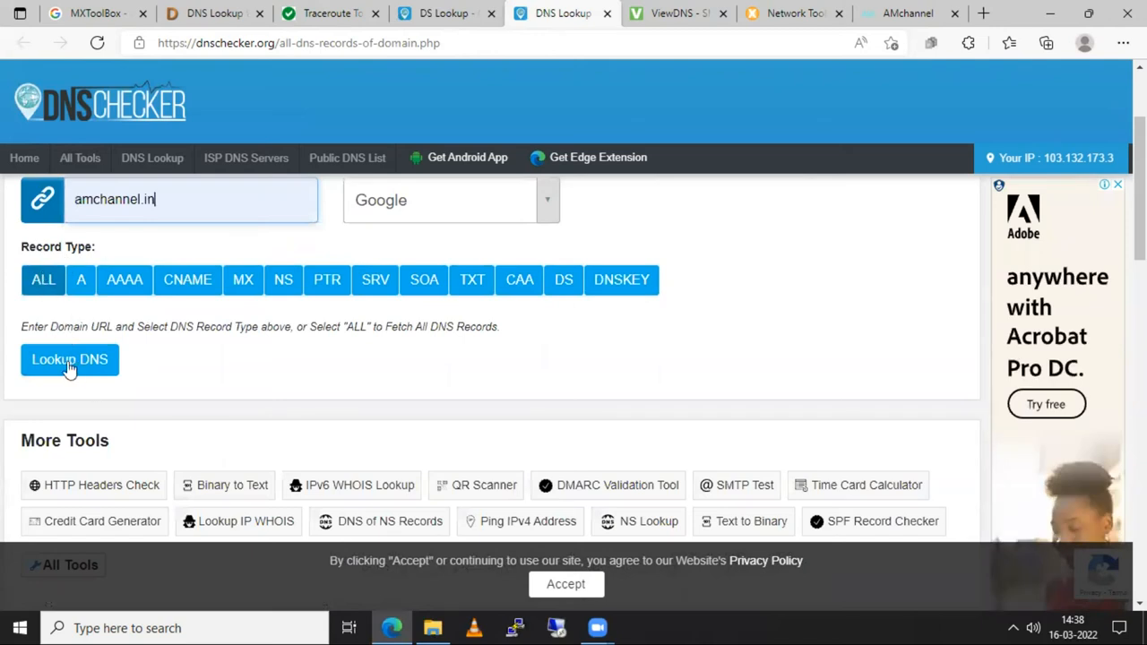
pyautogui.click(69, 359)
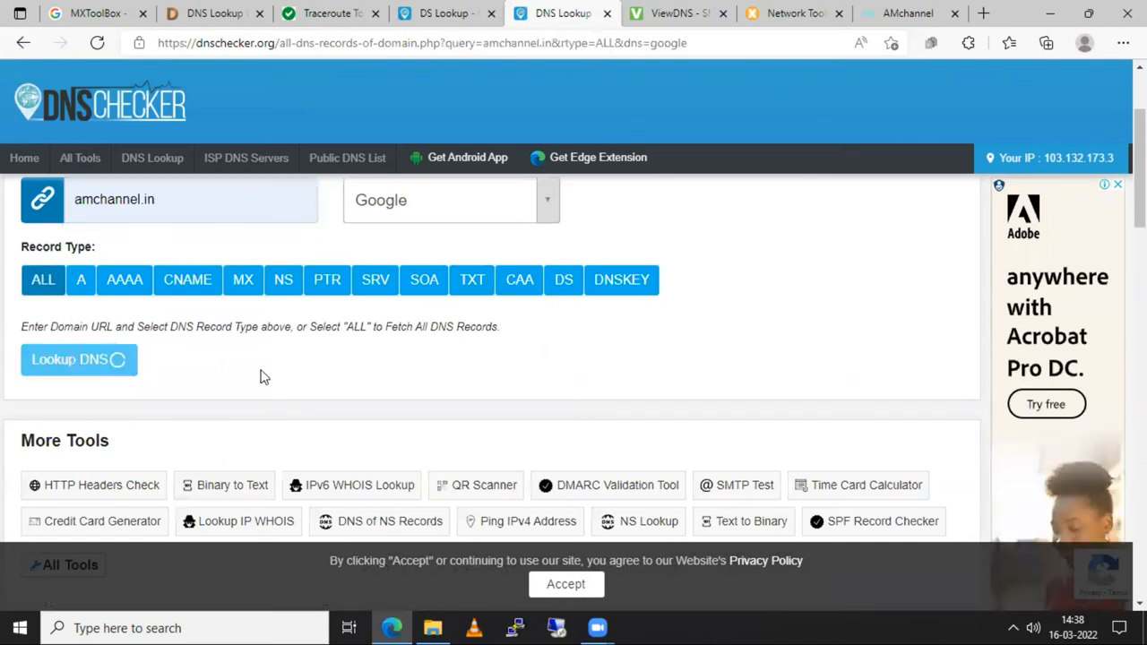
pyautogui.click(79, 359)
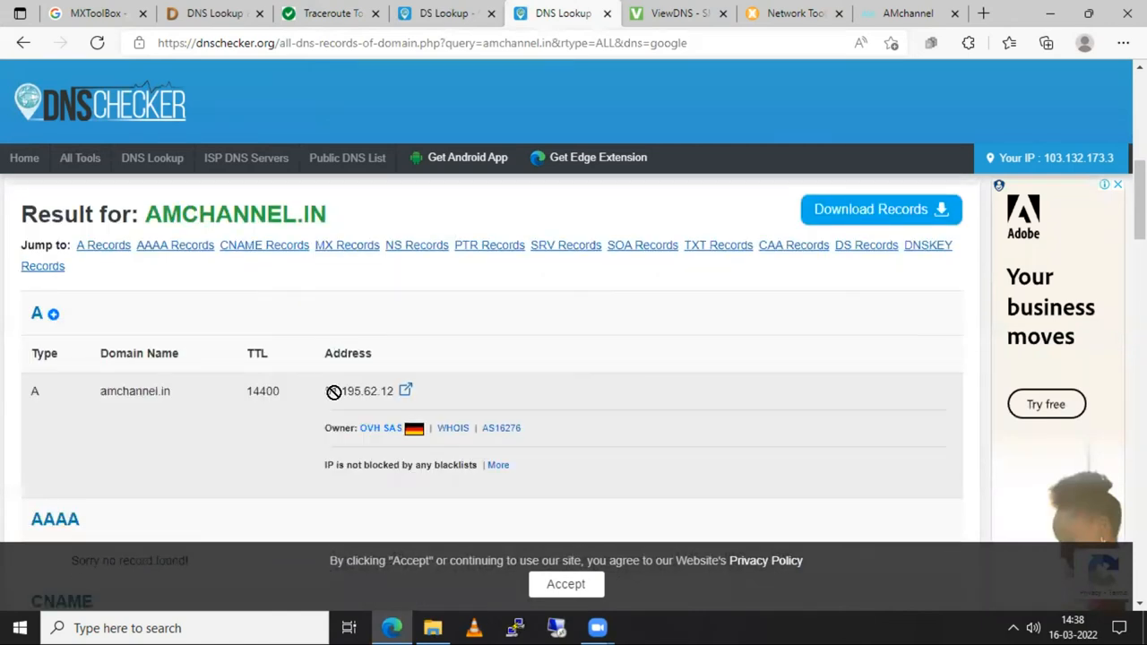
pyautogui.doubleClick(359, 391)
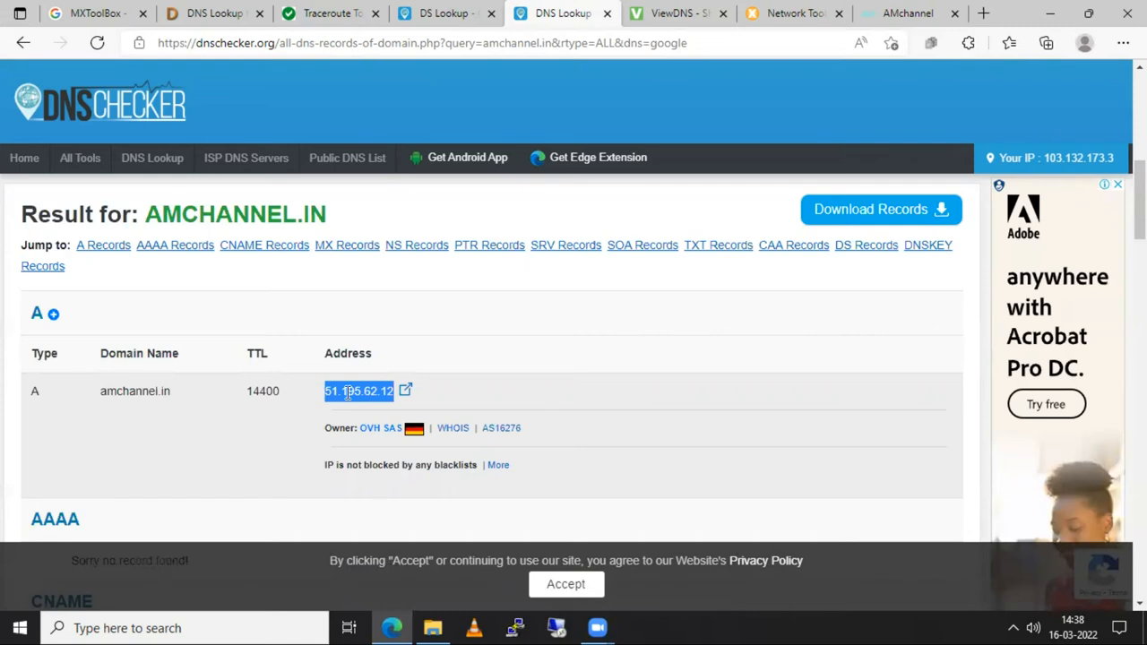
# Step: Scroll through the MX, SOA and TXT record tables
pyautogui.scroll(-3)
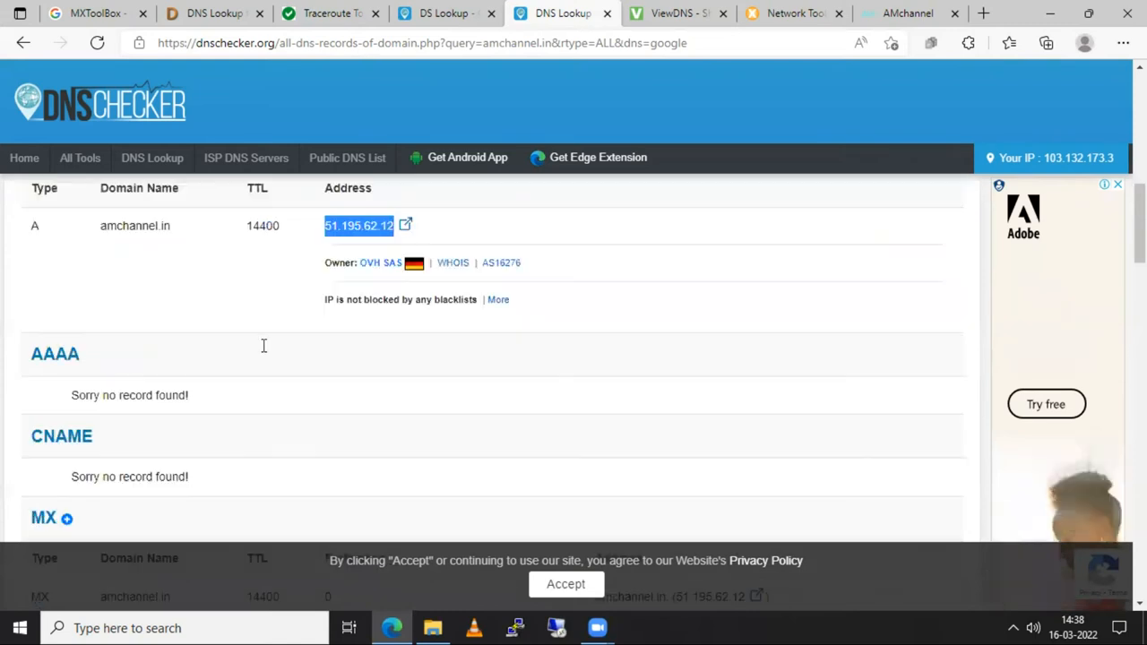
pyautogui.scroll(-3)
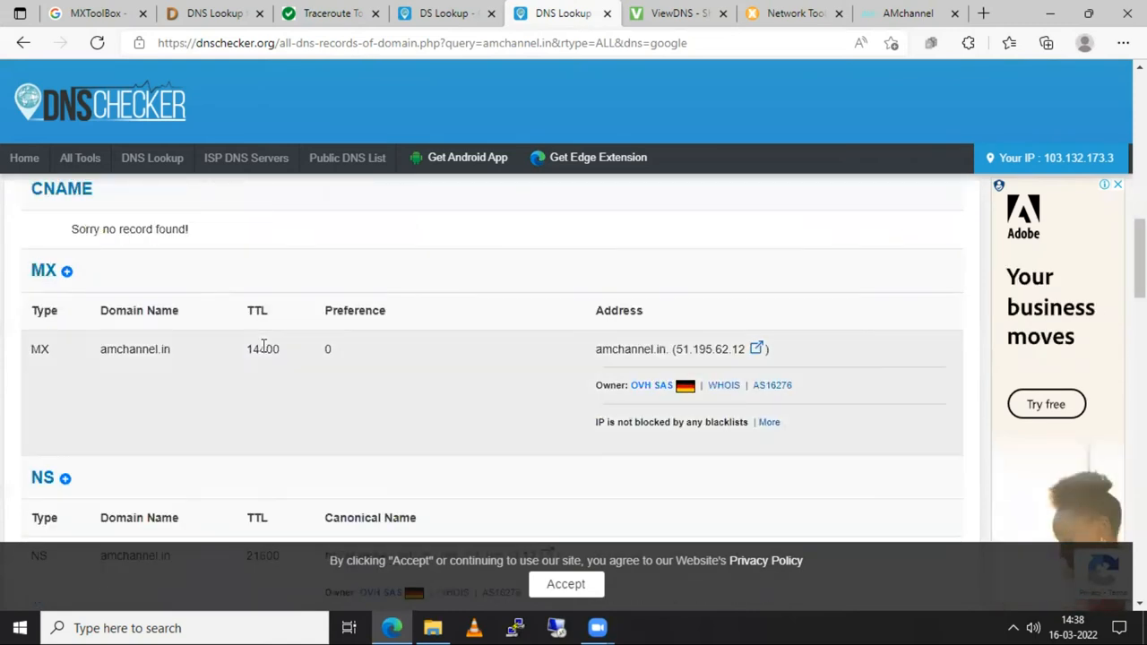
pyautogui.scroll(-3)
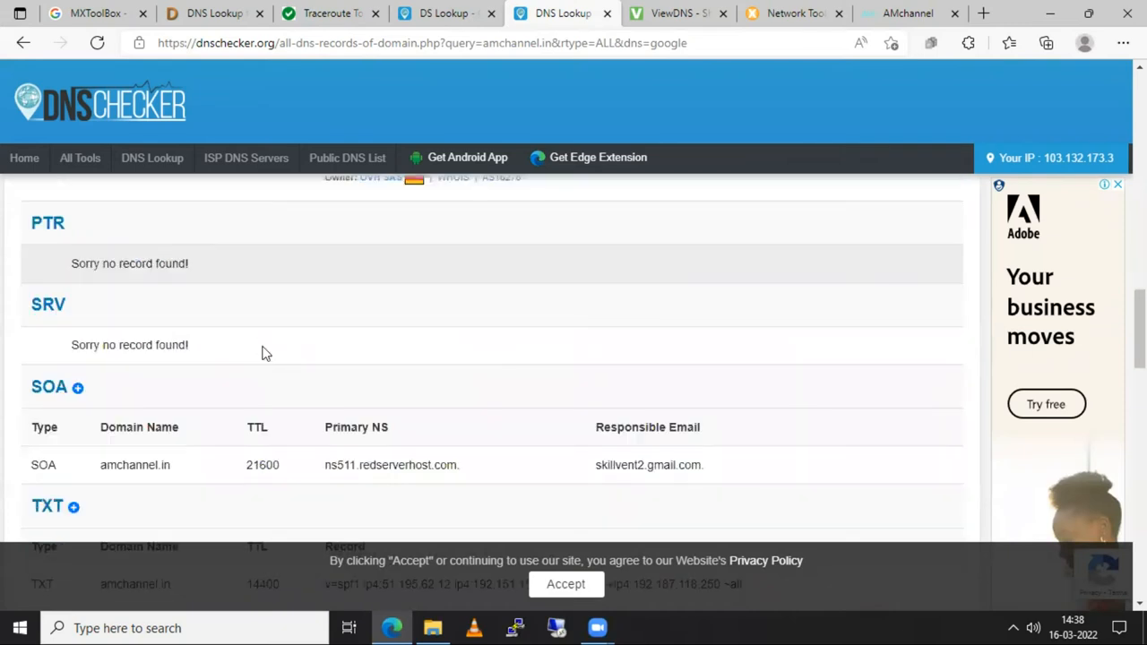
pyautogui.scroll(-3)
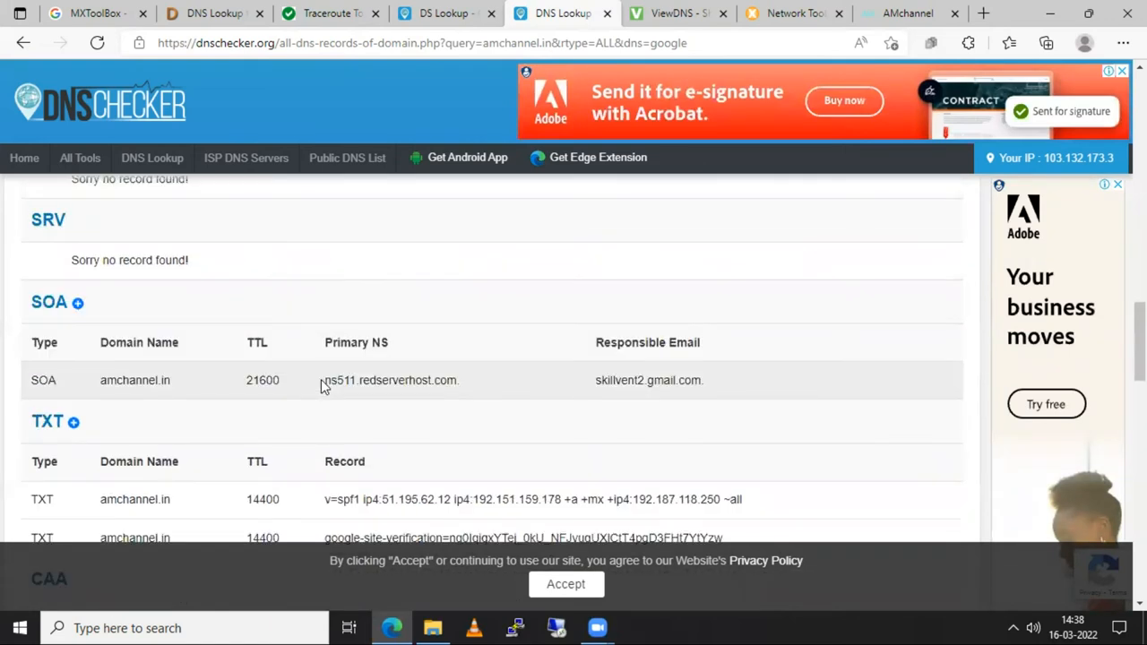
pyautogui.scroll(3)
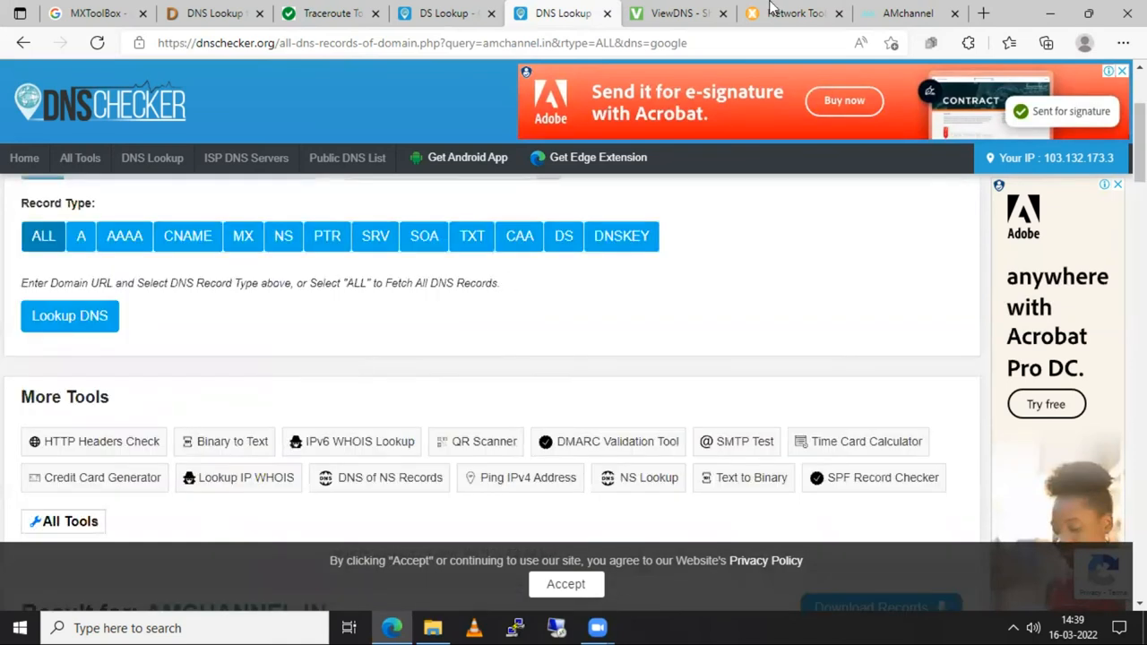
# Step: Run a ViewDNS TXT record lookup for amchannel.in
pyautogui.click(670, 12)
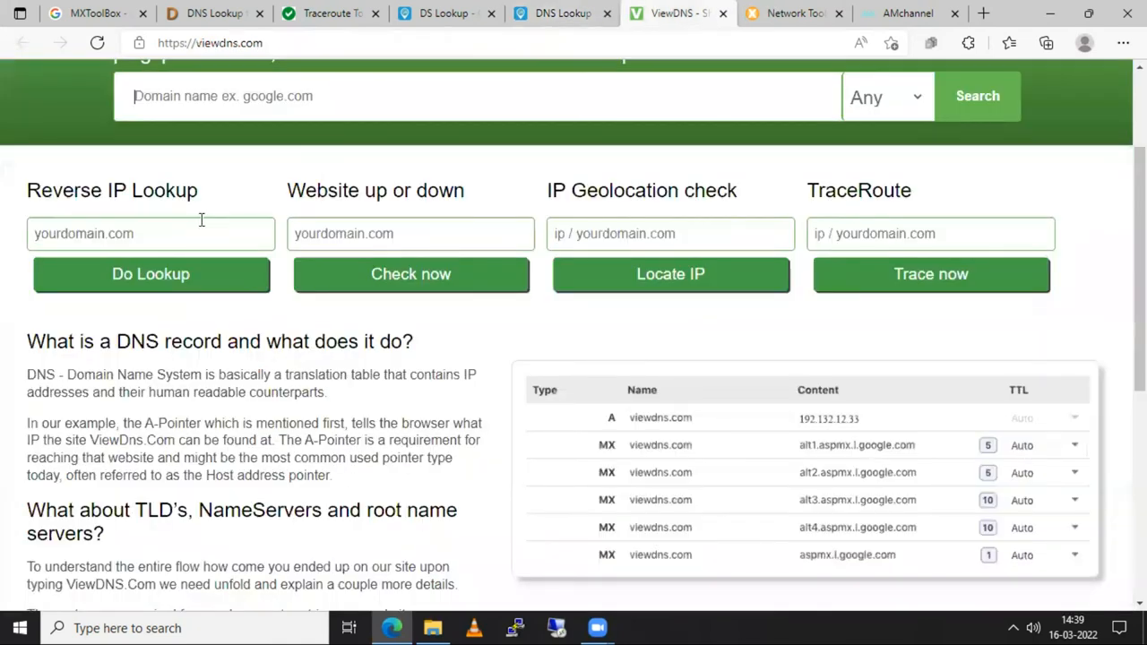
pyautogui.scroll(3)
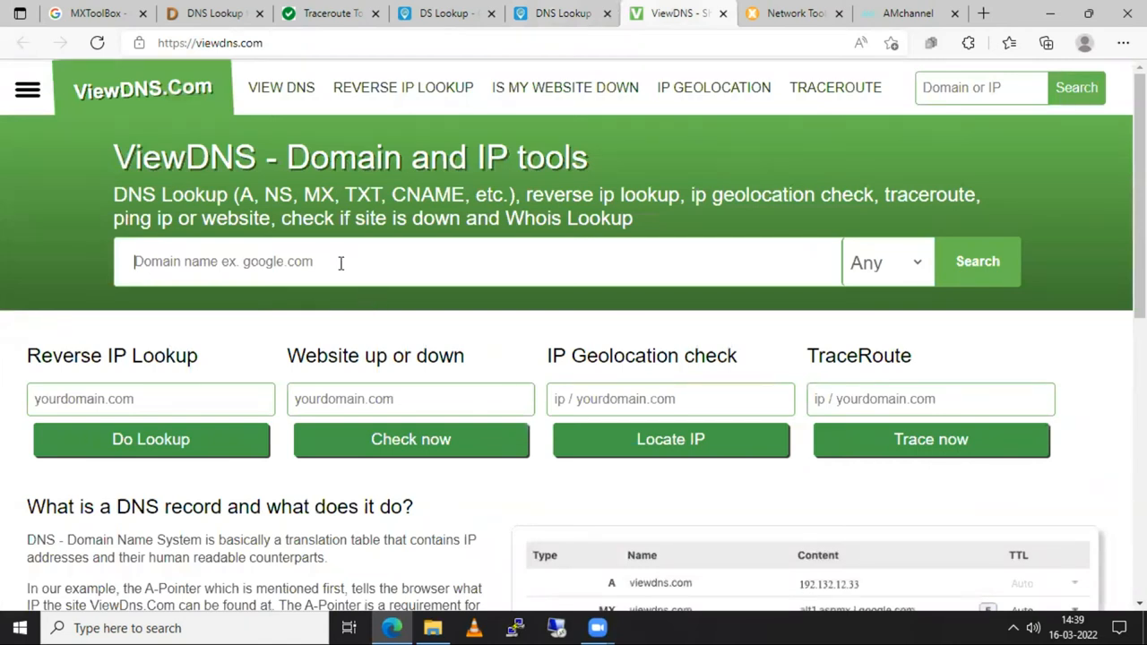
pyautogui.write('a')
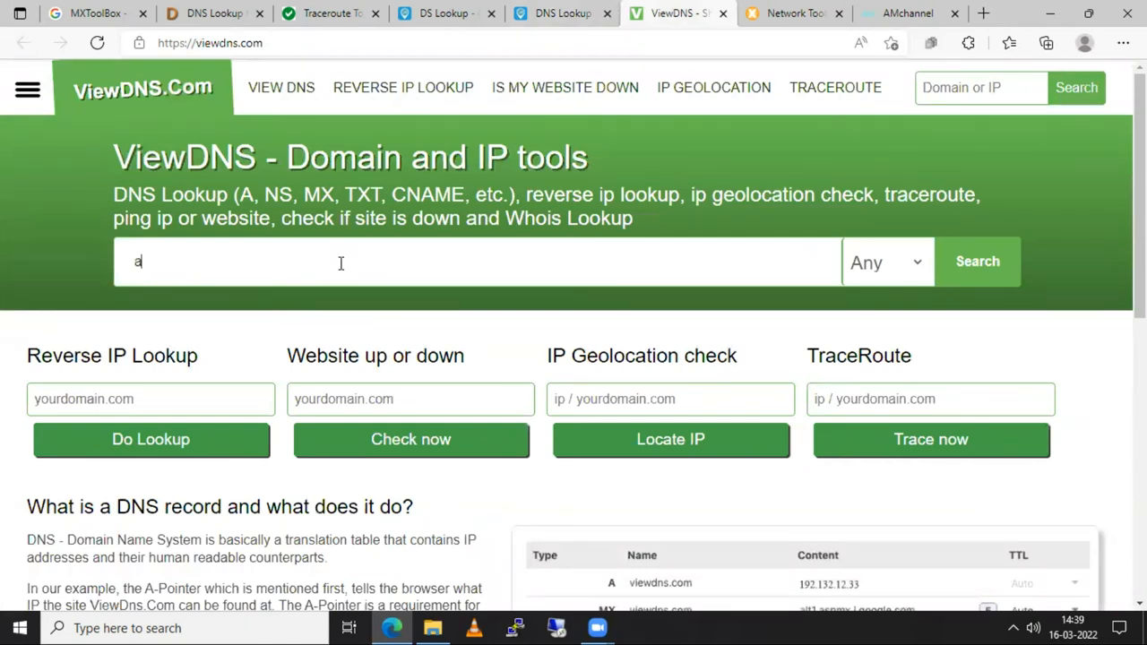
pyautogui.write('mchannel.in')
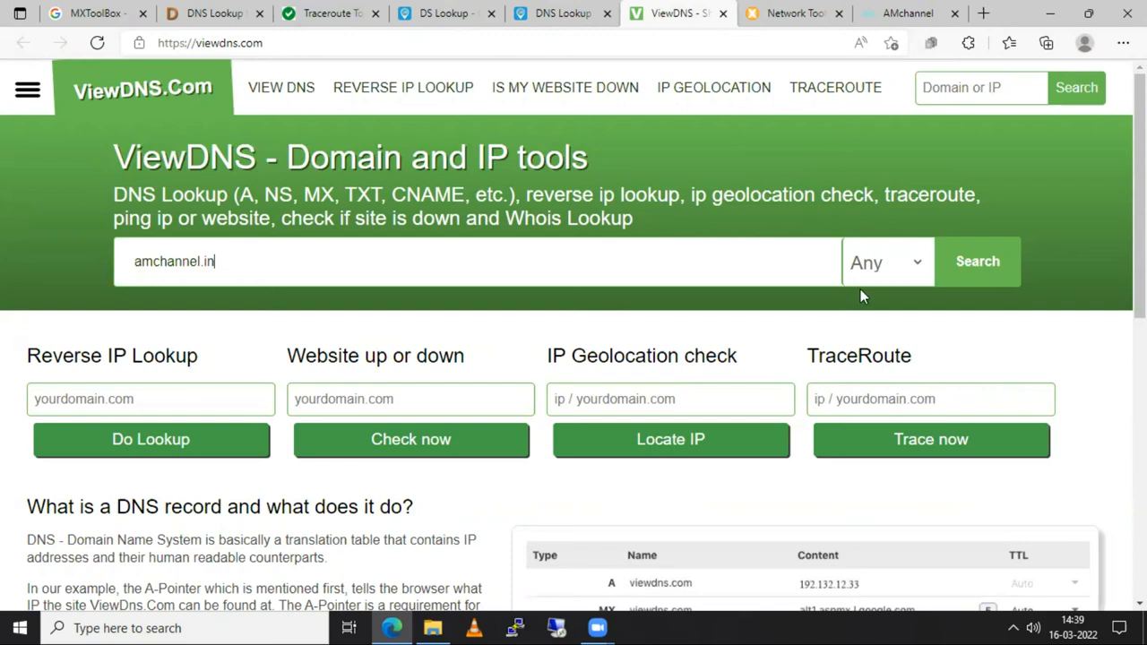
pyautogui.click(886, 262)
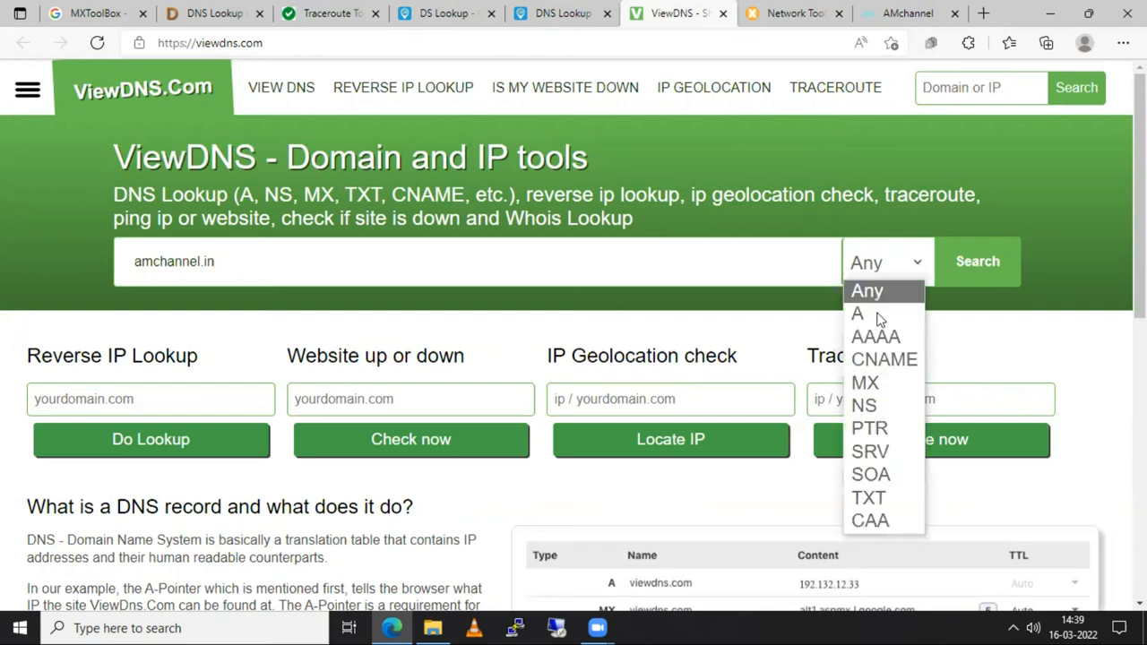
pyautogui.moveTo(858, 314)
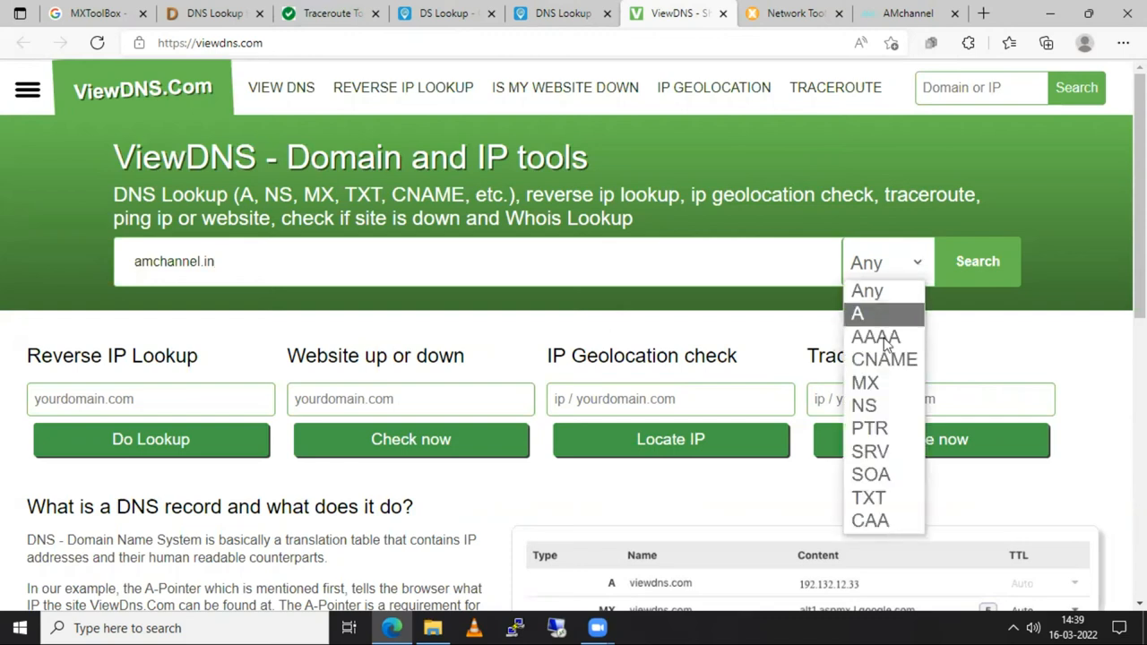
pyautogui.moveTo(863, 383)
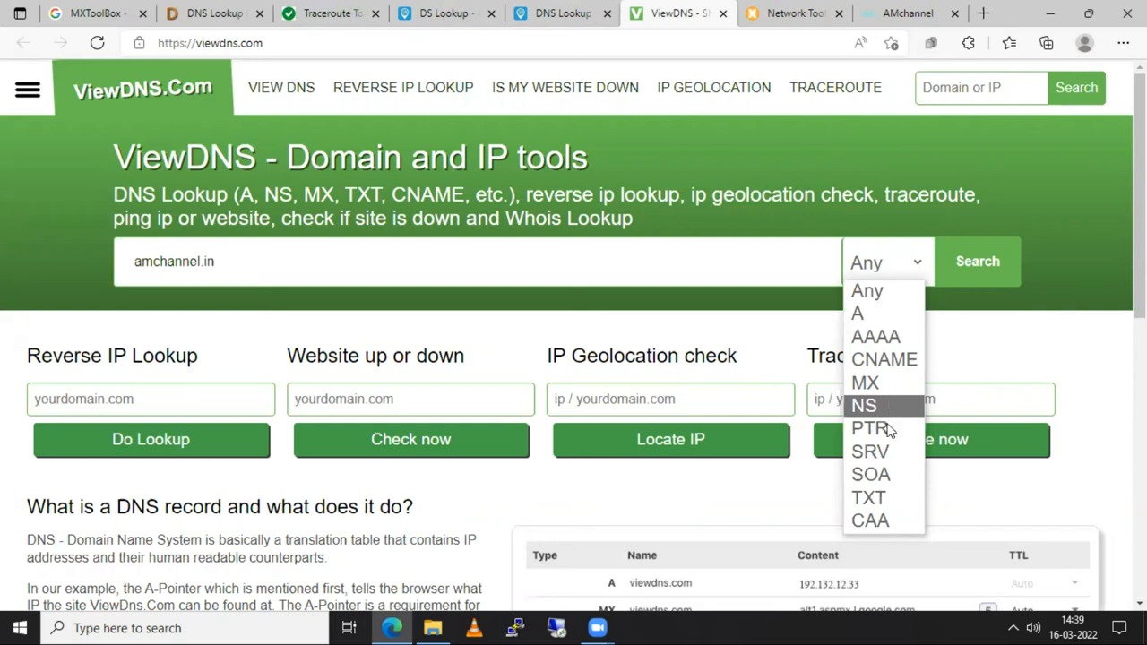
pyautogui.moveTo(880, 428)
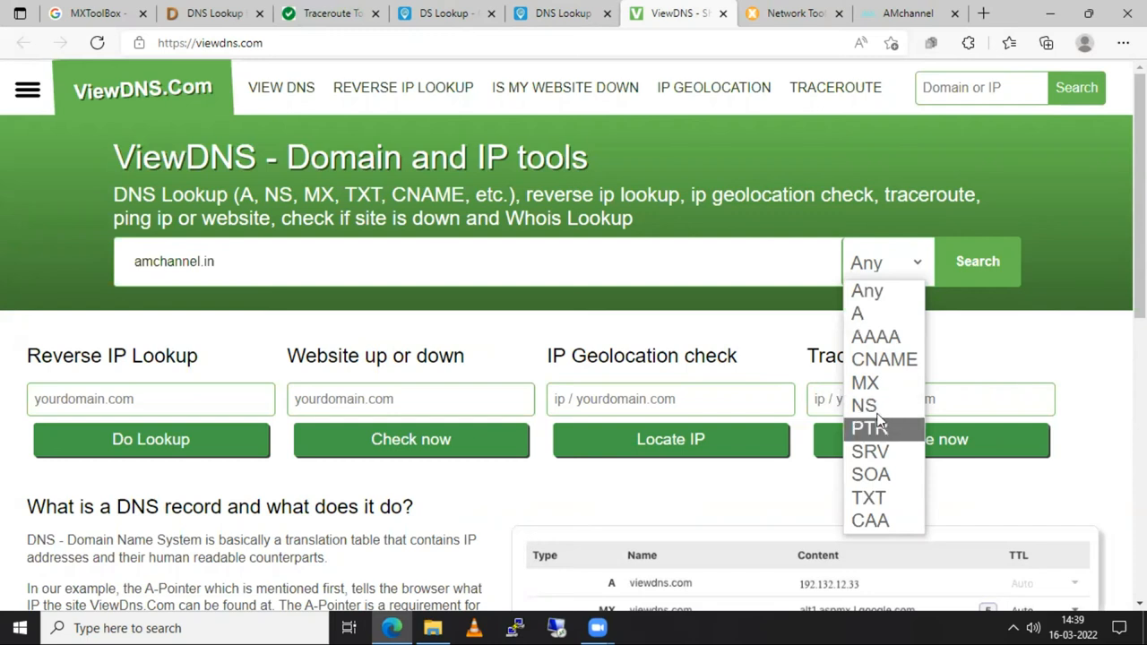
pyautogui.moveTo(871, 452)
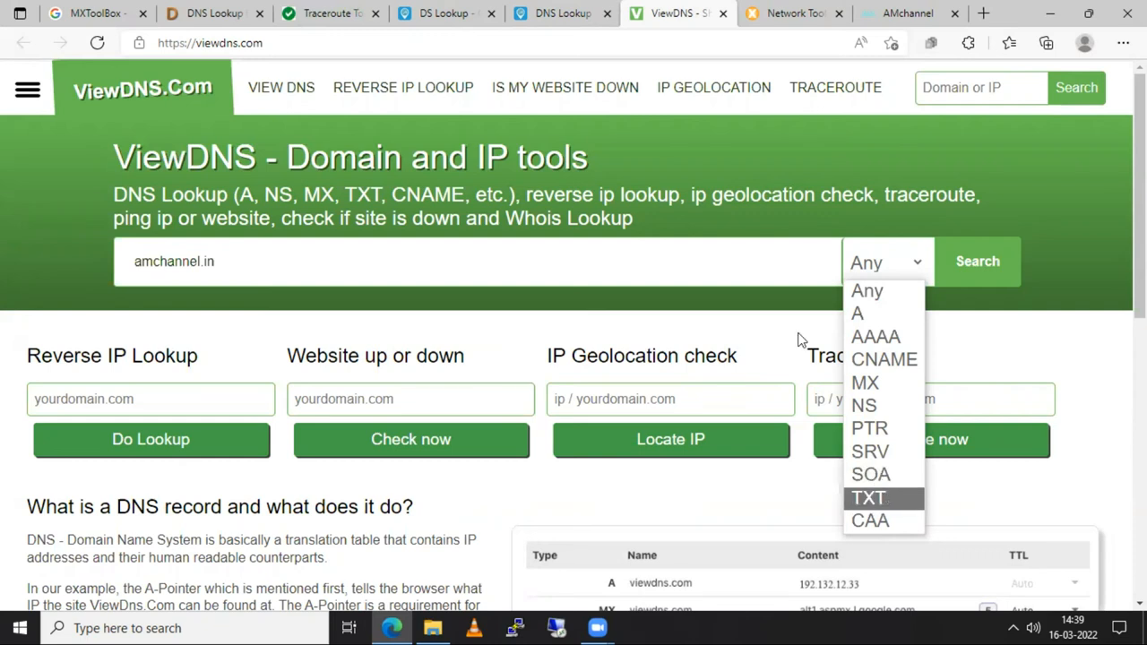
pyautogui.click(869, 498)
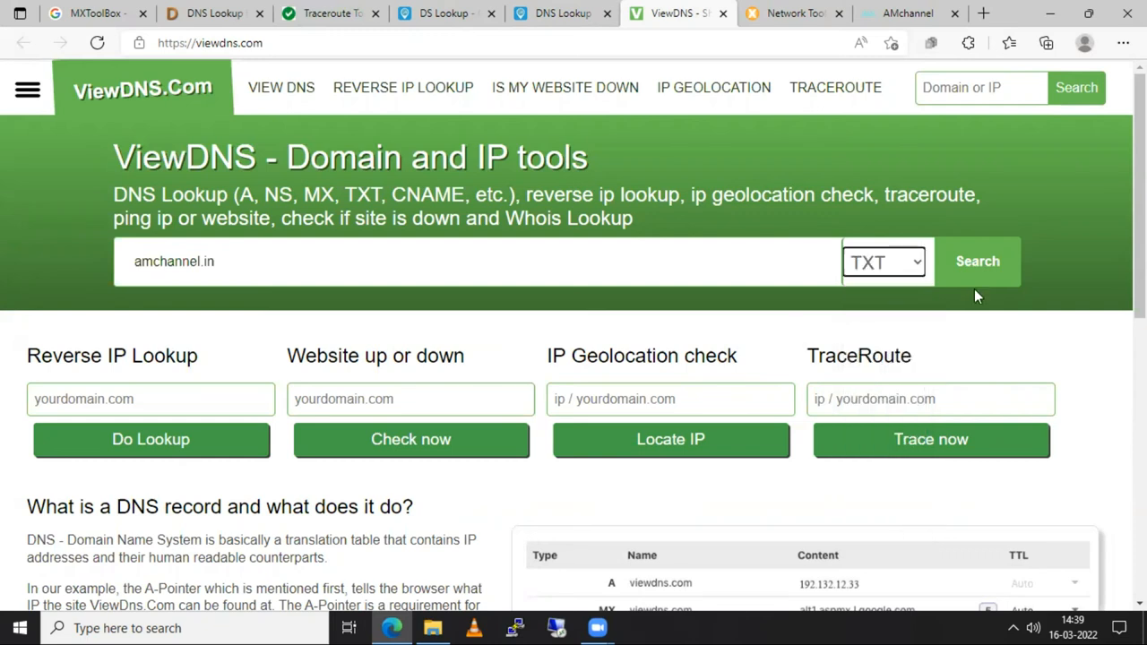
pyautogui.click(977, 260)
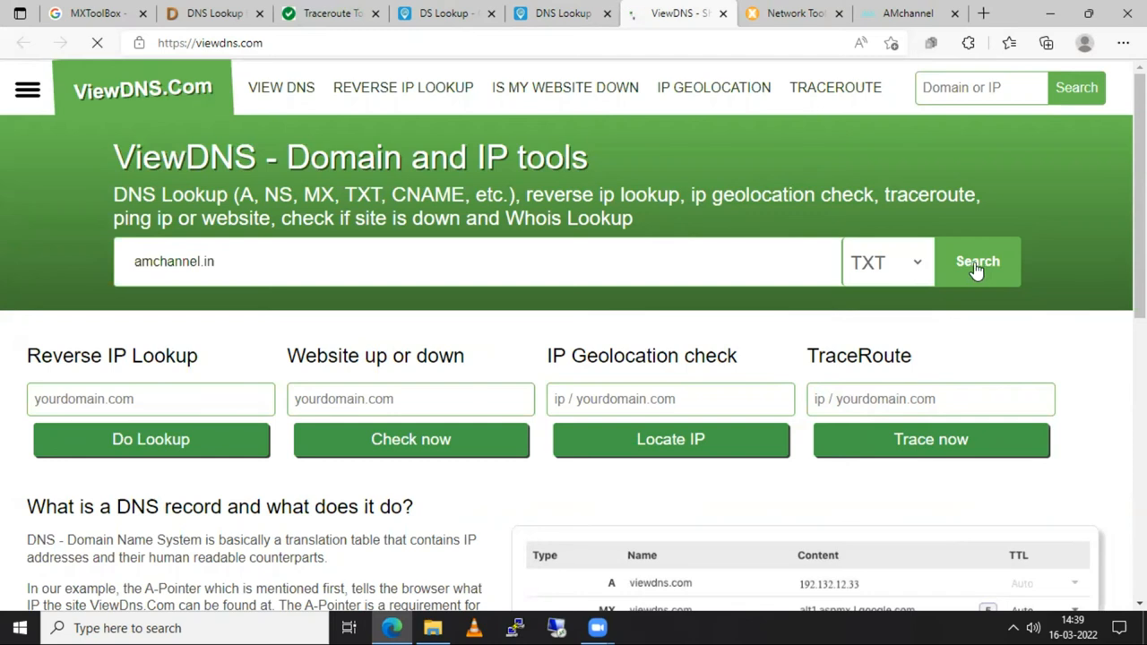
pyautogui.click(976, 261)
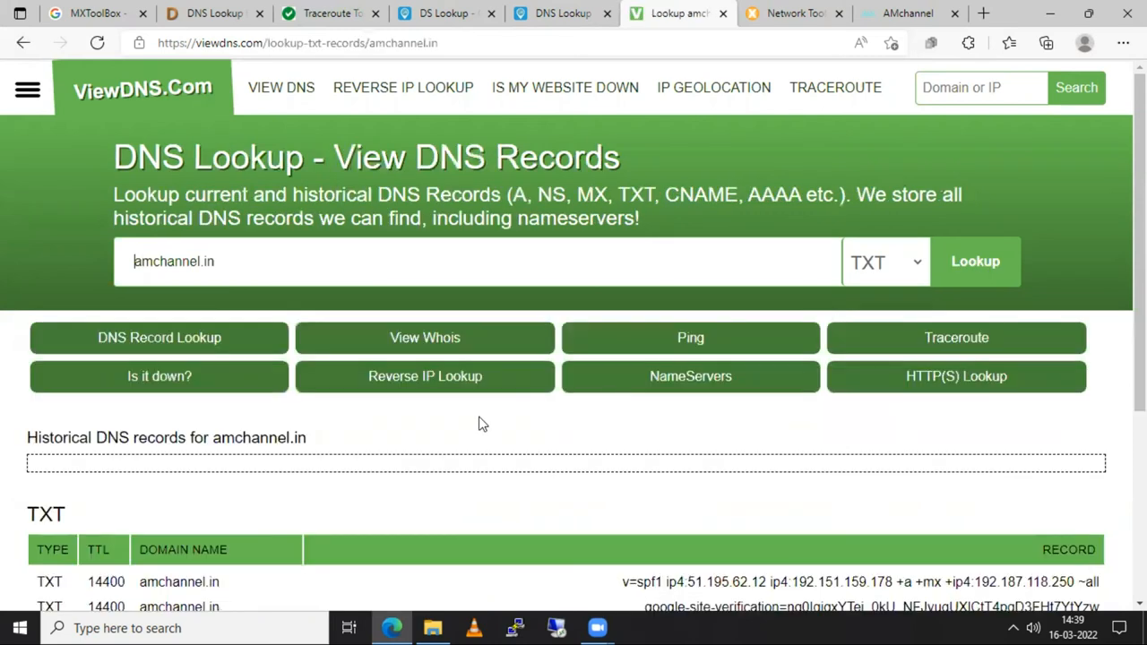
pyautogui.scroll(-3)
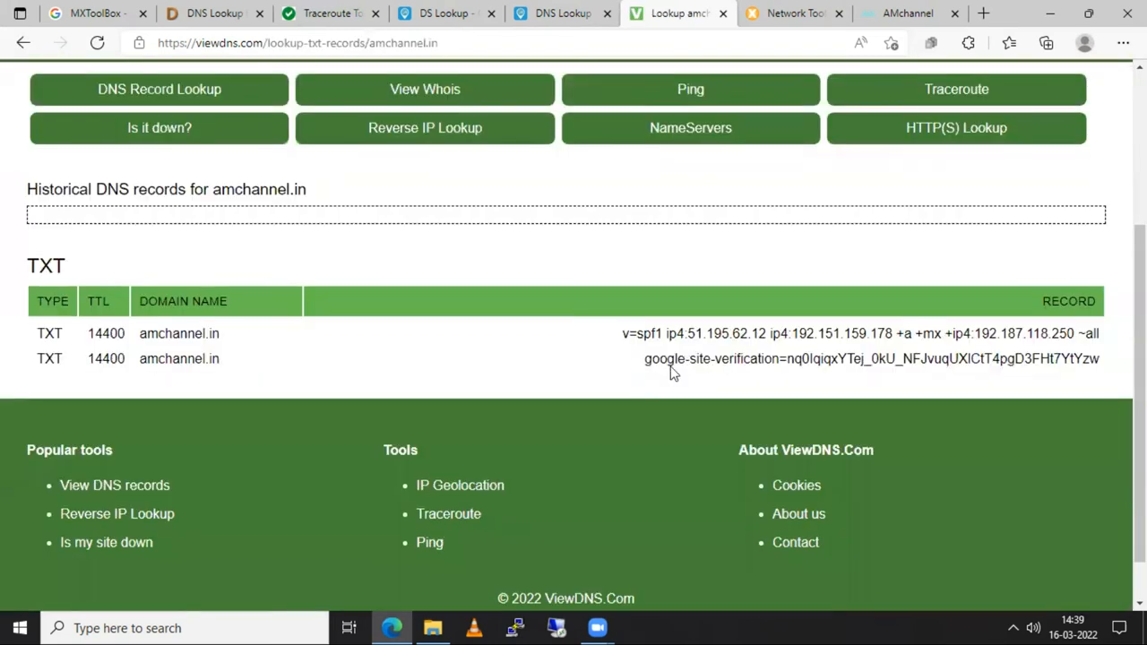
pyautogui.moveTo(650, 360)
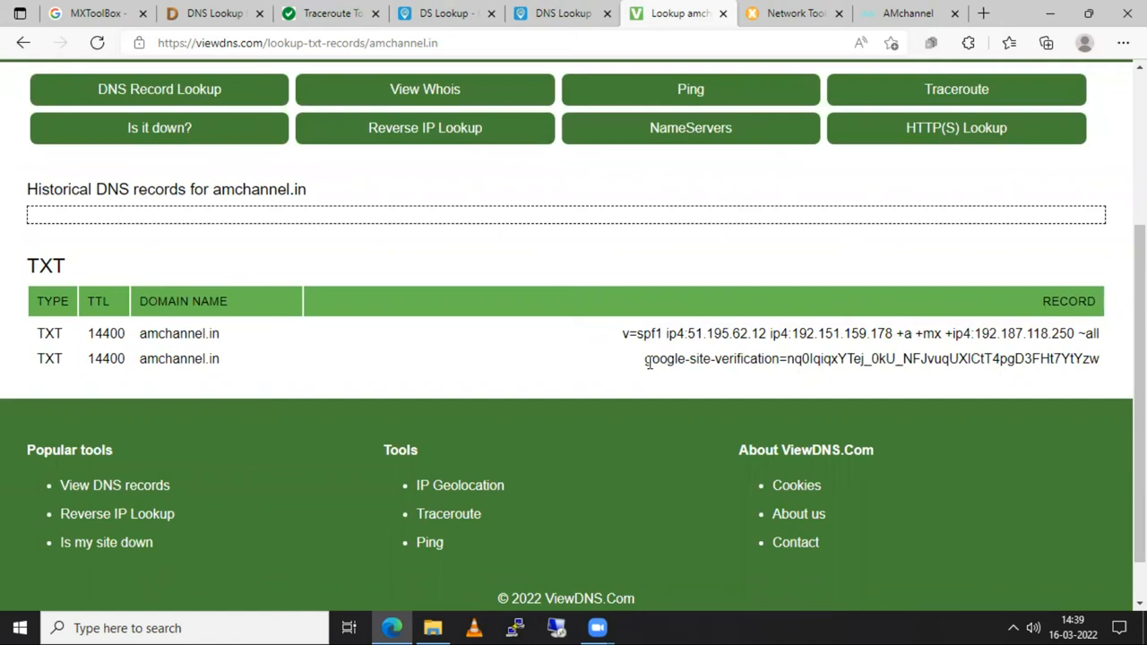
pyautogui.moveTo(644, 358); pyautogui.dragTo(1024, 358)
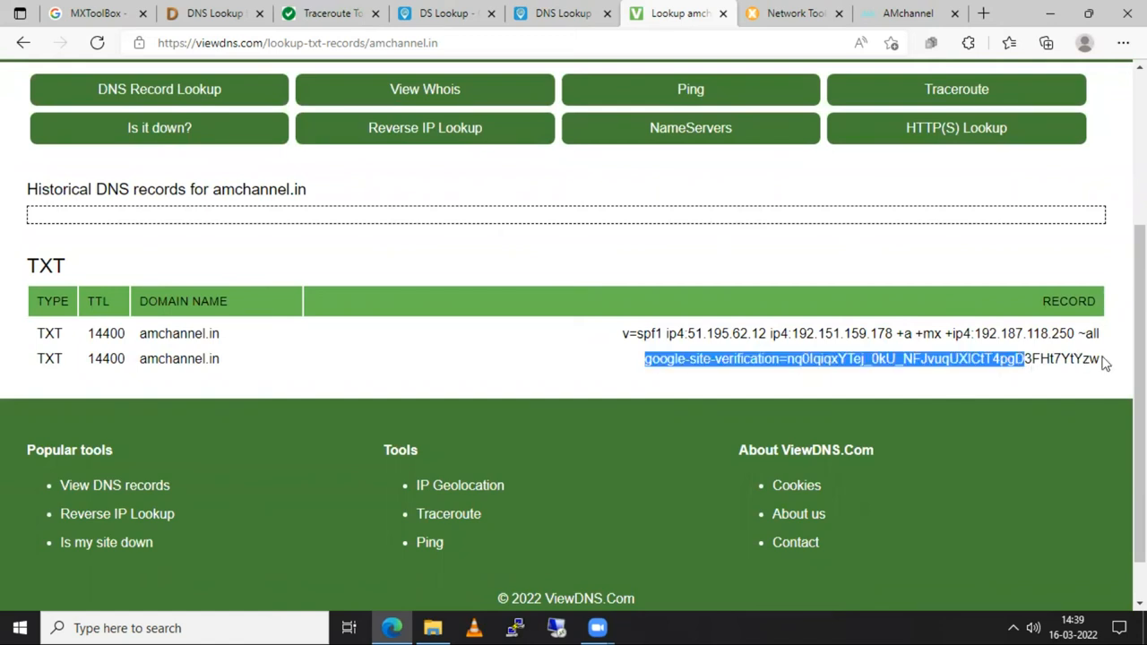
pyautogui.click(875, 387)
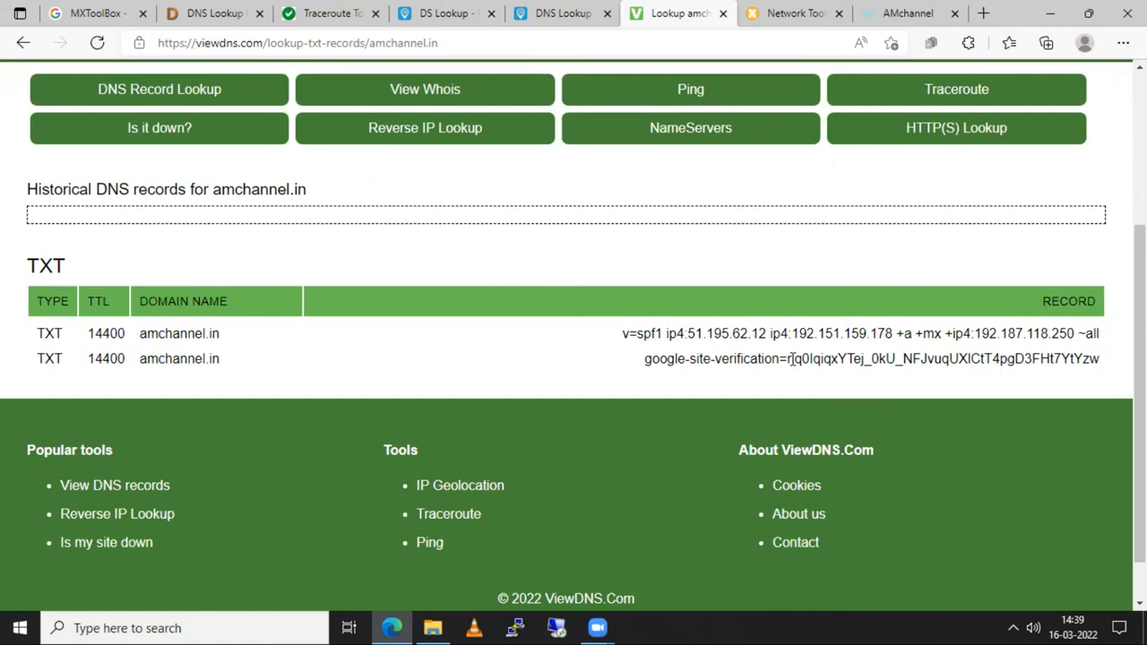
pyautogui.moveTo(787, 360)
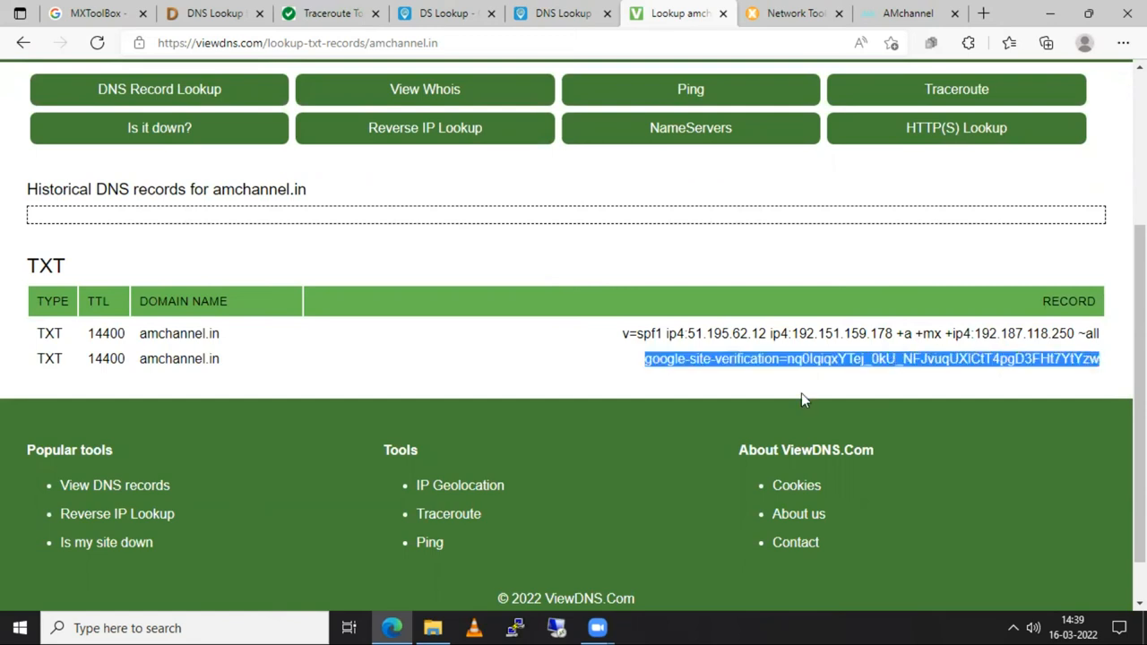
pyautogui.click(786, 377)
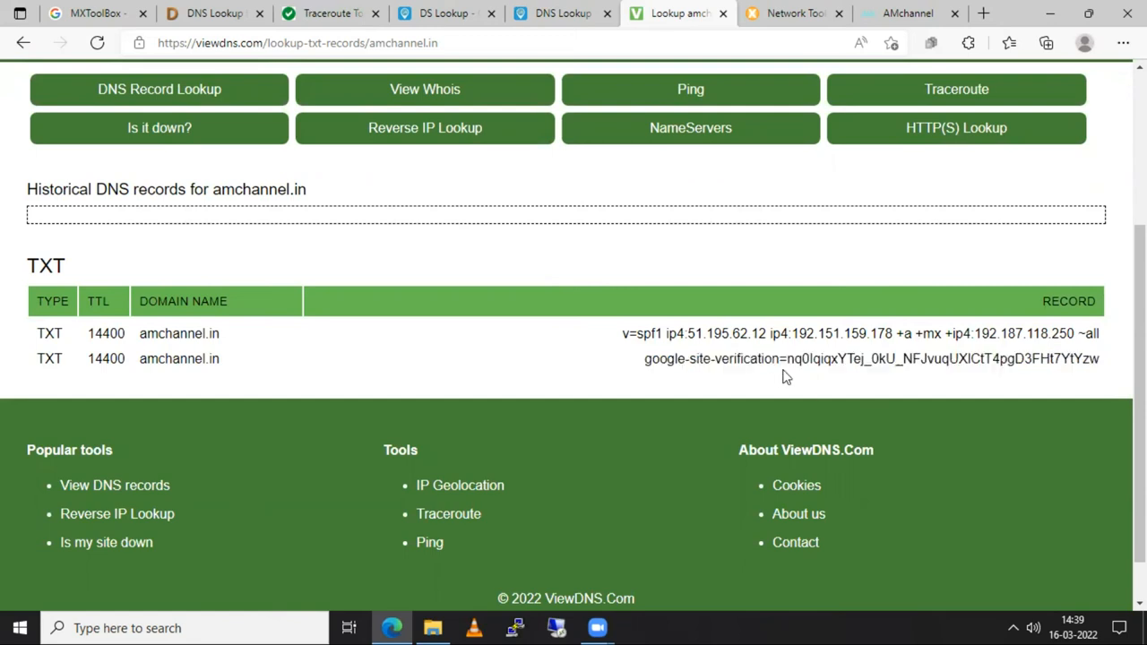
pyautogui.moveTo(780, 359)
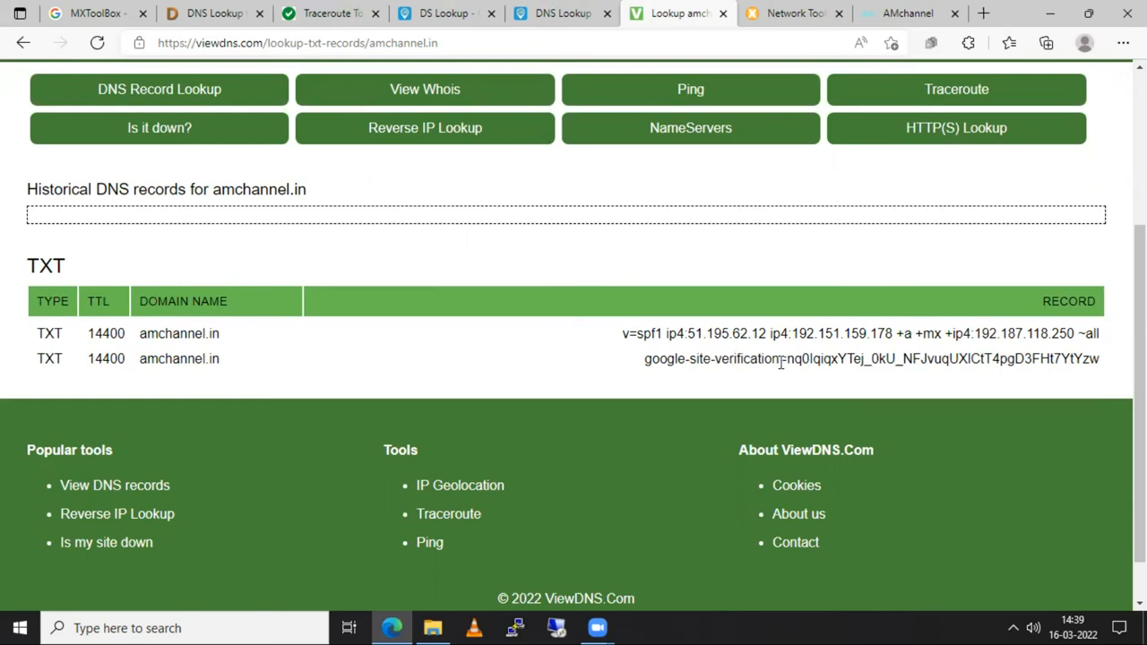
pyautogui.doubleClick(745, 360)
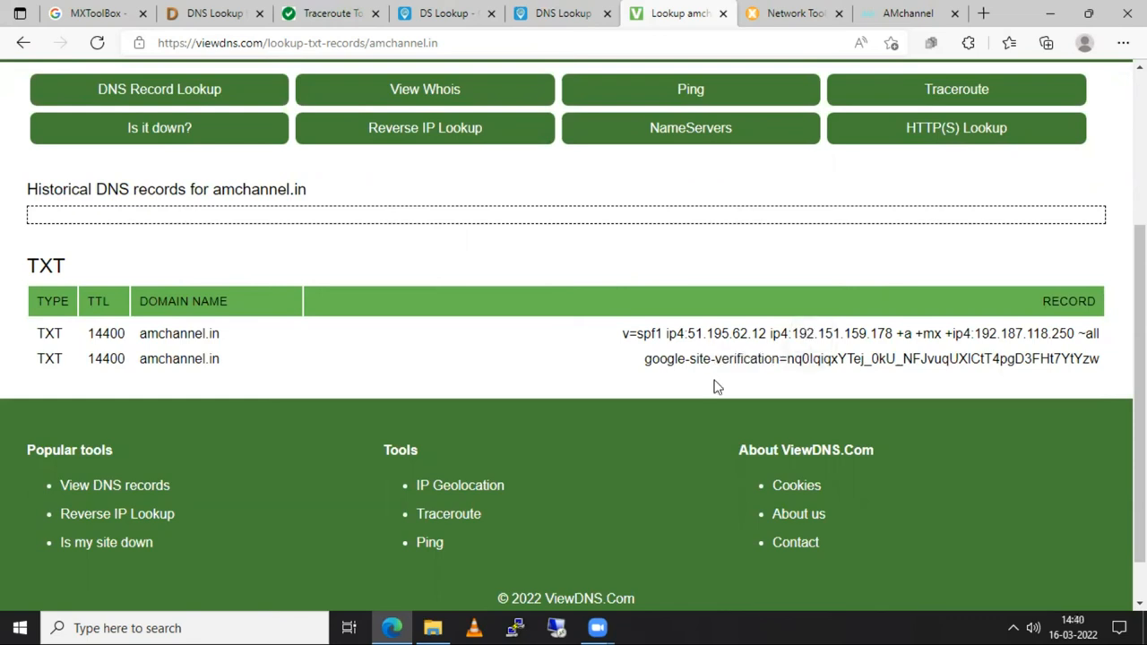
pyautogui.moveTo(809, 376)
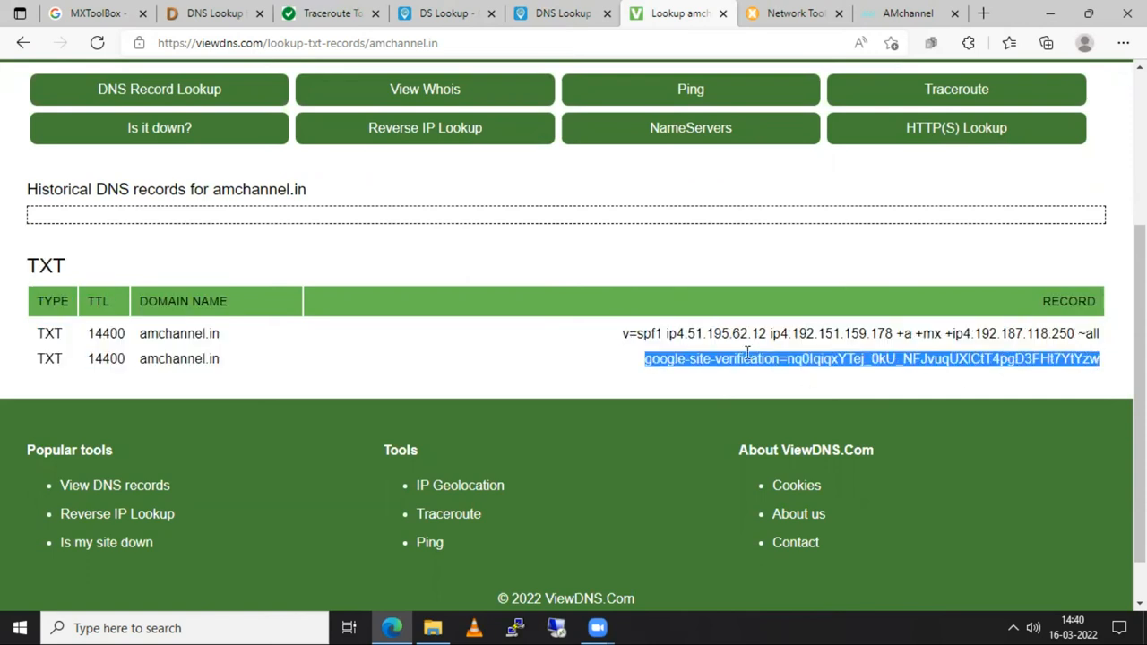
pyautogui.click(750, 350)
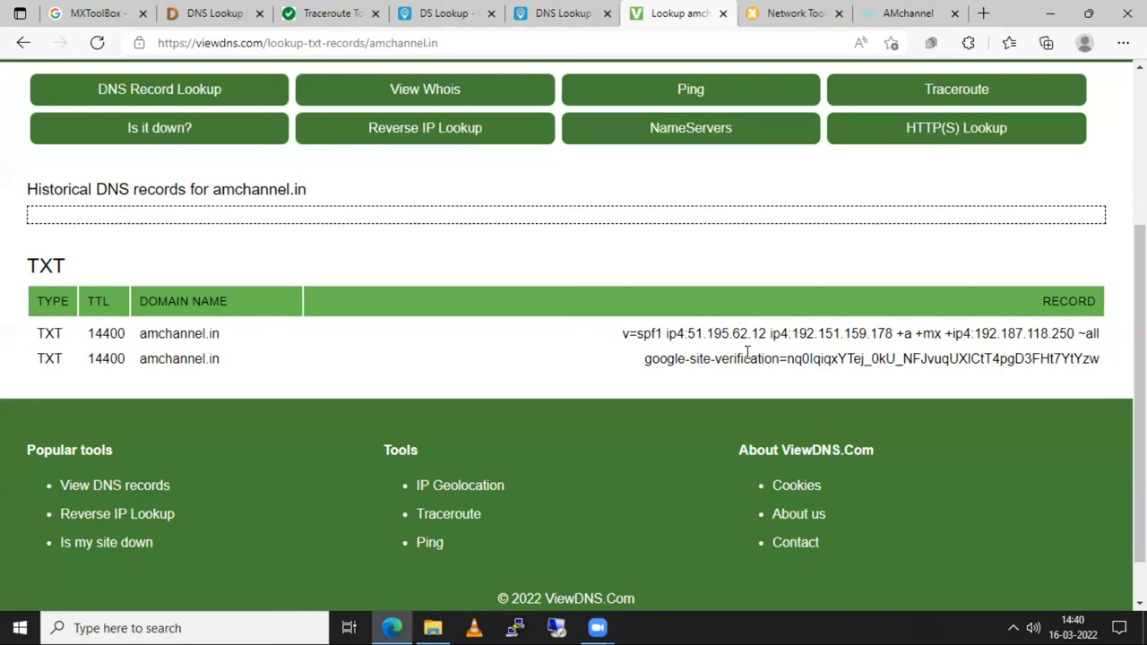
pyautogui.scroll(3)
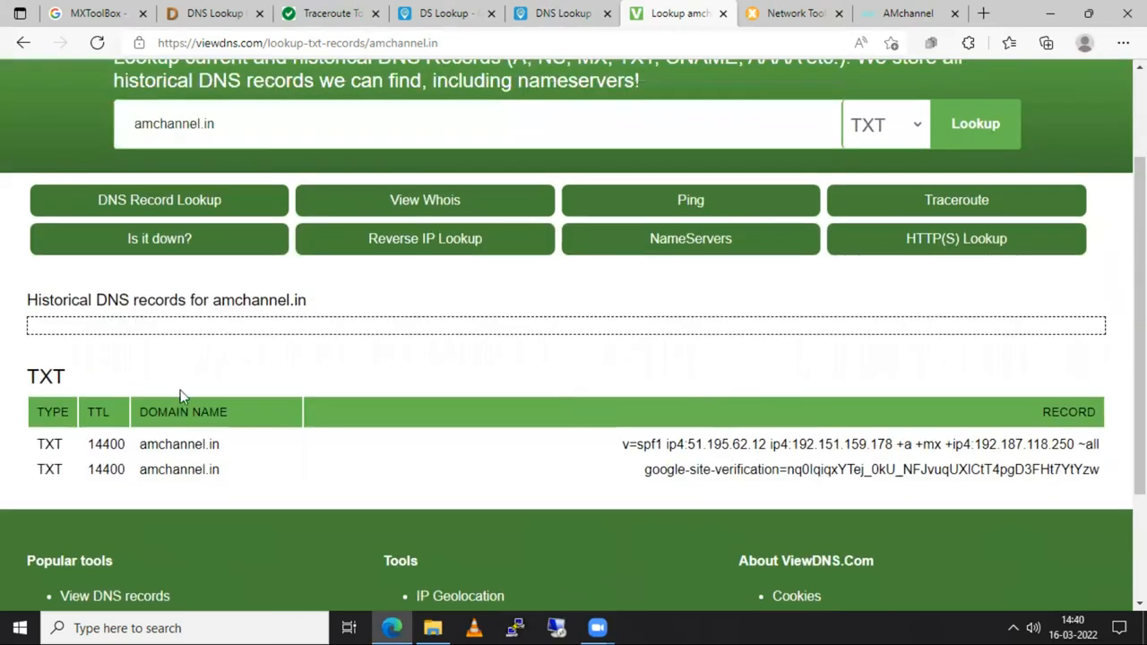
pyautogui.scroll(-3)
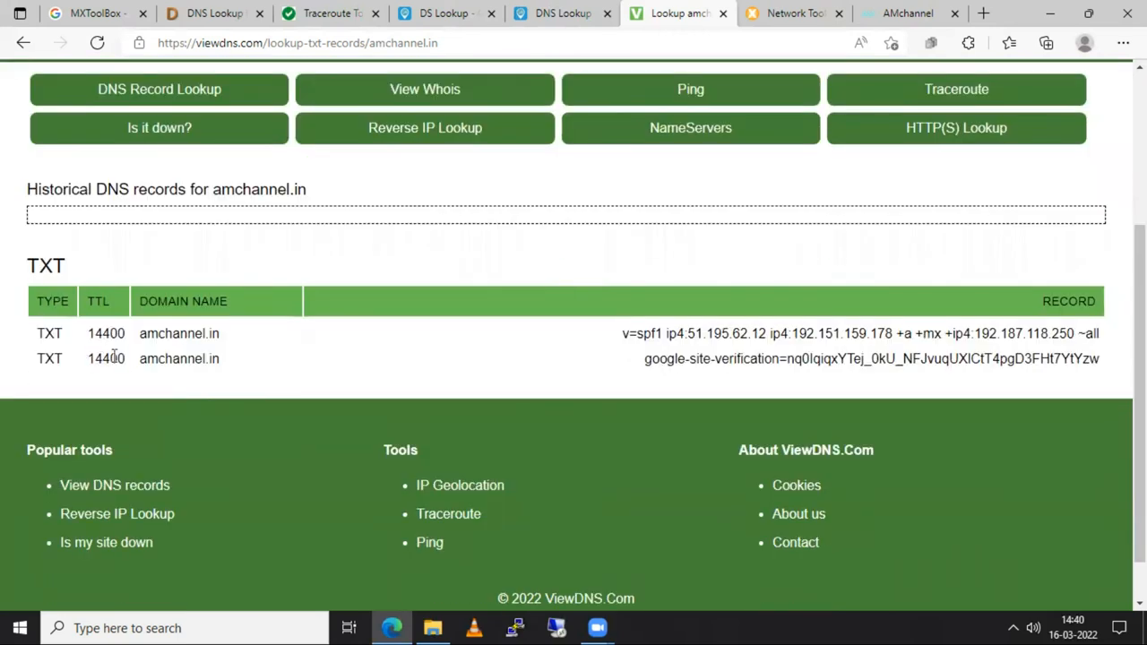
pyautogui.doubleClick(105, 358)
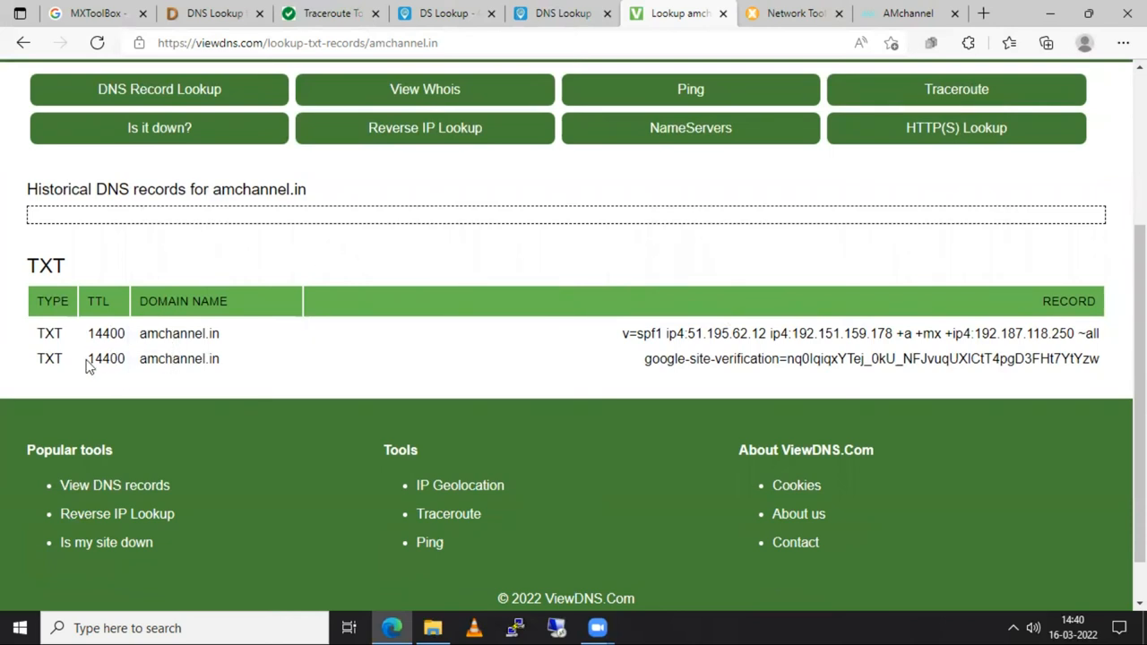
pyautogui.doubleClick(105, 359)
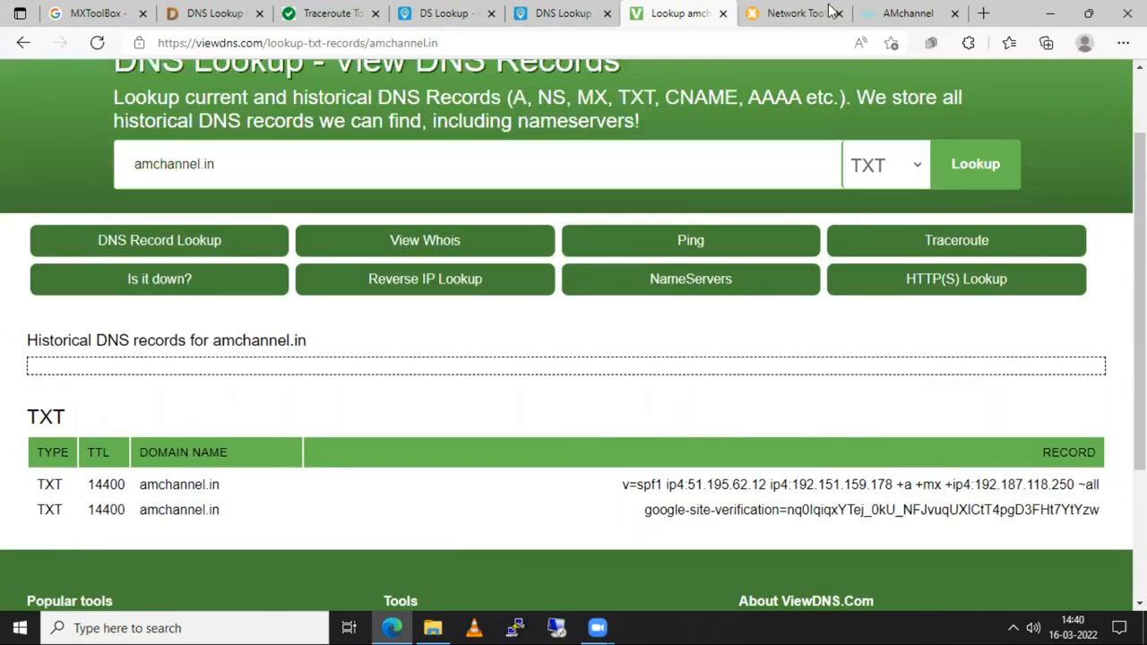
# Step: Switch to MXToolbox and scroll through the SuperTool A record results for amchannel.in
pyautogui.click(793, 13)
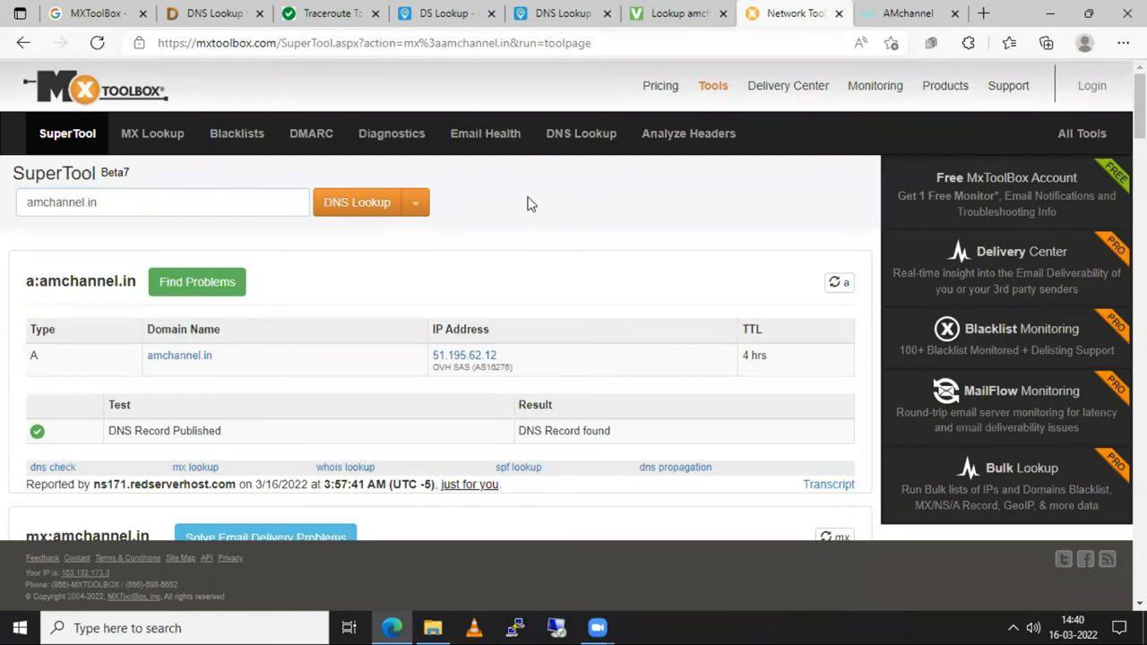
pyautogui.moveTo(277, 179)
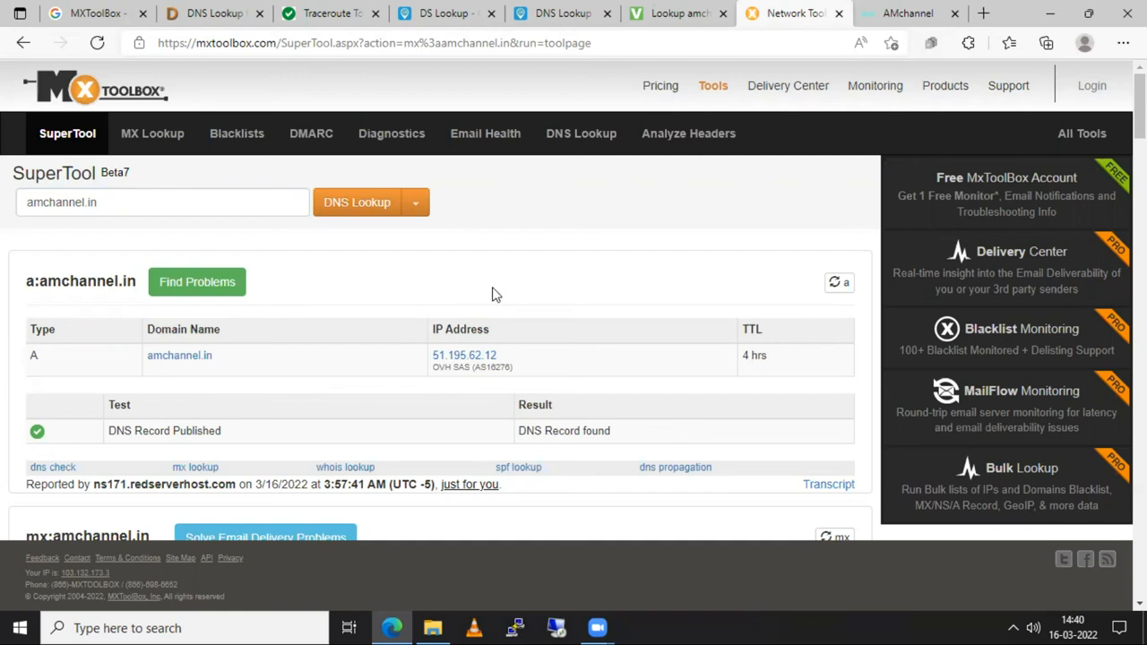
pyautogui.moveTo(573, 211)
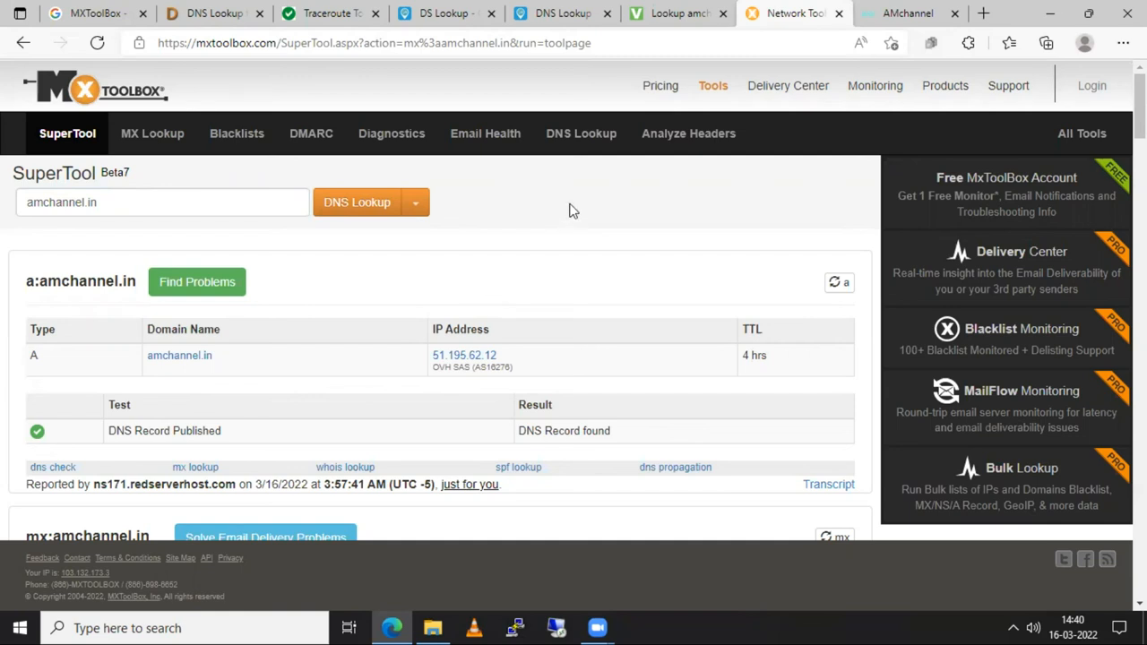
pyautogui.scroll(-3)
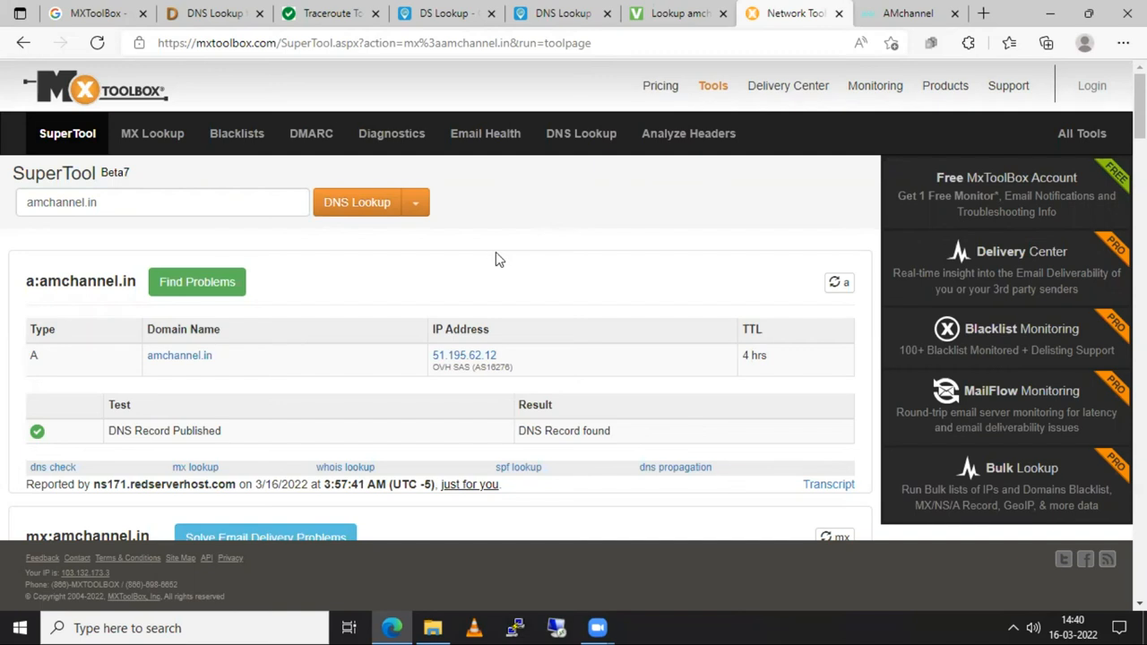
pyautogui.moveTo(351, 279)
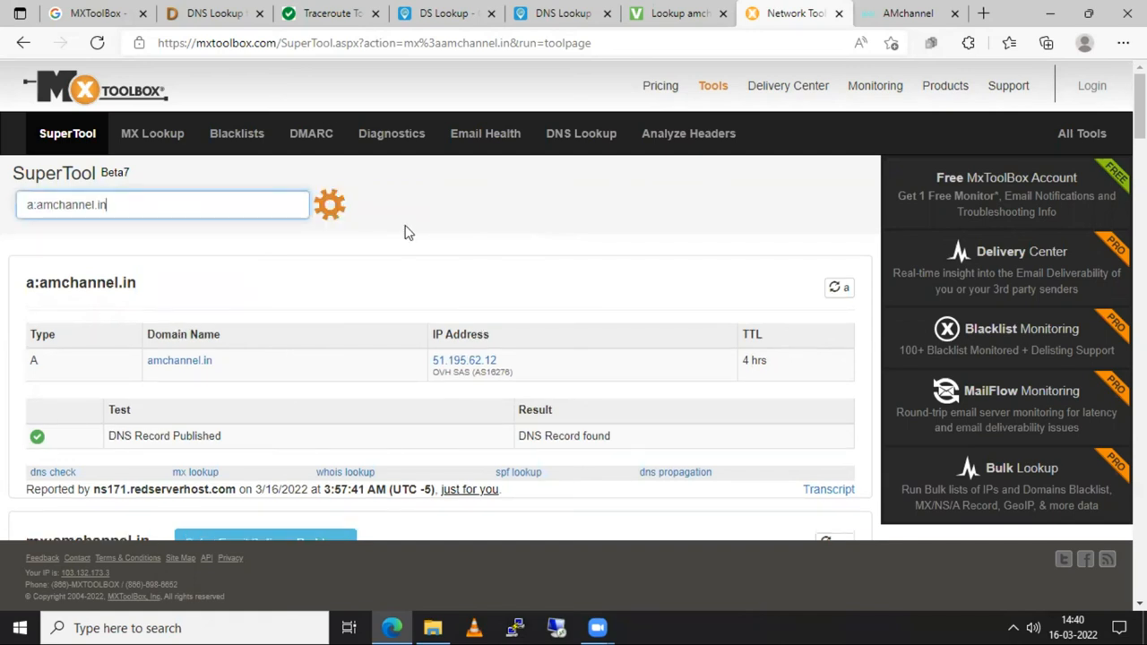
pyautogui.moveTo(432, 237)
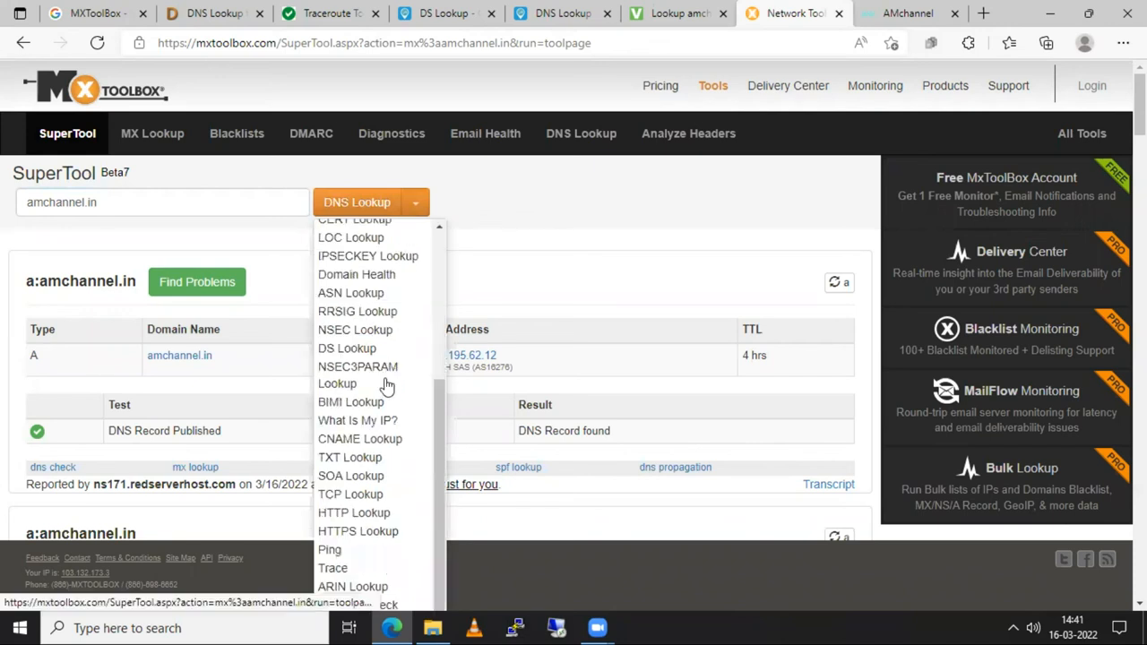
pyautogui.scroll(-3)
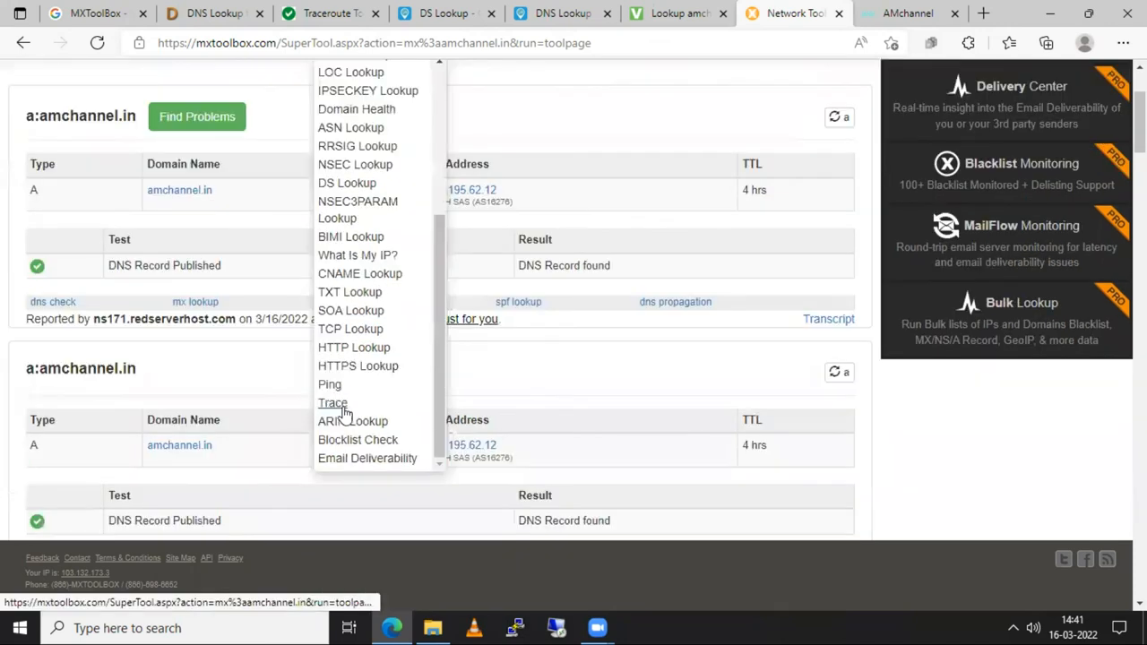
pyautogui.moveTo(370, 451)
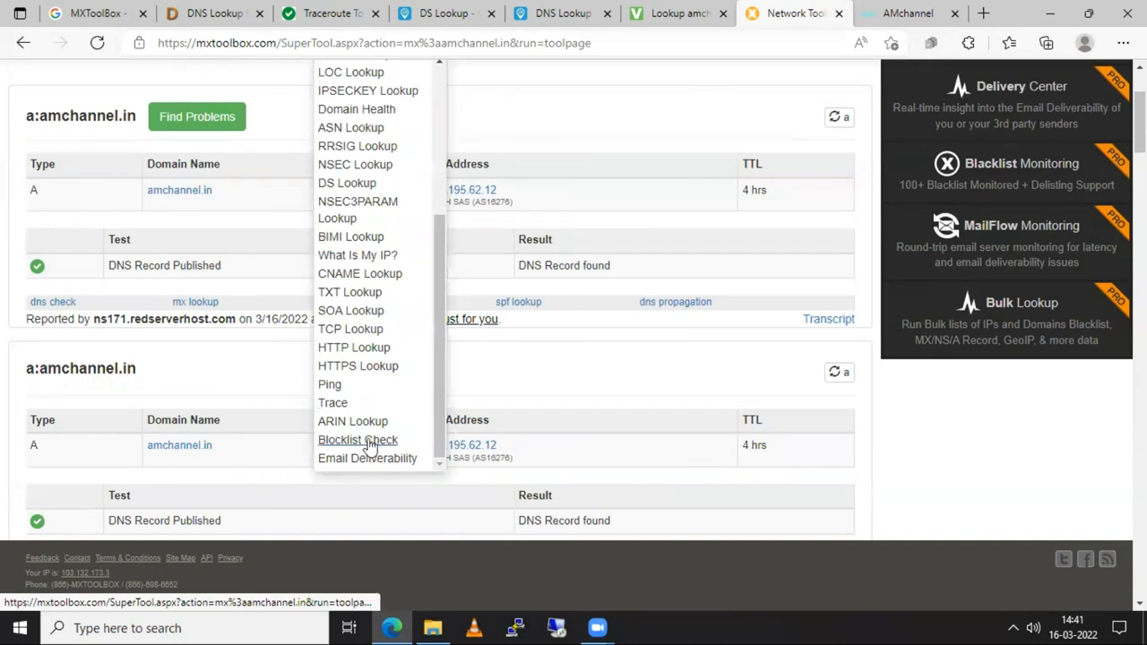
pyautogui.moveTo(351, 188)
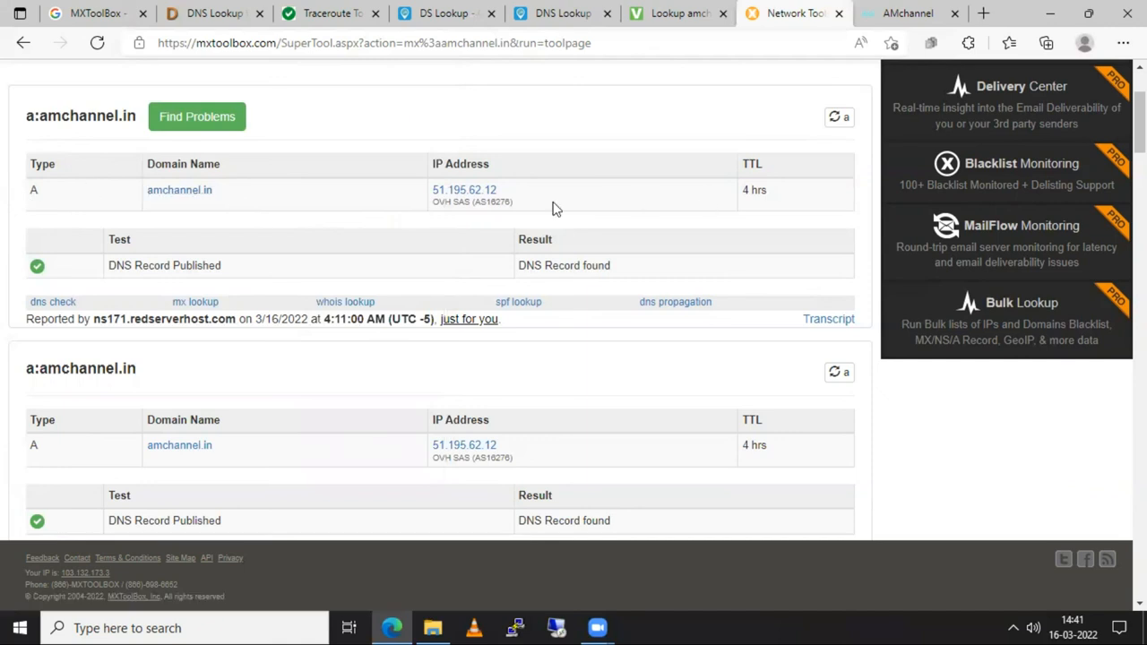
pyautogui.moveTo(748, 215)
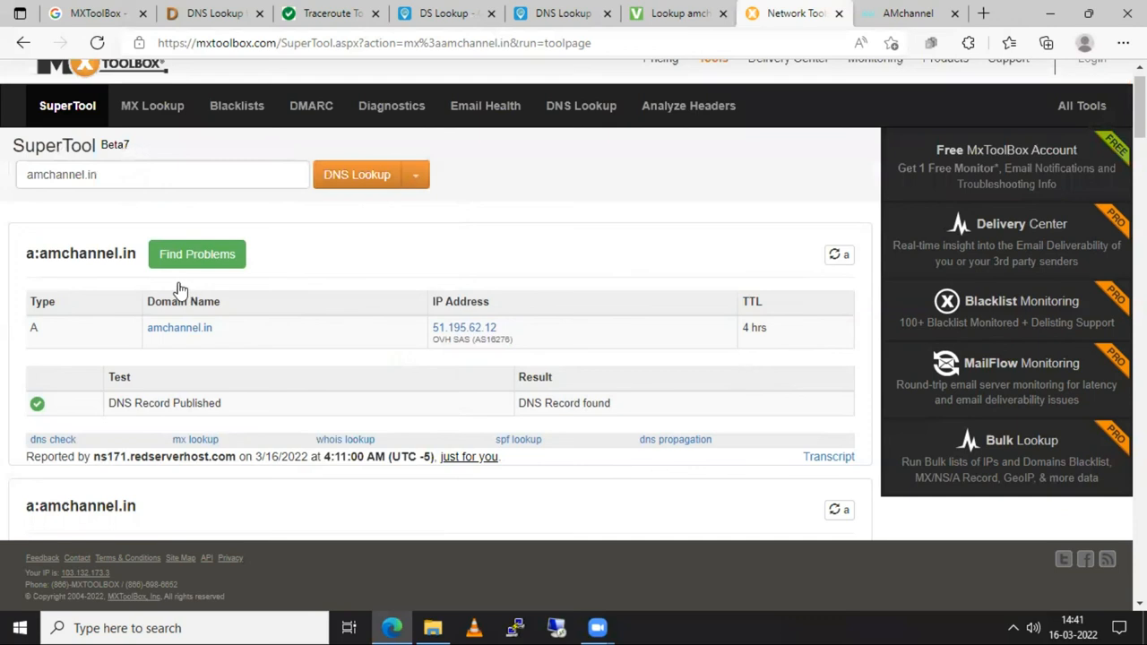
pyautogui.scroll(-3)
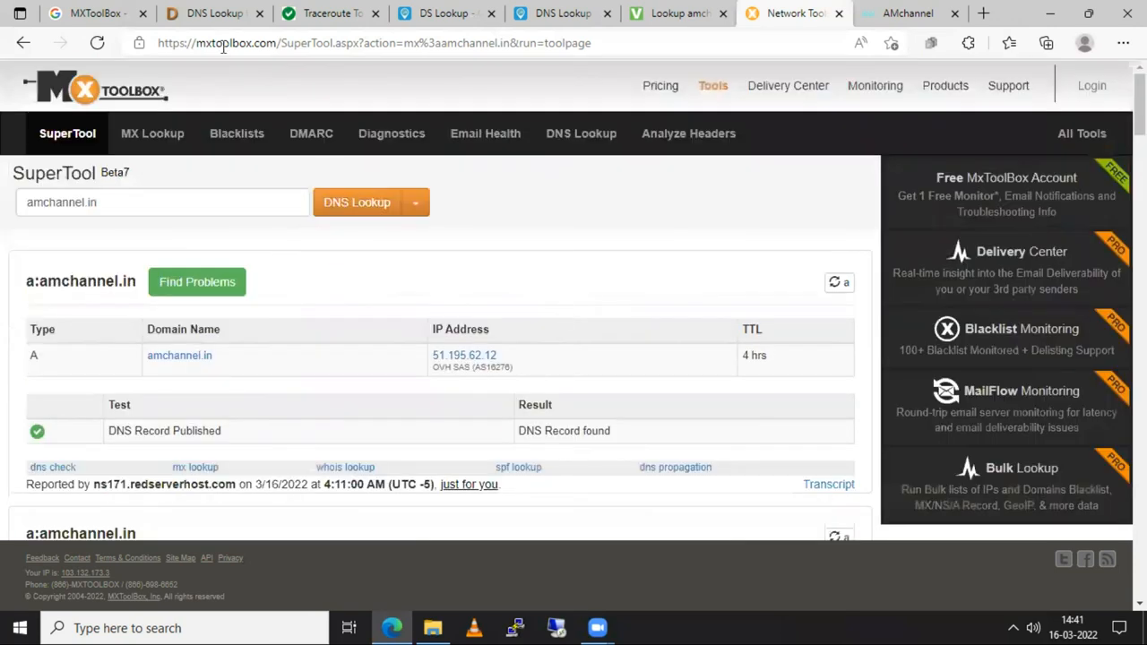
# Step: Switch to the DNSWatch TXT results for amchannel.in and close the Find on page bar
pyautogui.click(206, 14)
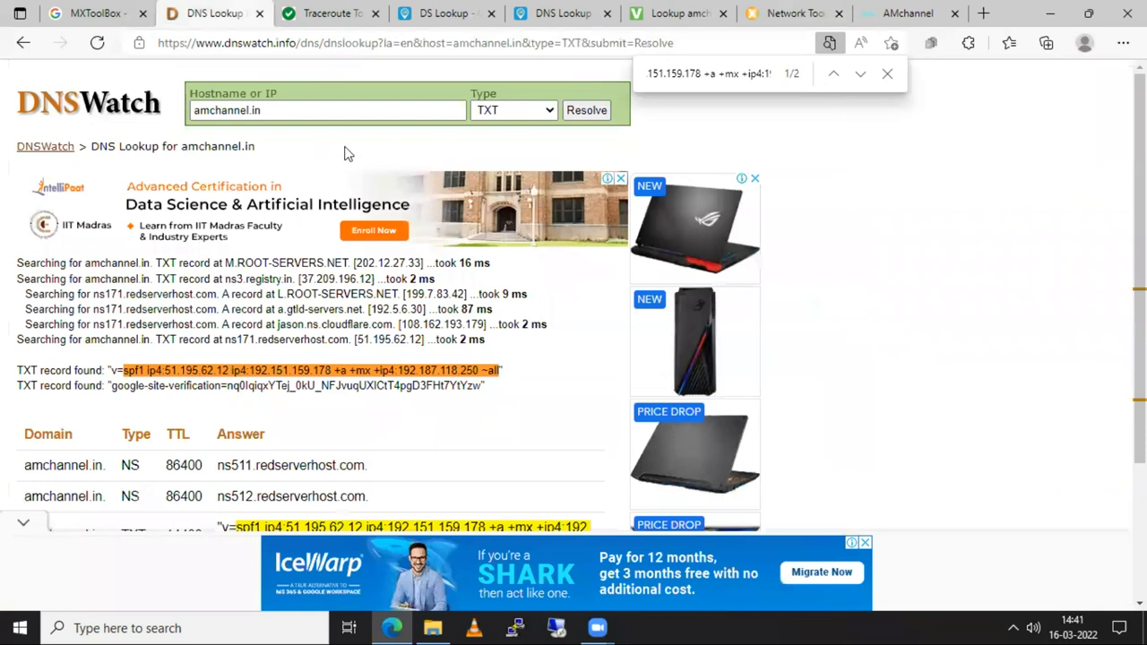
pyautogui.moveTo(356, 149)
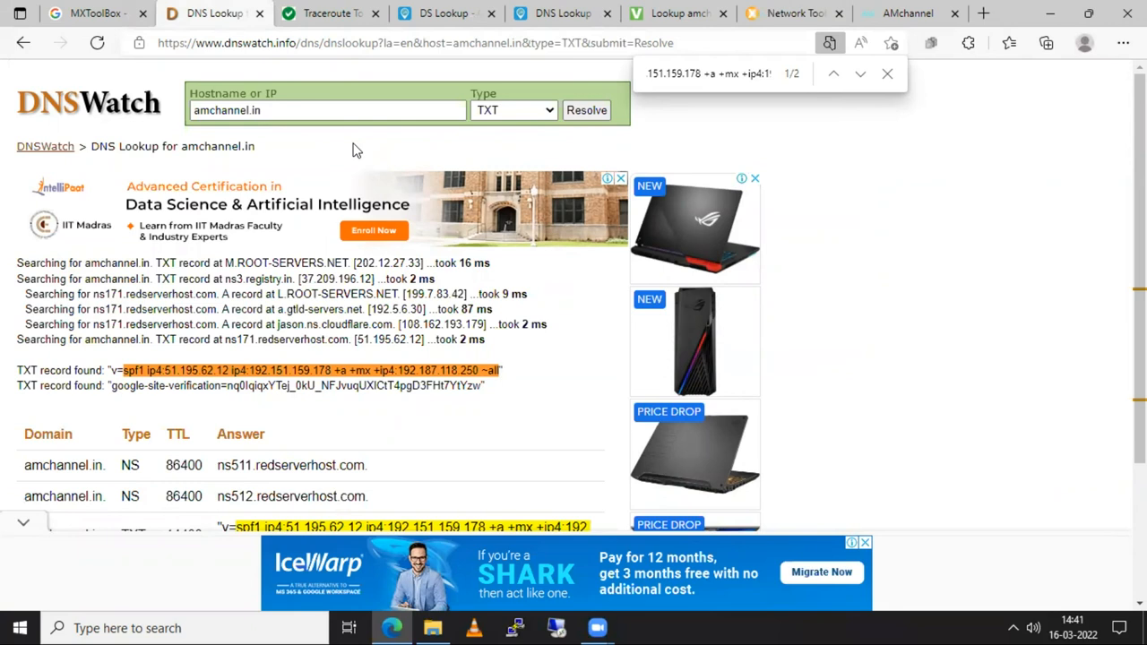
pyautogui.moveTo(840, 133)
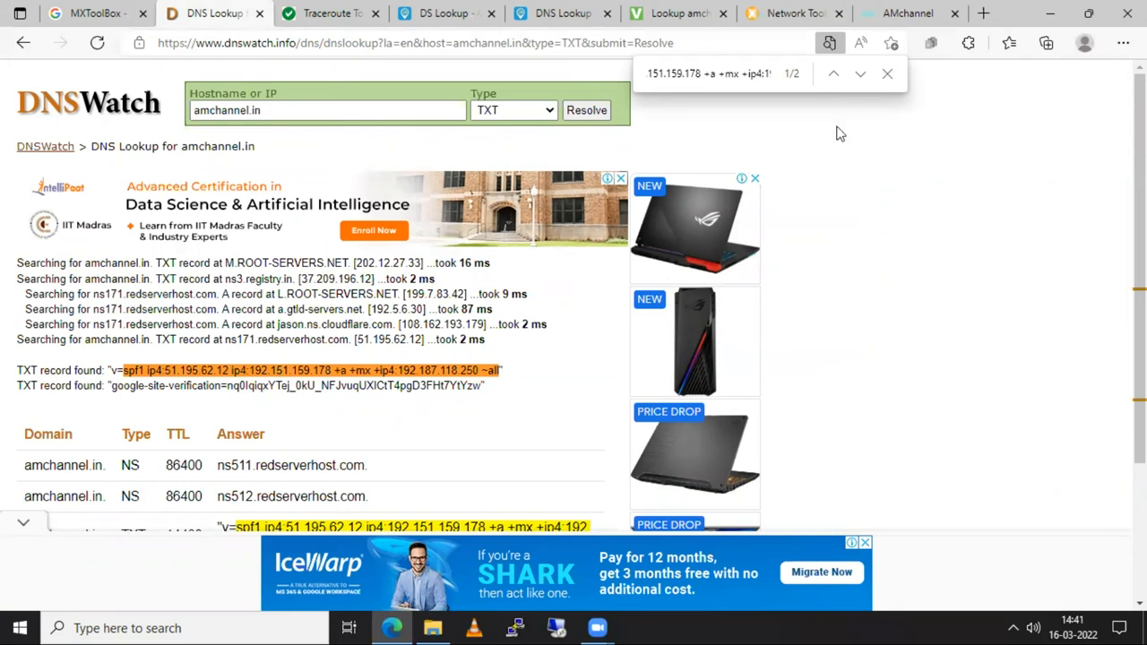
pyautogui.click(887, 73)
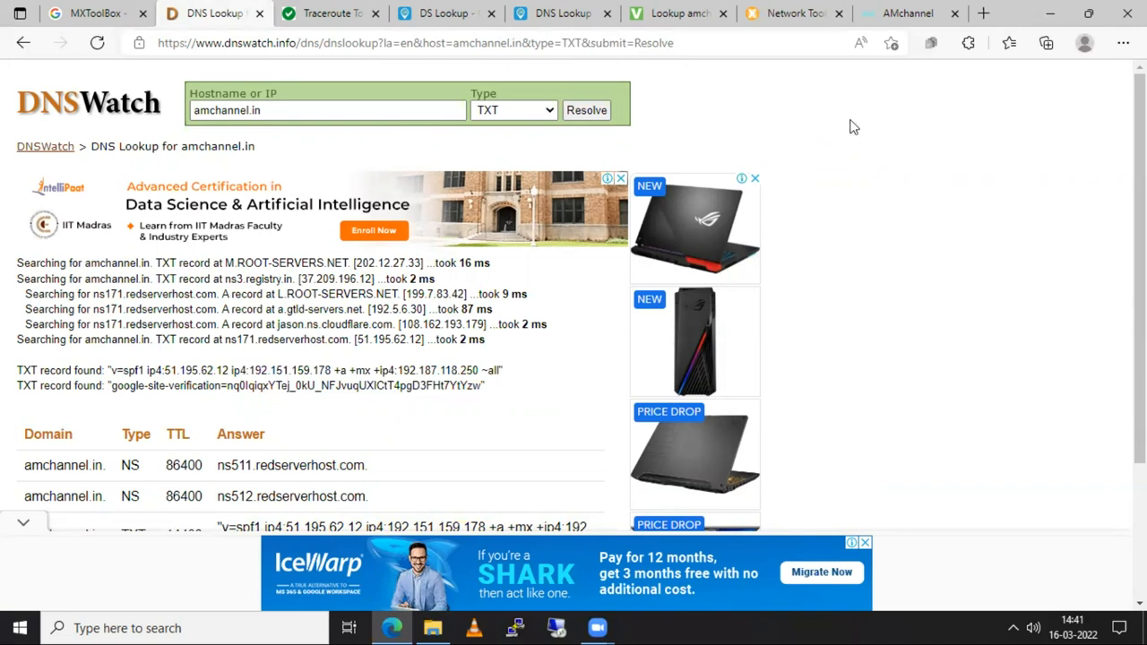
pyautogui.moveTo(269, 43)
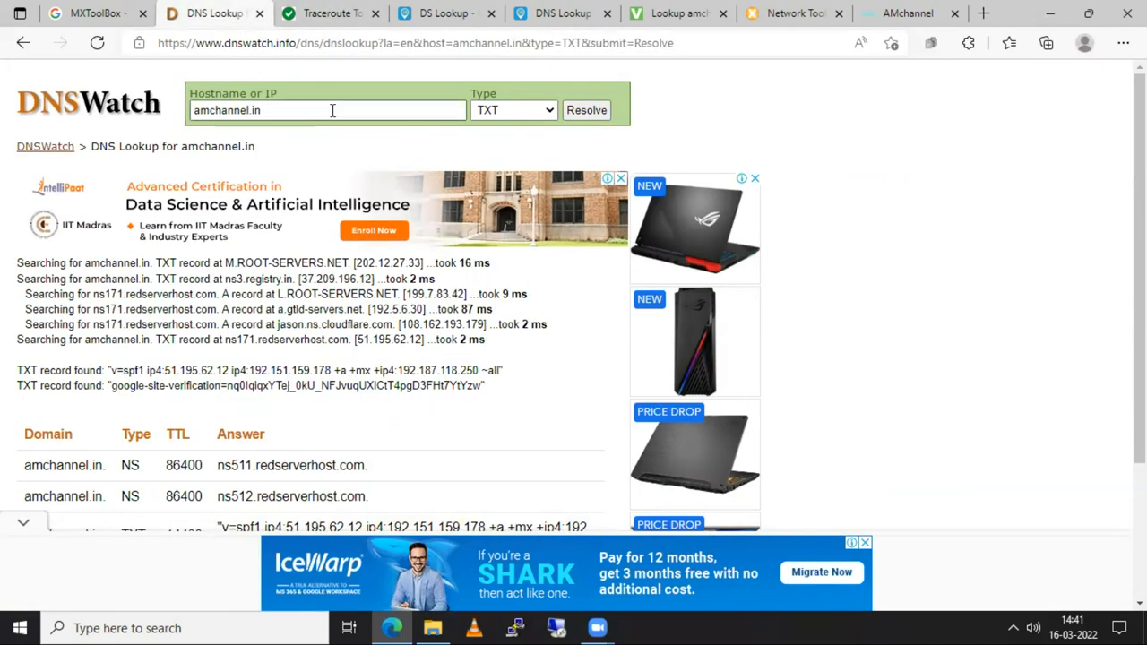
pyautogui.moveTo(697, 18)
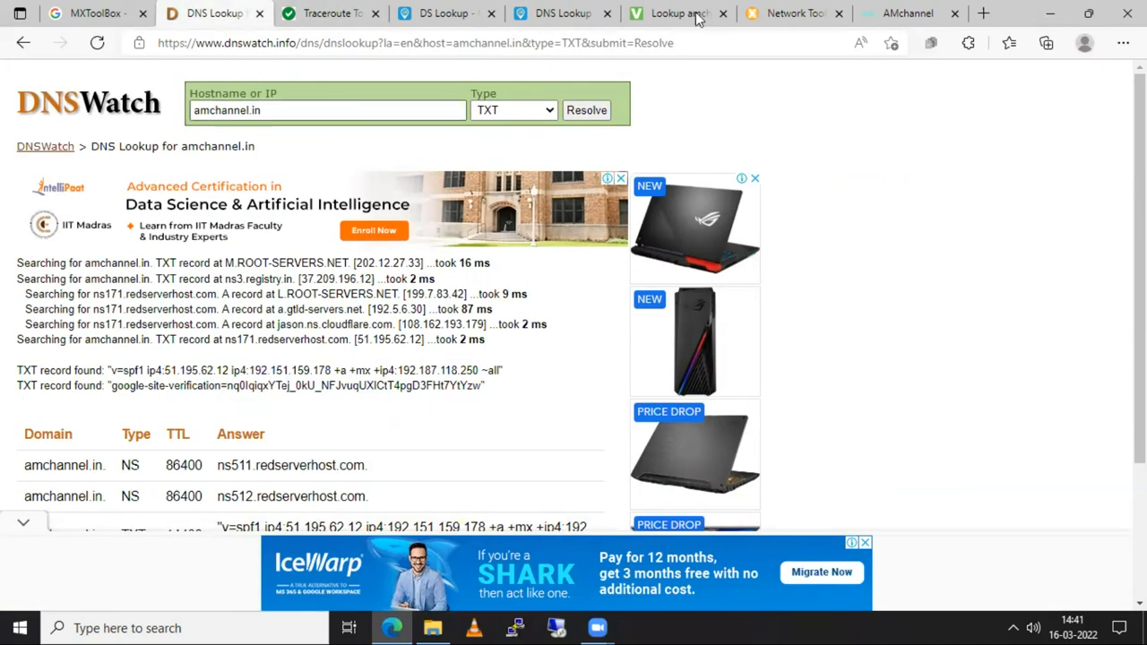
pyautogui.click(681, 14)
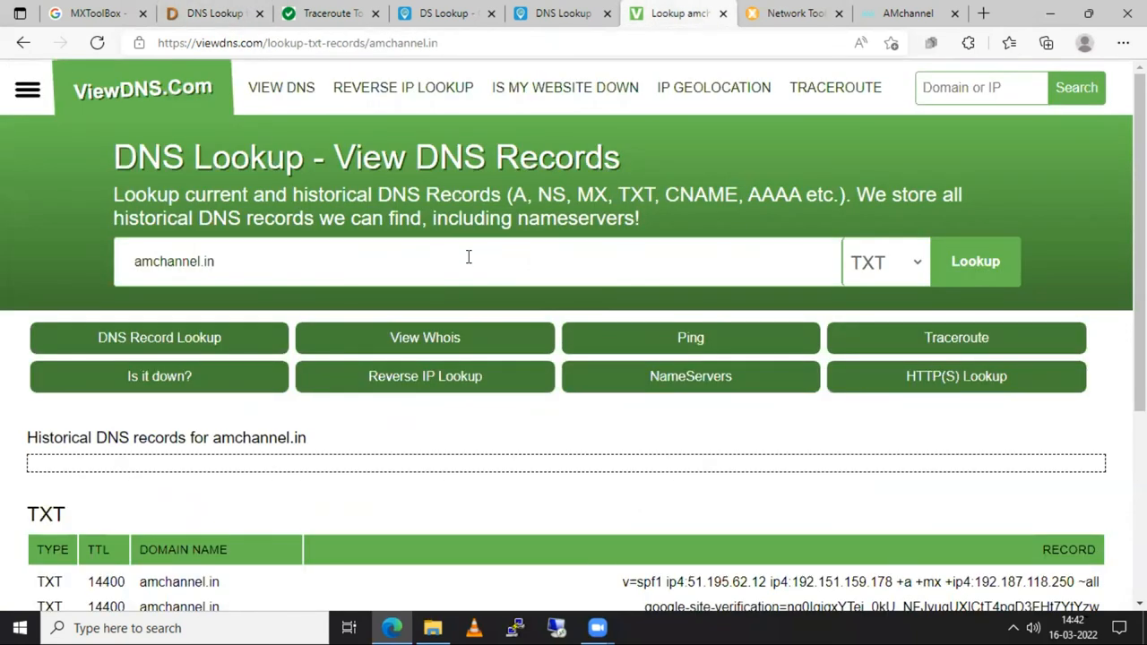
pyautogui.moveTo(314, 104)
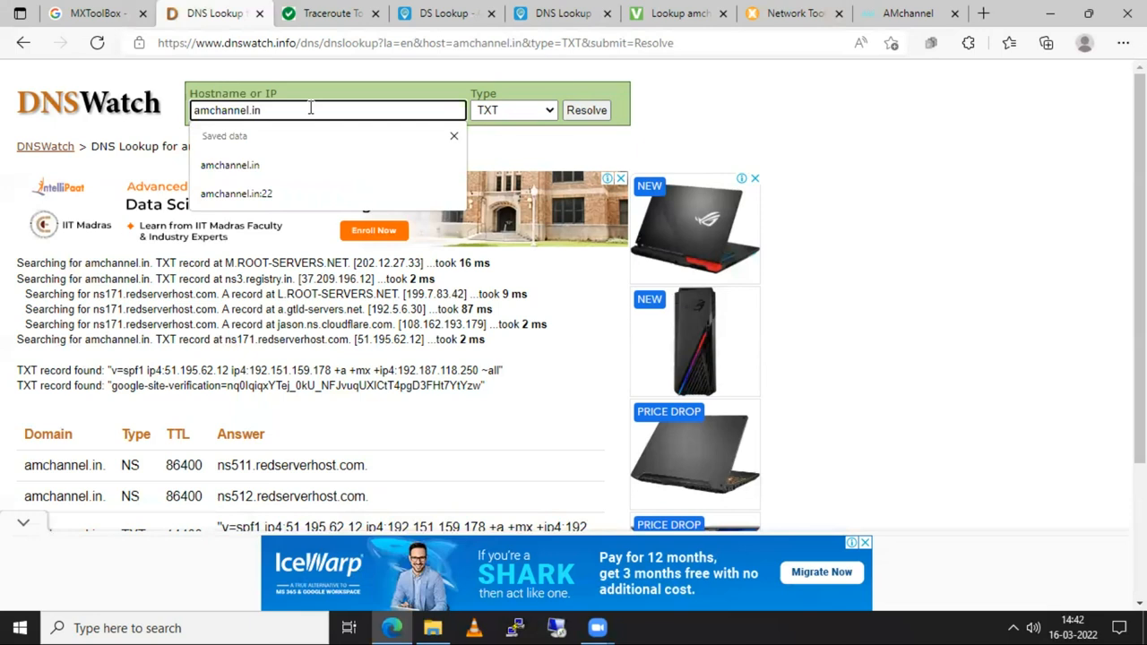
pyautogui.moveTo(721, 117)
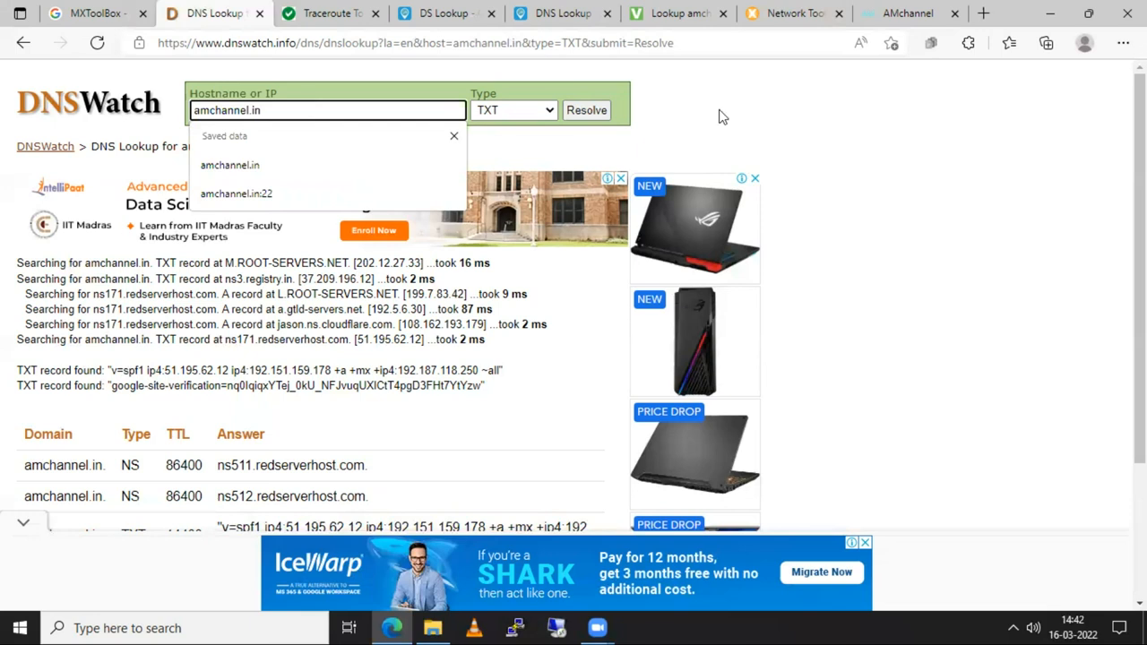